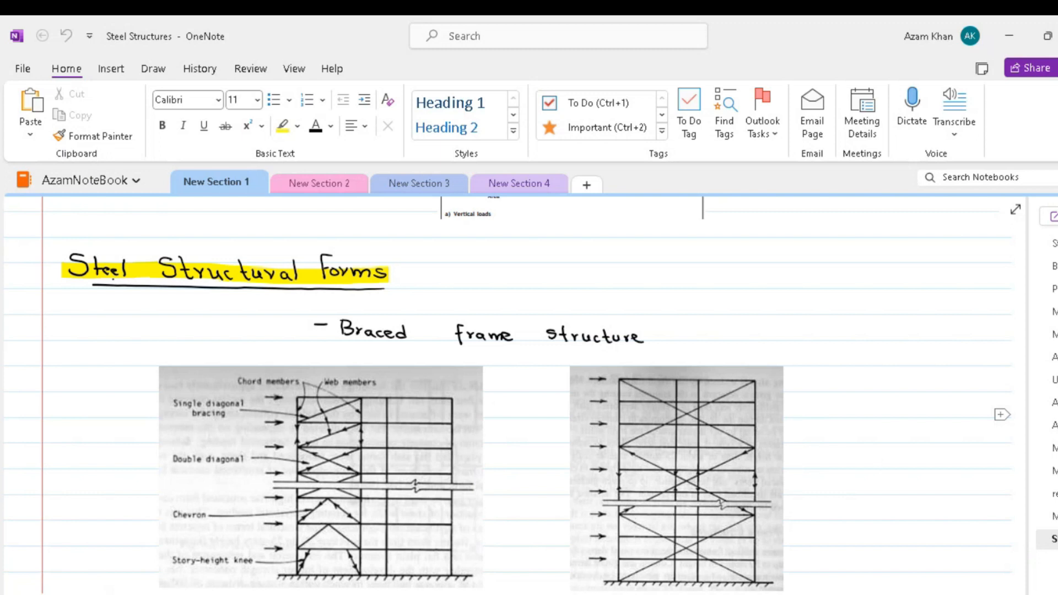
Step: Scroll past the Rigid frame notes (rectangular arrangement, 25 stories) to Infilled Frame Structure
left_click(879, 464)
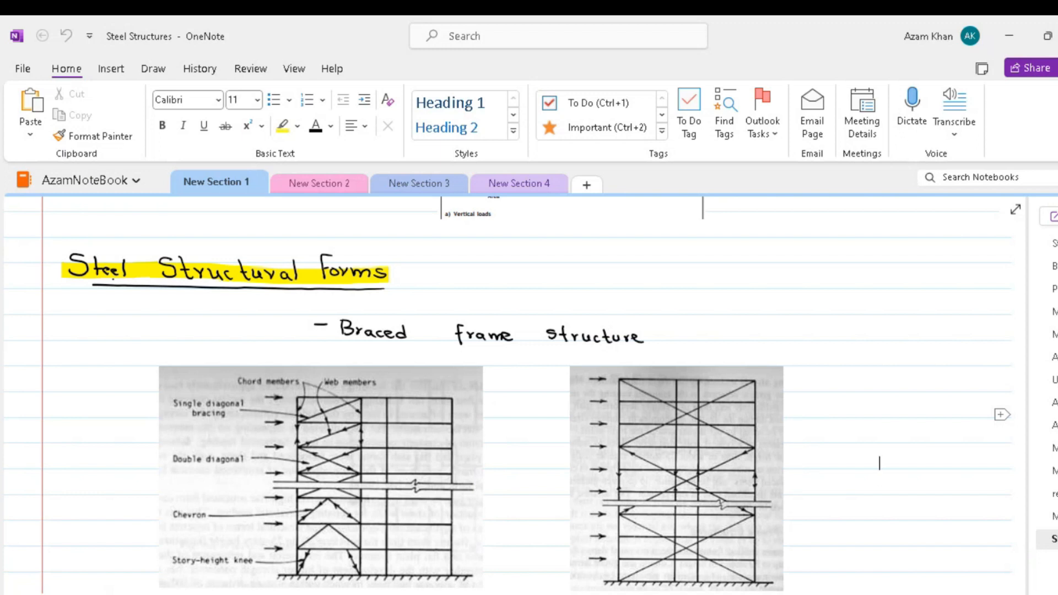
mouse_move(325, 314)
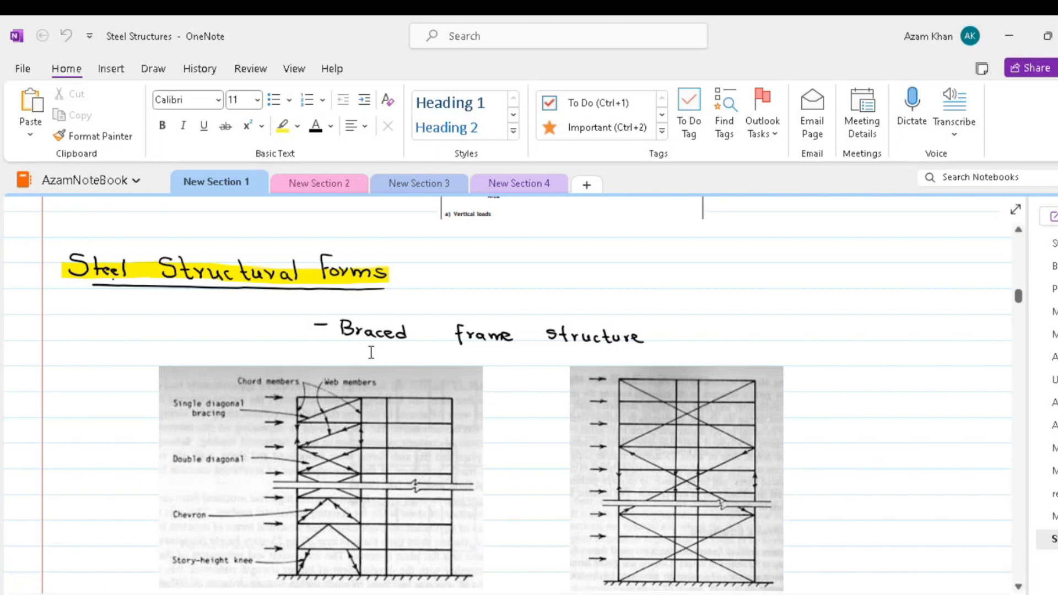
scroll("down", 3)
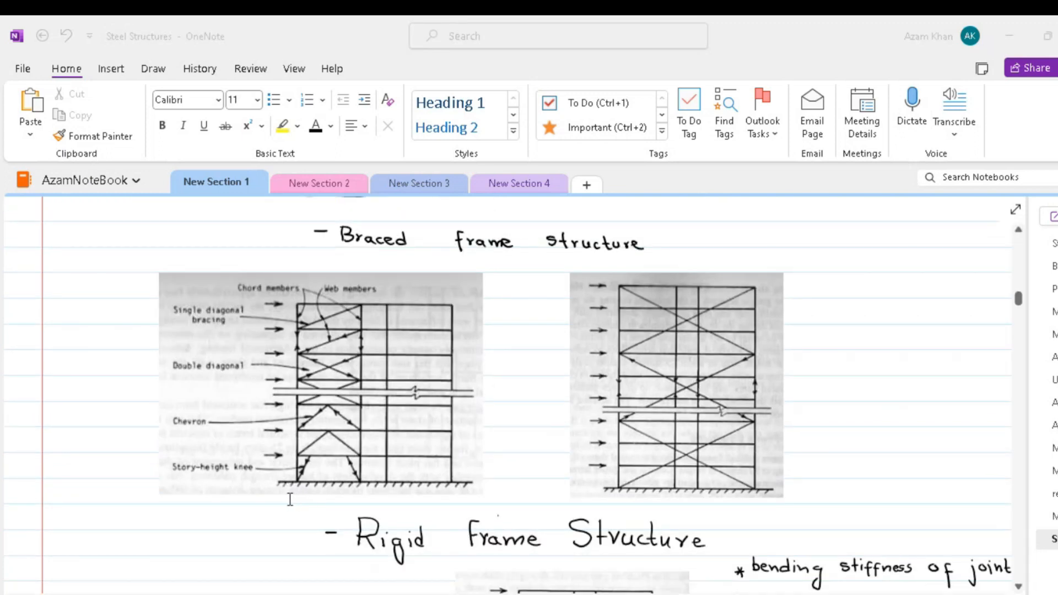
mouse_move(276, 499)
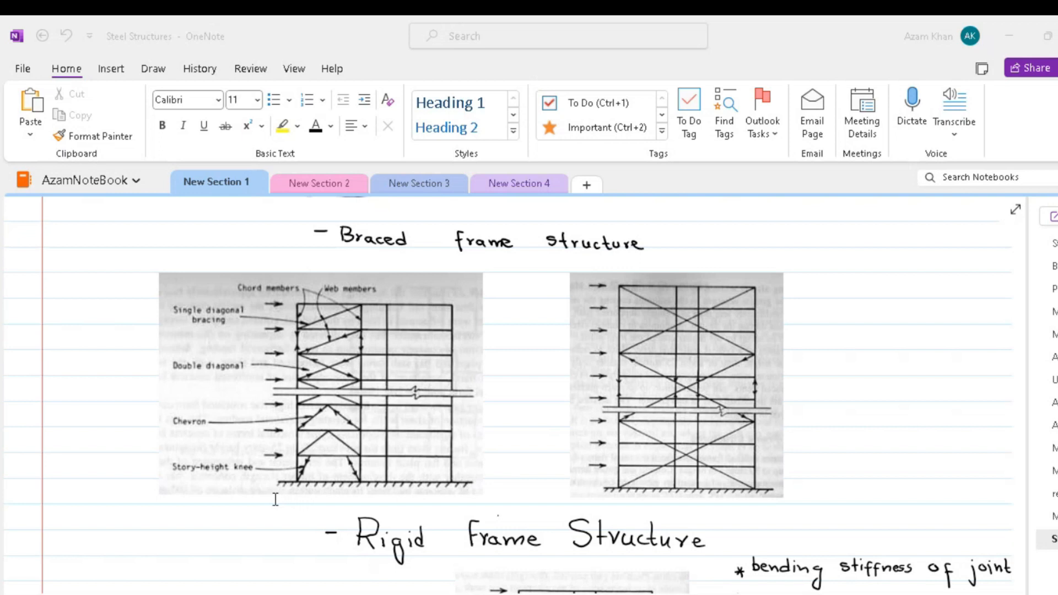
mouse_move(335, 373)
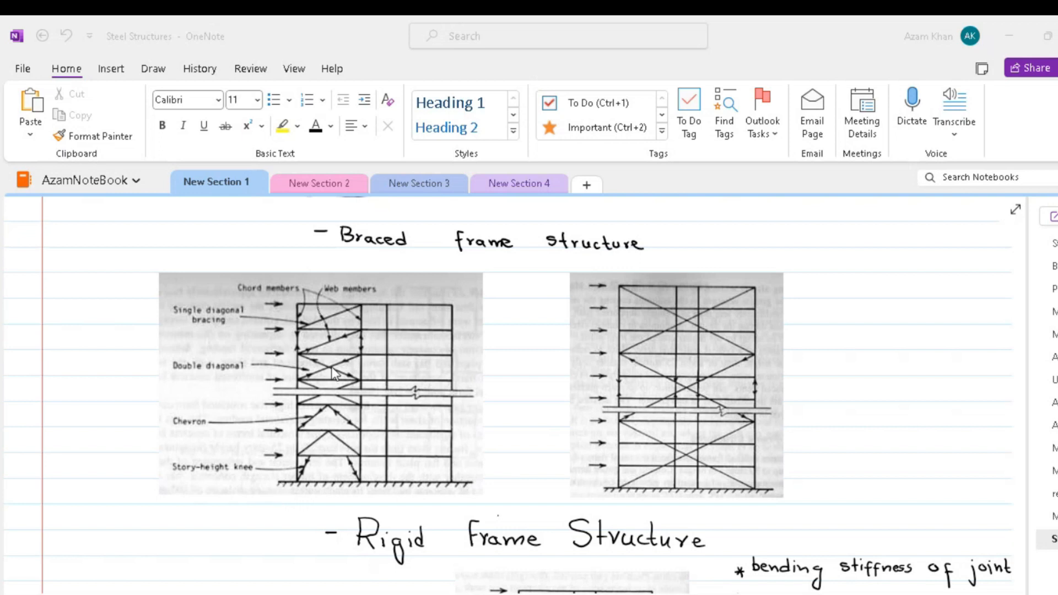
mouse_move(335, 468)
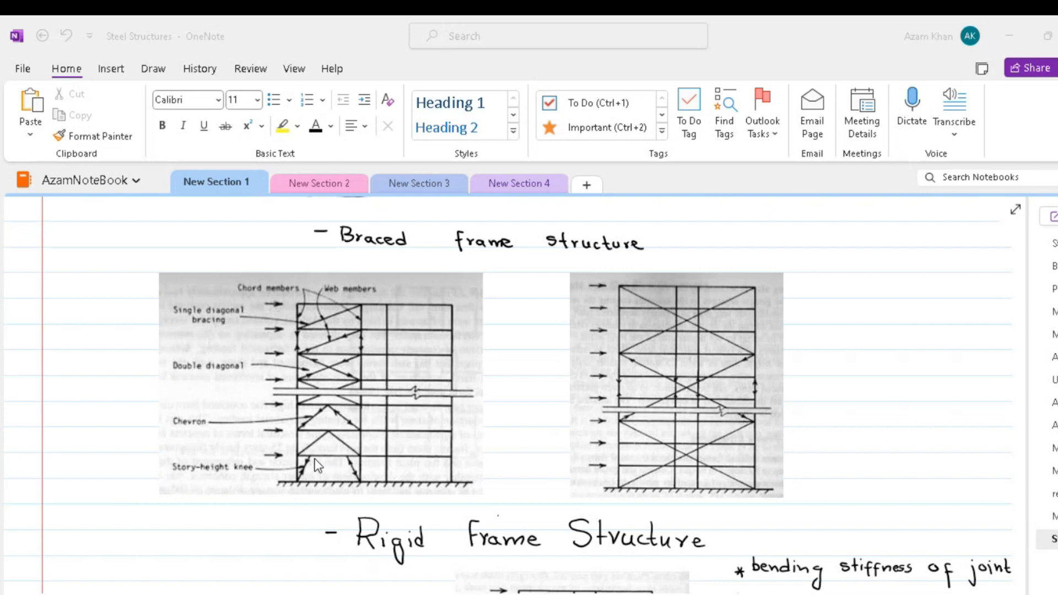
mouse_move(310, 465)
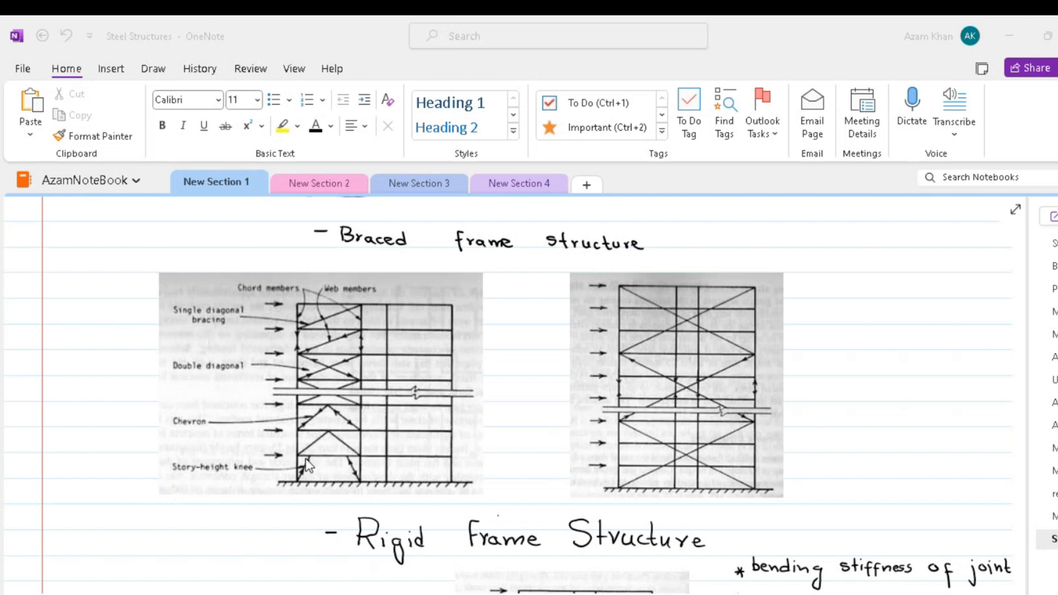
mouse_move(310, 319)
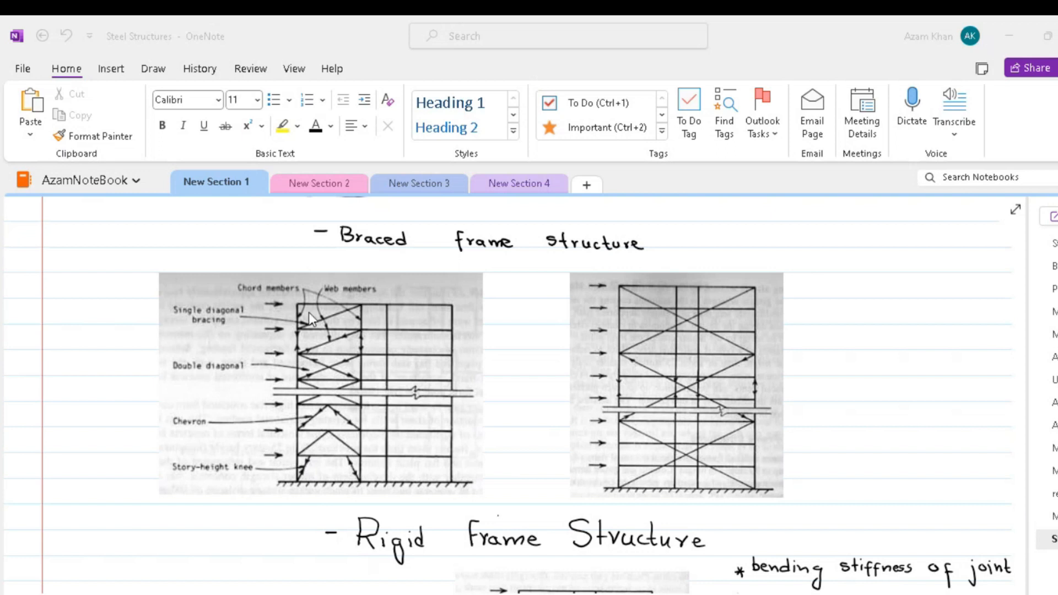
mouse_move(340, 492)
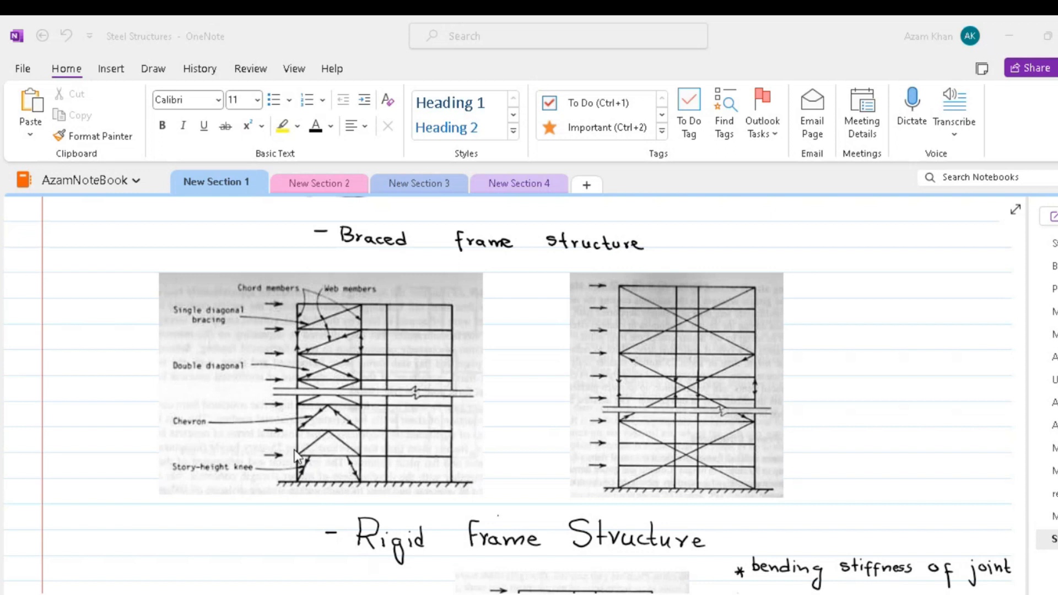
mouse_move(370, 361)
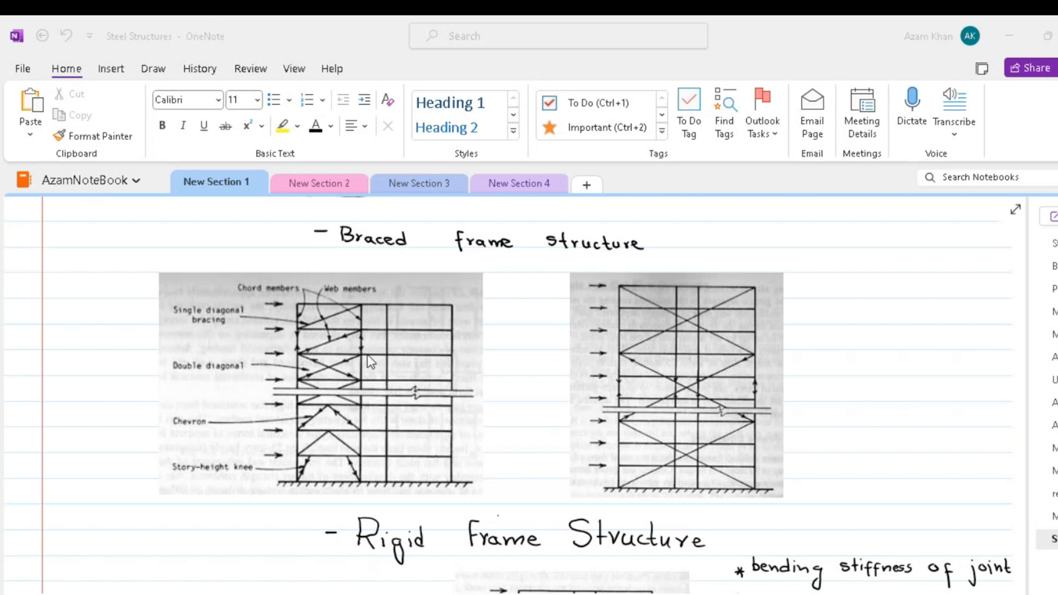
mouse_move(344, 334)
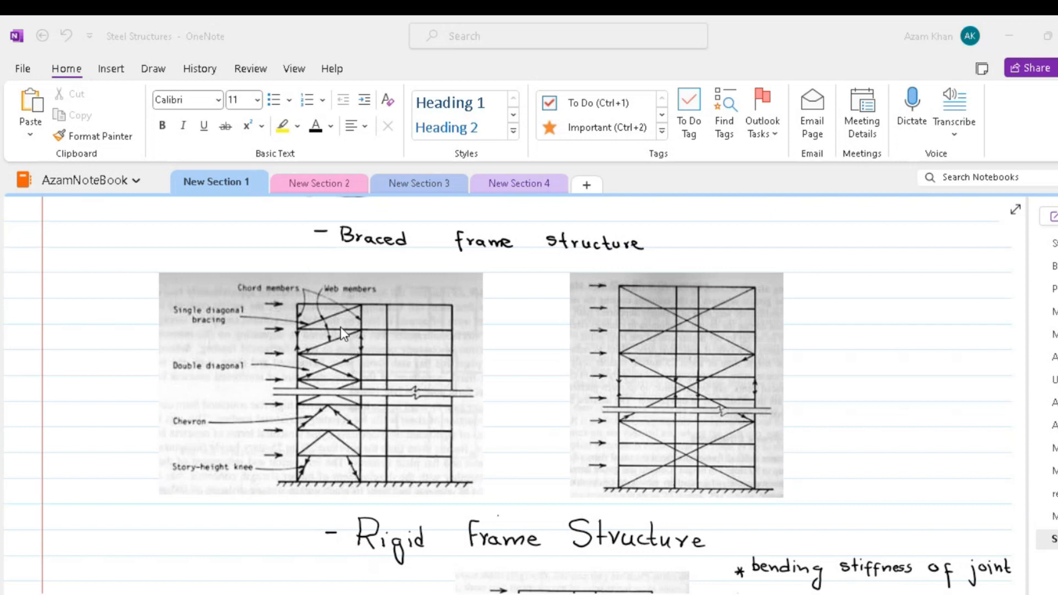
mouse_move(285, 393)
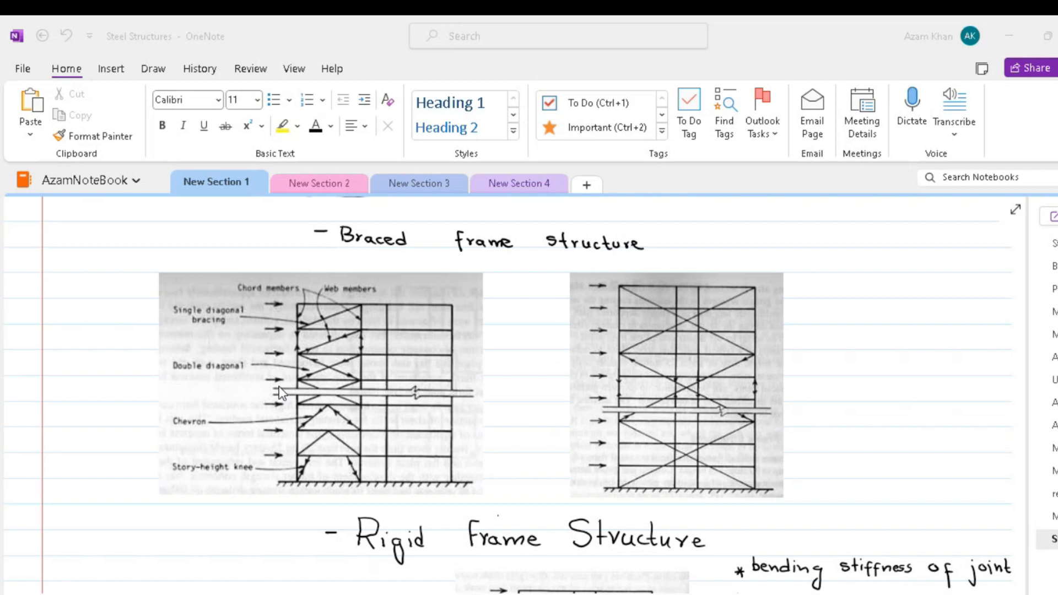
mouse_move(440, 466)
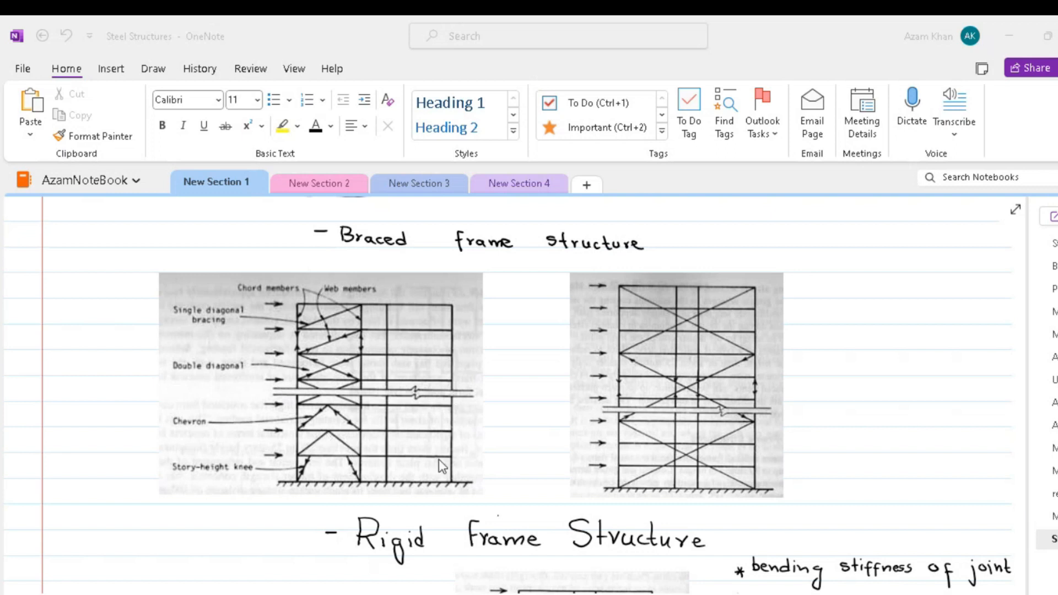
mouse_move(293, 497)
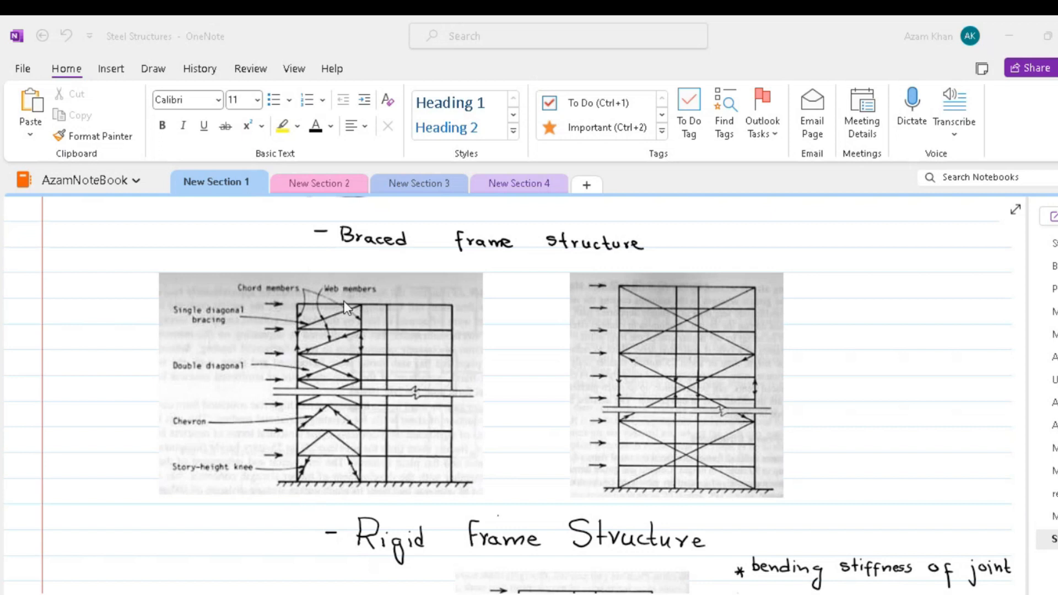
mouse_move(343, 460)
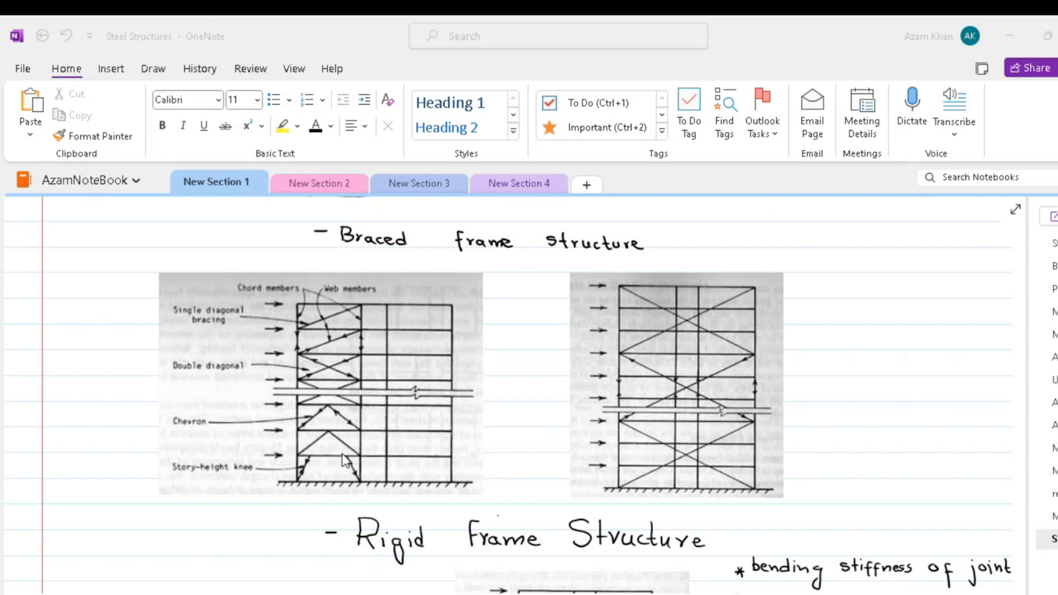
mouse_move(323, 470)
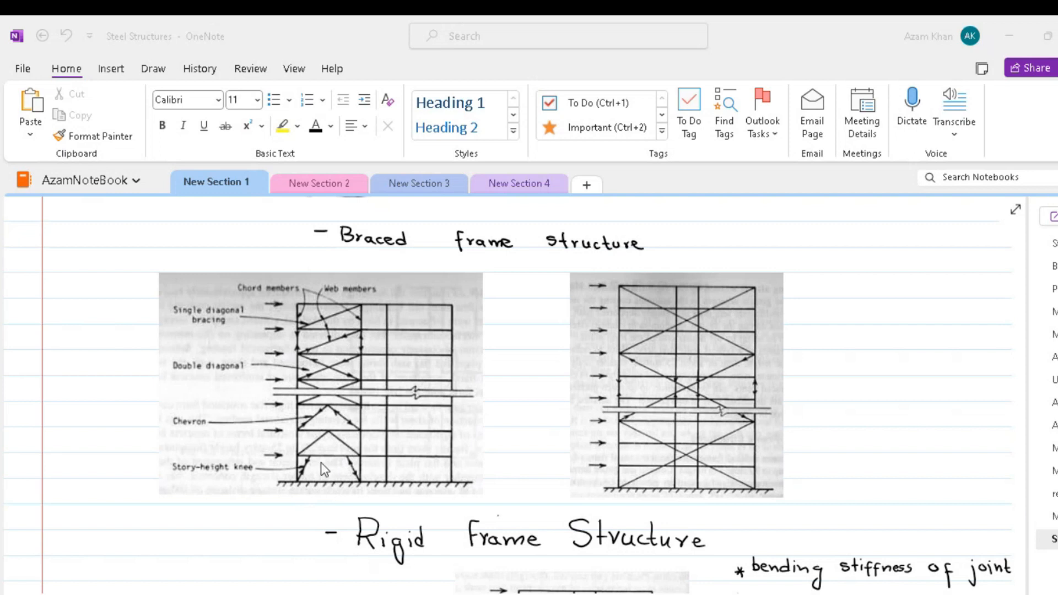
mouse_move(309, 466)
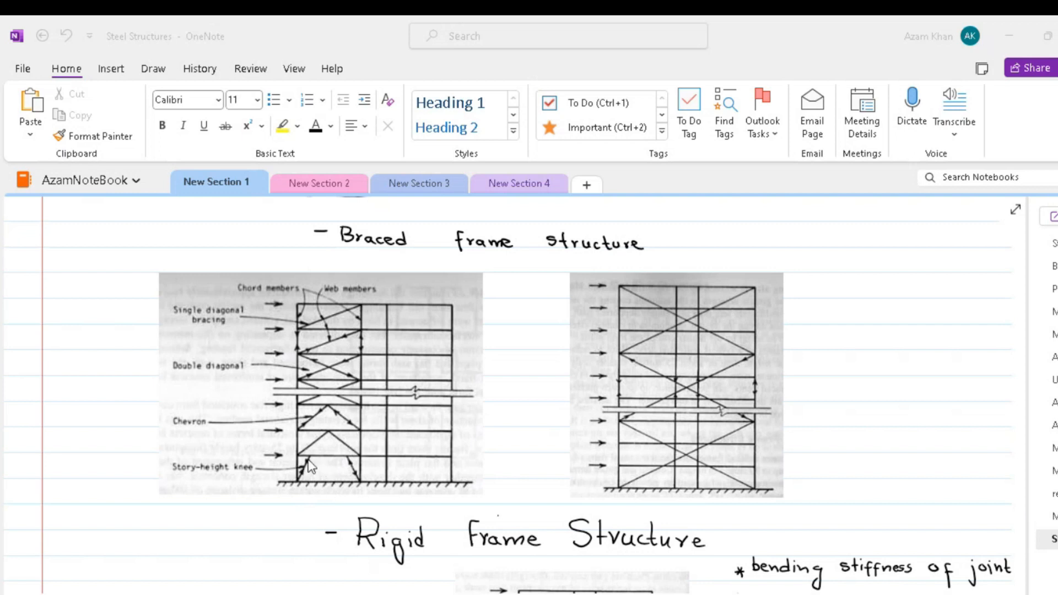
mouse_move(310, 358)
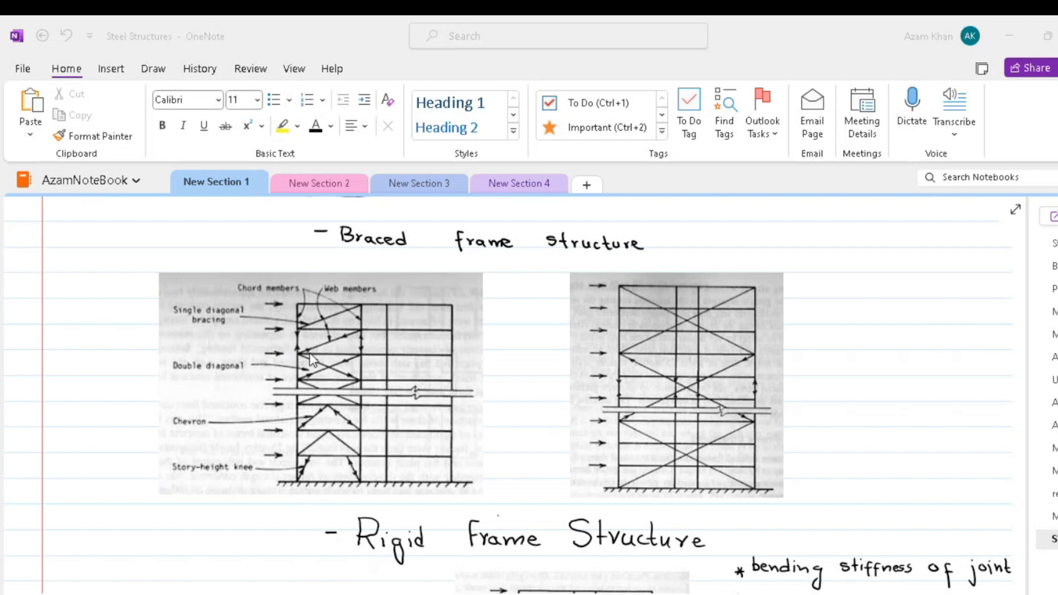
mouse_move(343, 381)
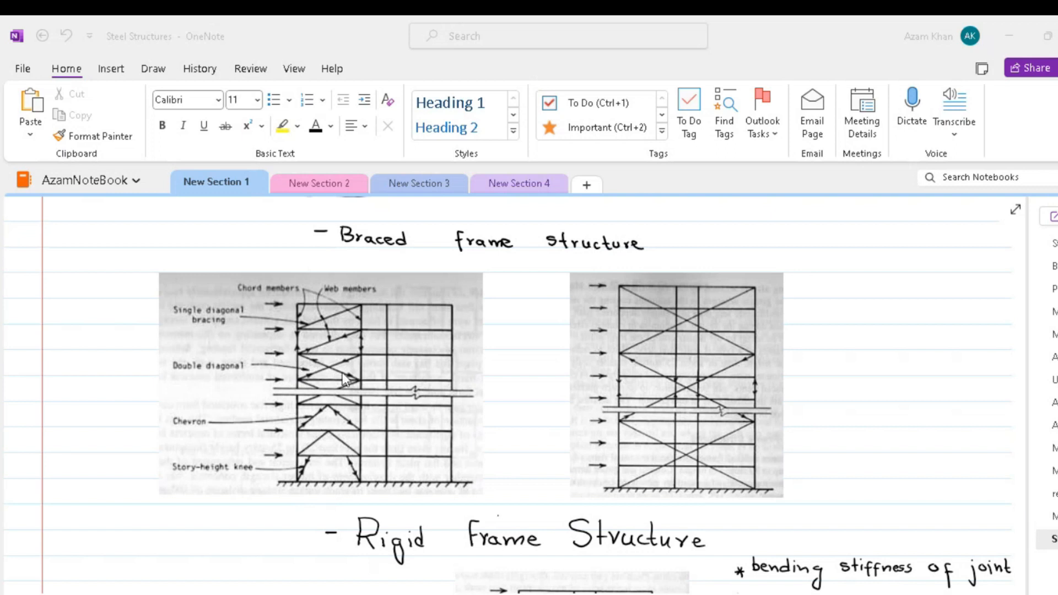
mouse_move(330, 487)
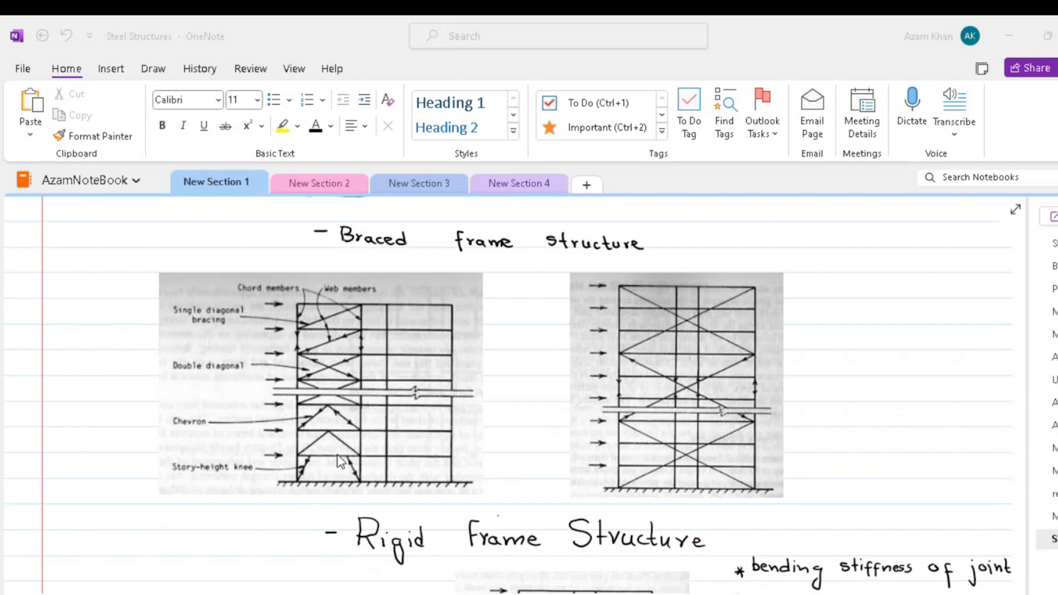
mouse_move(420, 374)
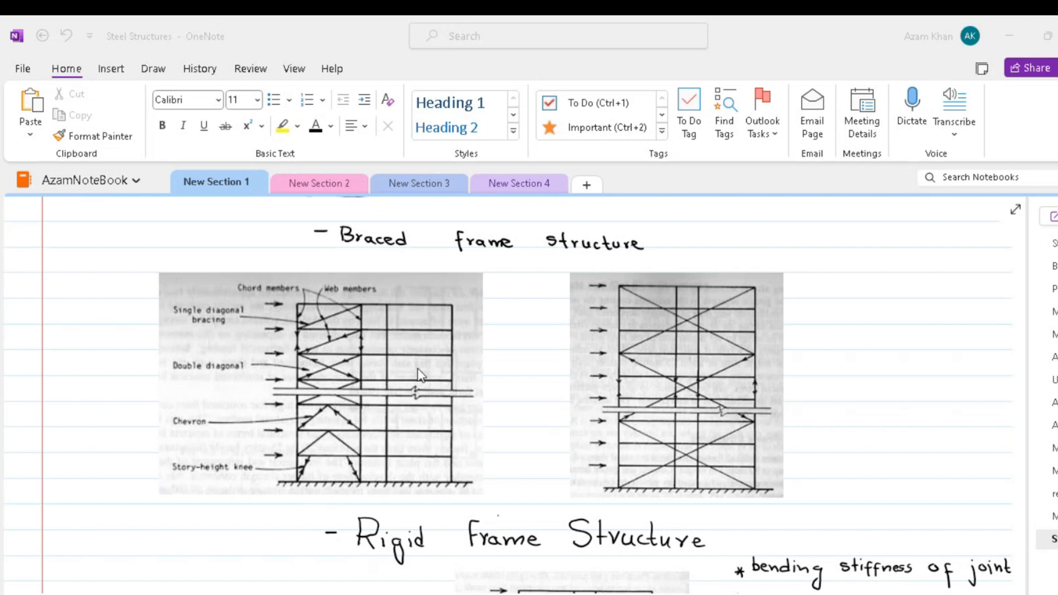
mouse_move(207, 346)
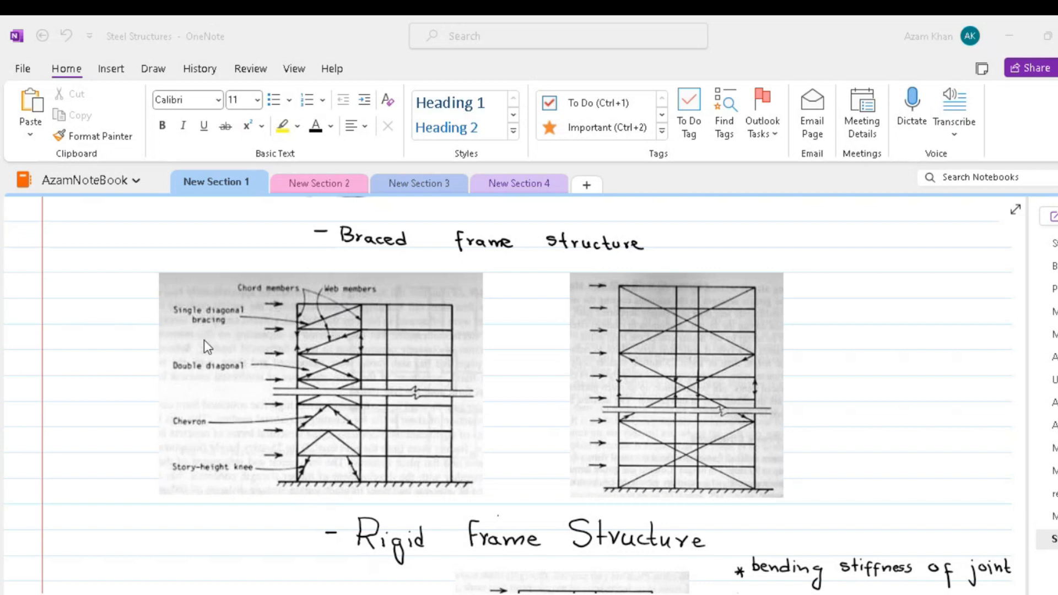
mouse_move(247, 450)
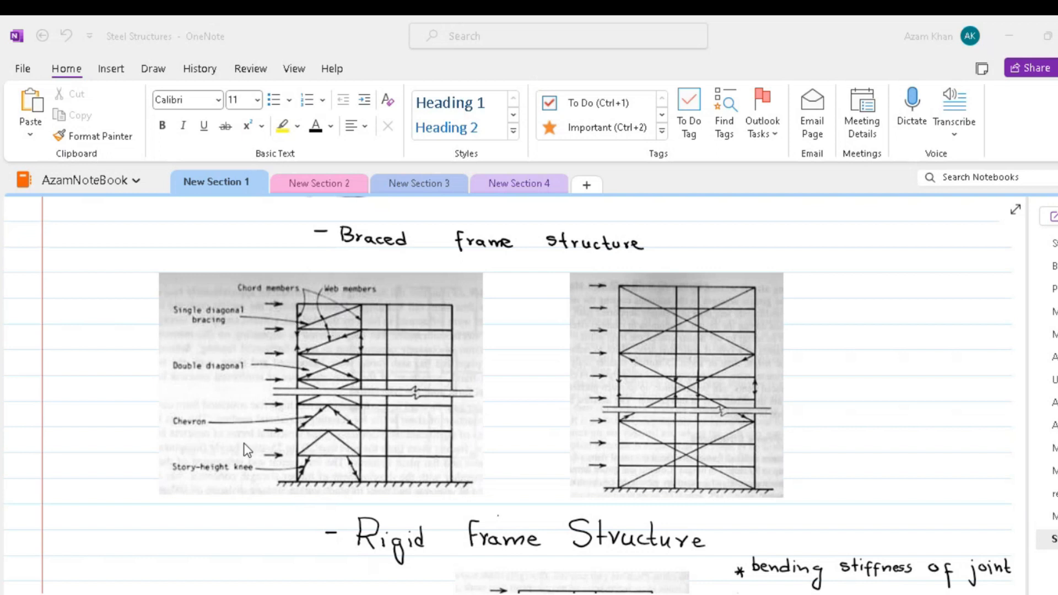
mouse_move(361, 313)
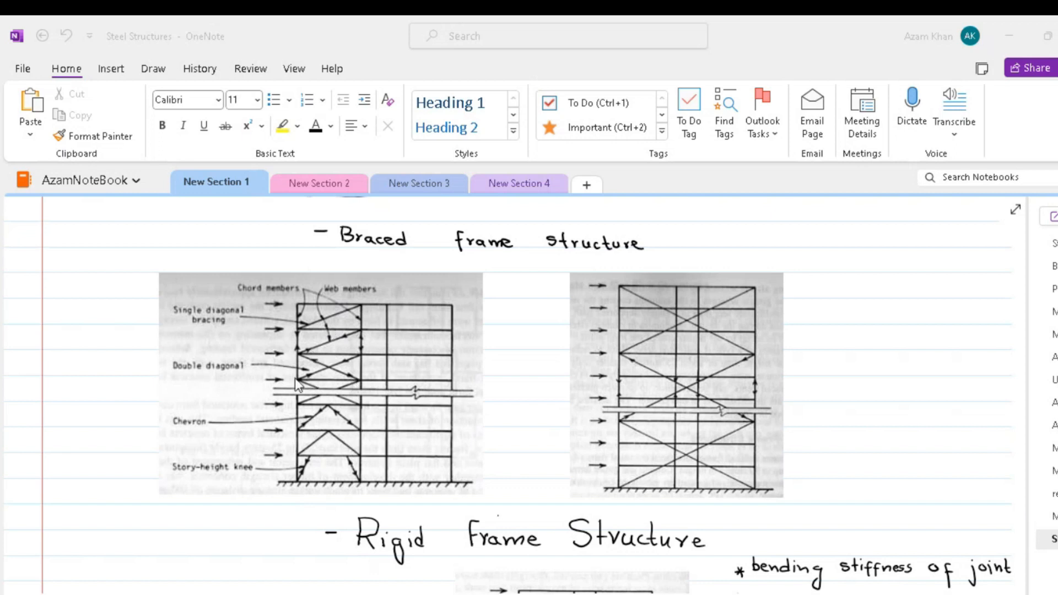
mouse_move(381, 391)
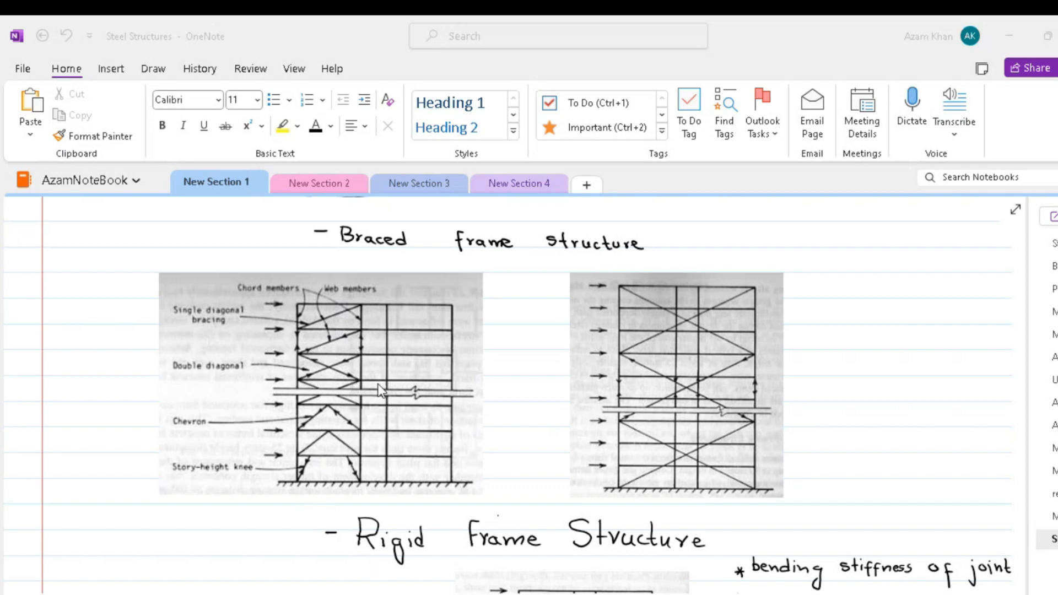
mouse_move(324, 310)
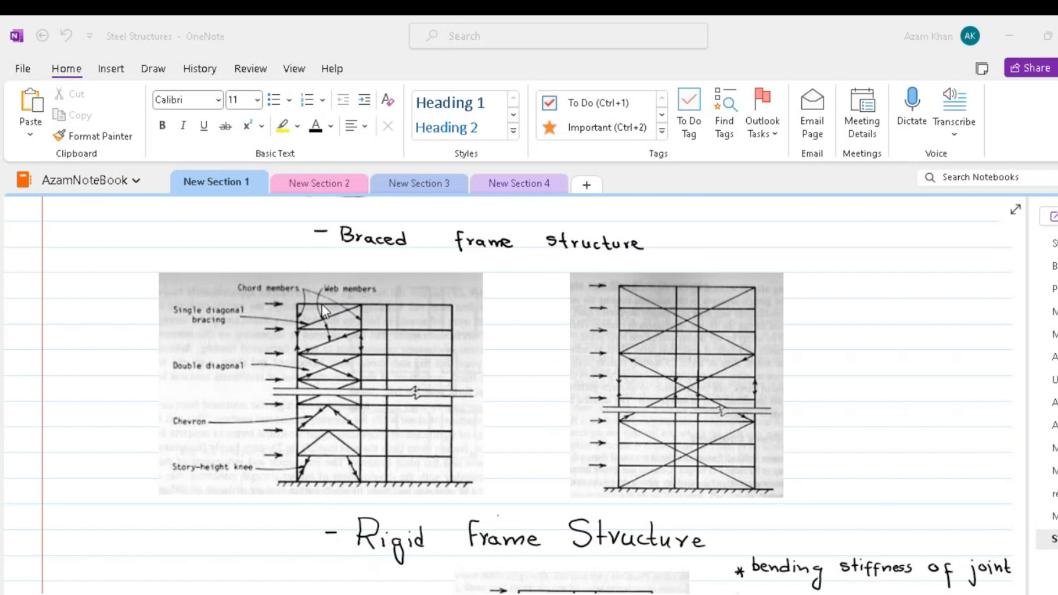
mouse_move(327, 464)
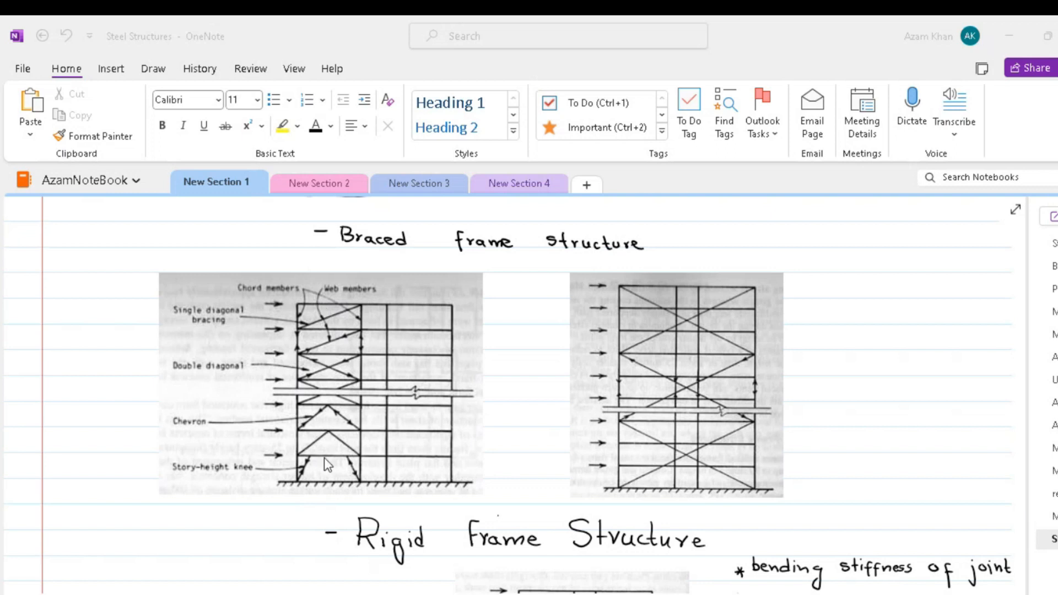
mouse_move(301, 439)
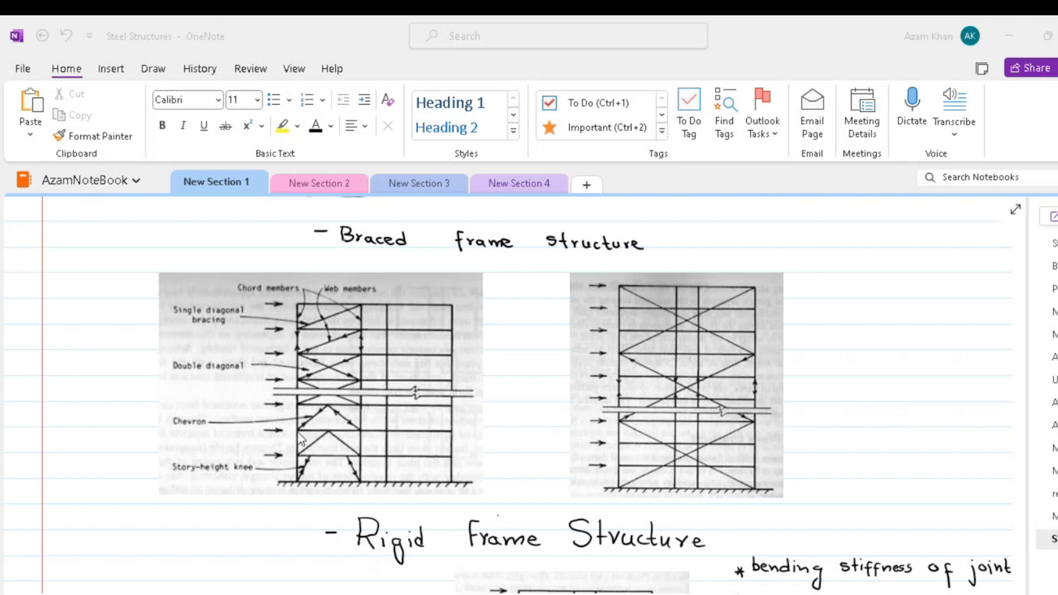
mouse_move(364, 441)
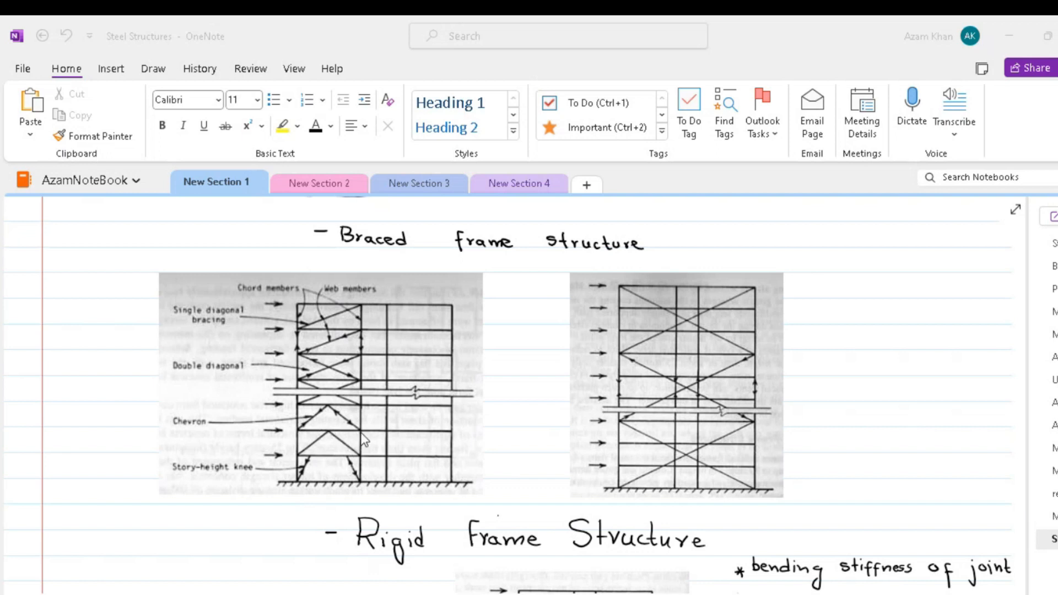
mouse_move(363, 439)
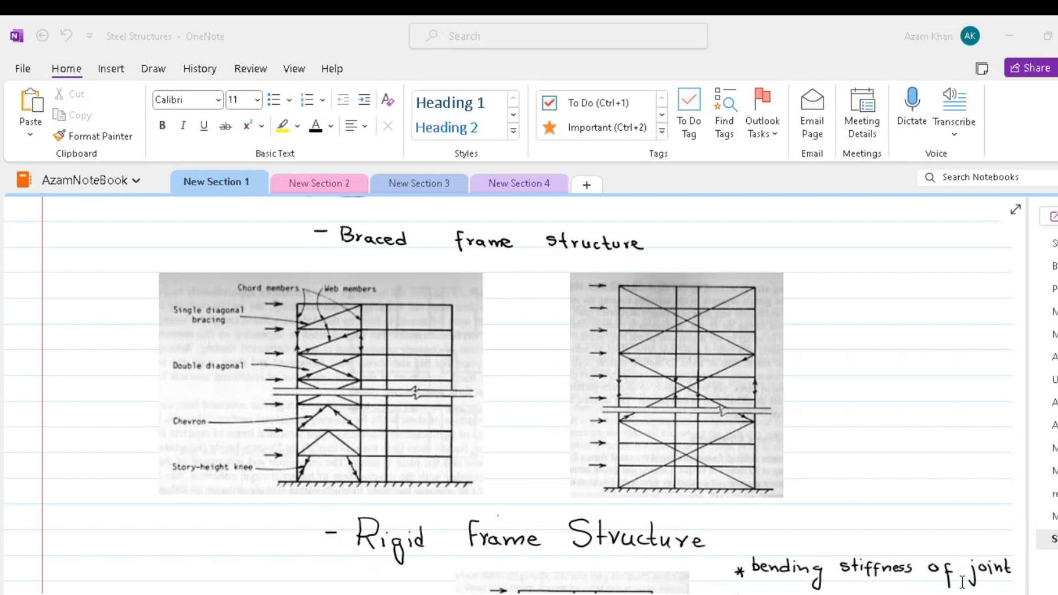
mouse_move(378, 432)
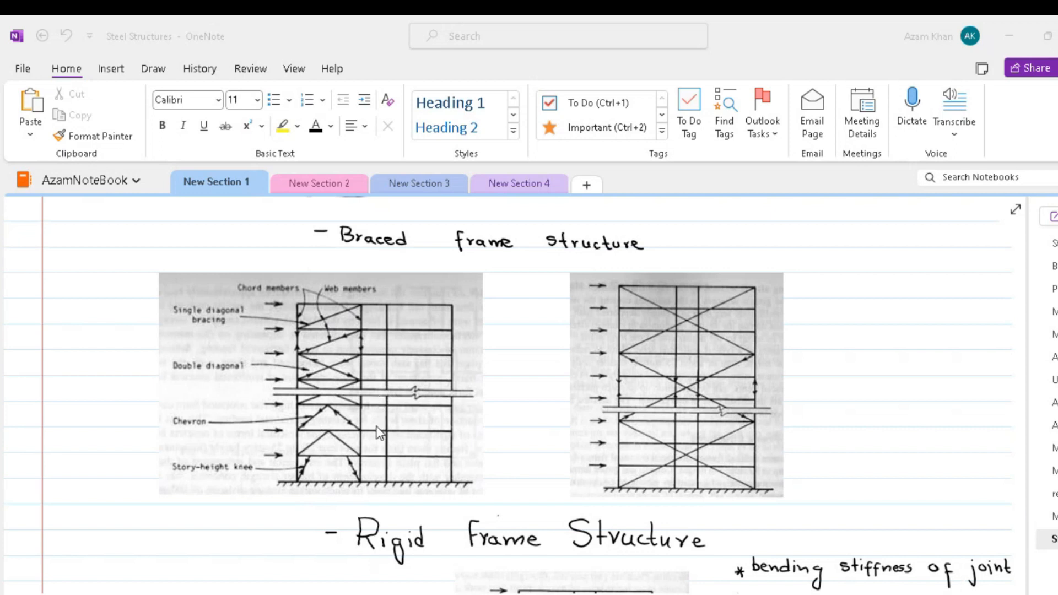
mouse_move(361, 435)
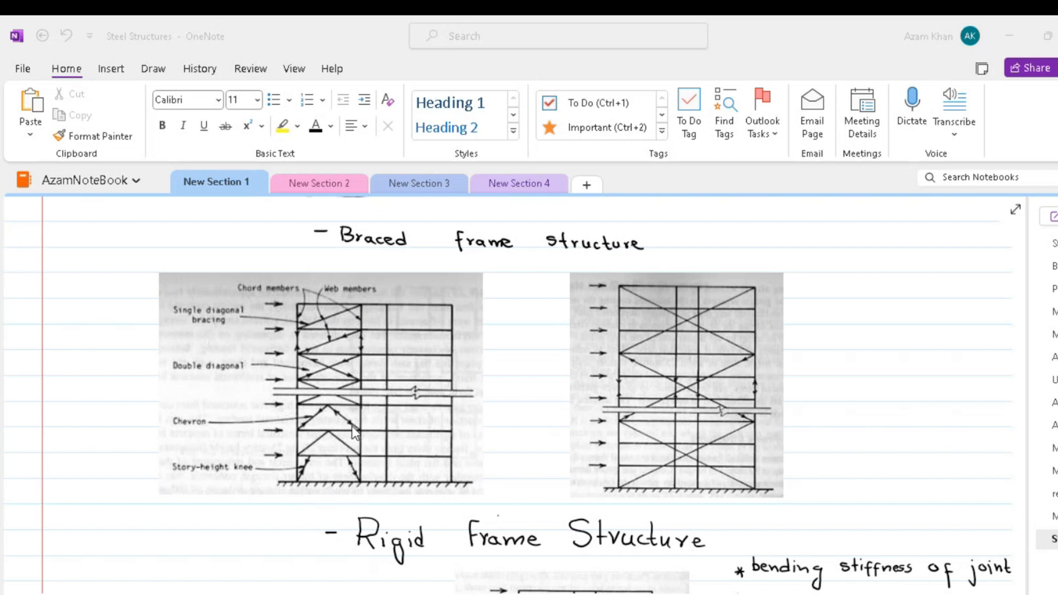
mouse_move(328, 434)
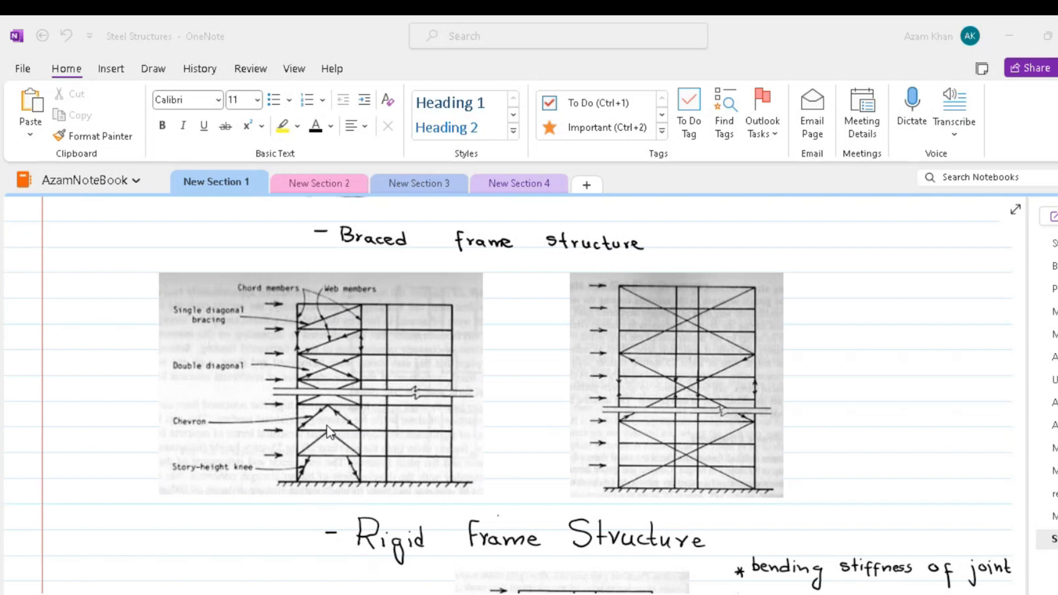
mouse_move(328, 432)
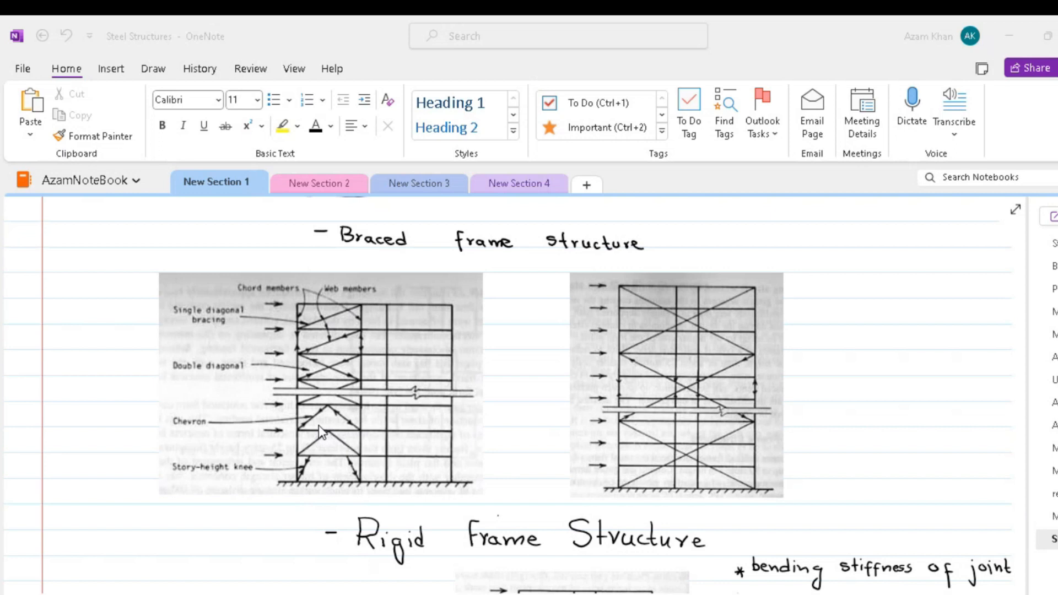
mouse_move(233, 391)
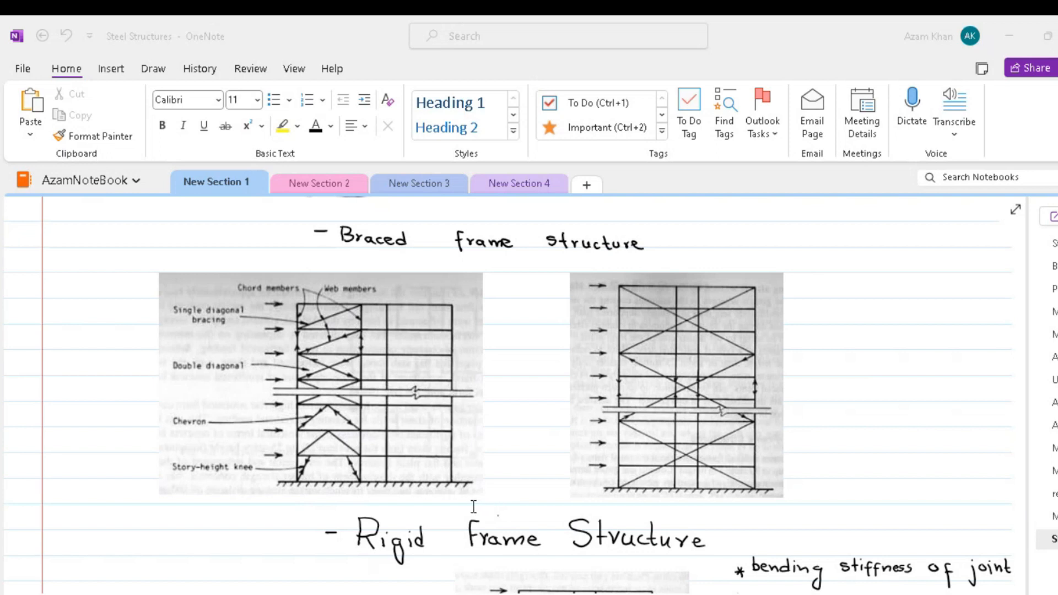
mouse_move(291, 403)
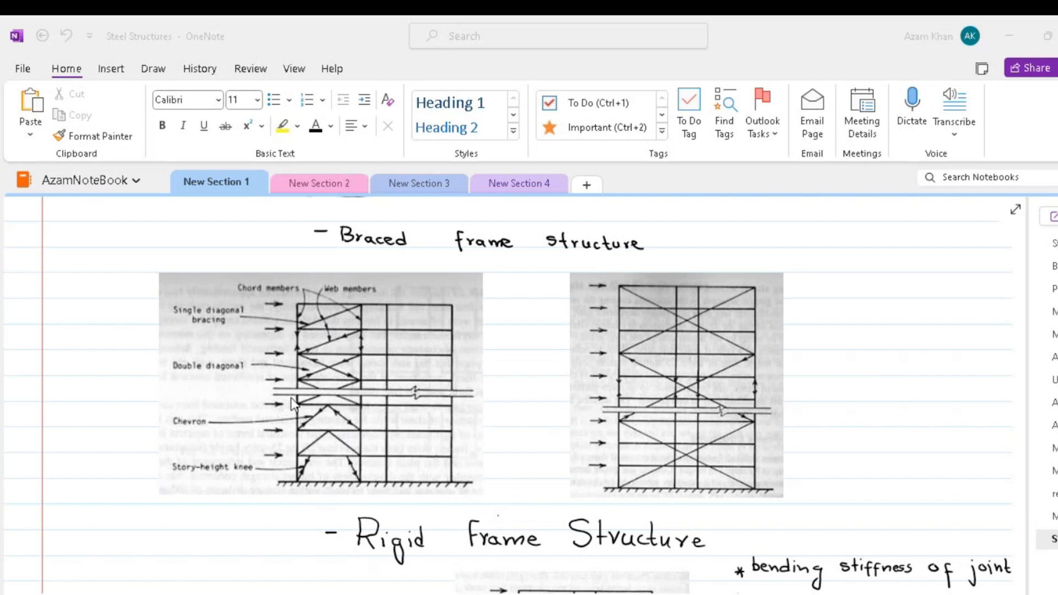
mouse_move(223, 410)
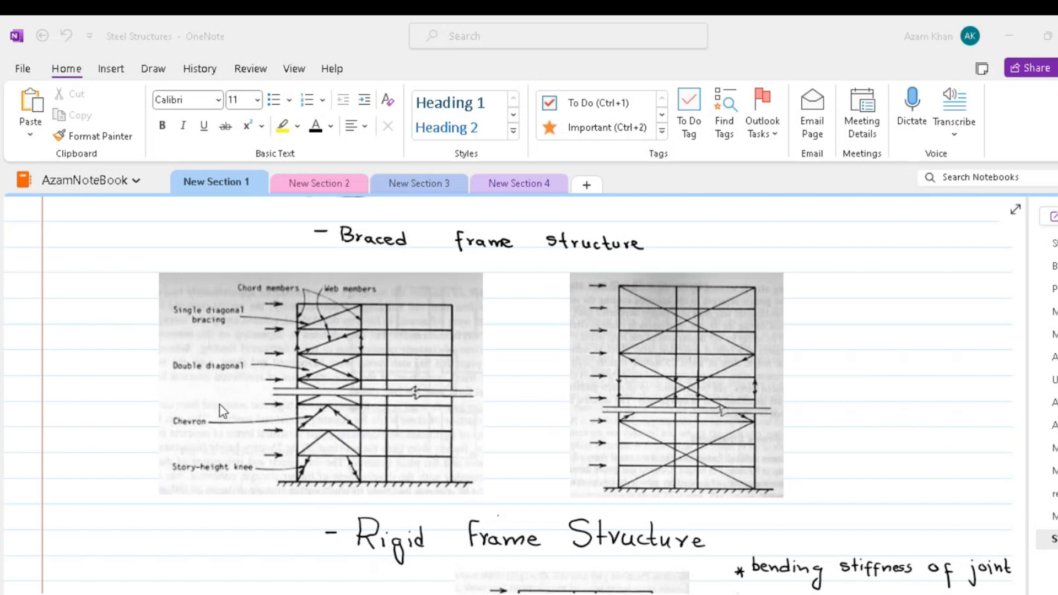
mouse_move(366, 286)
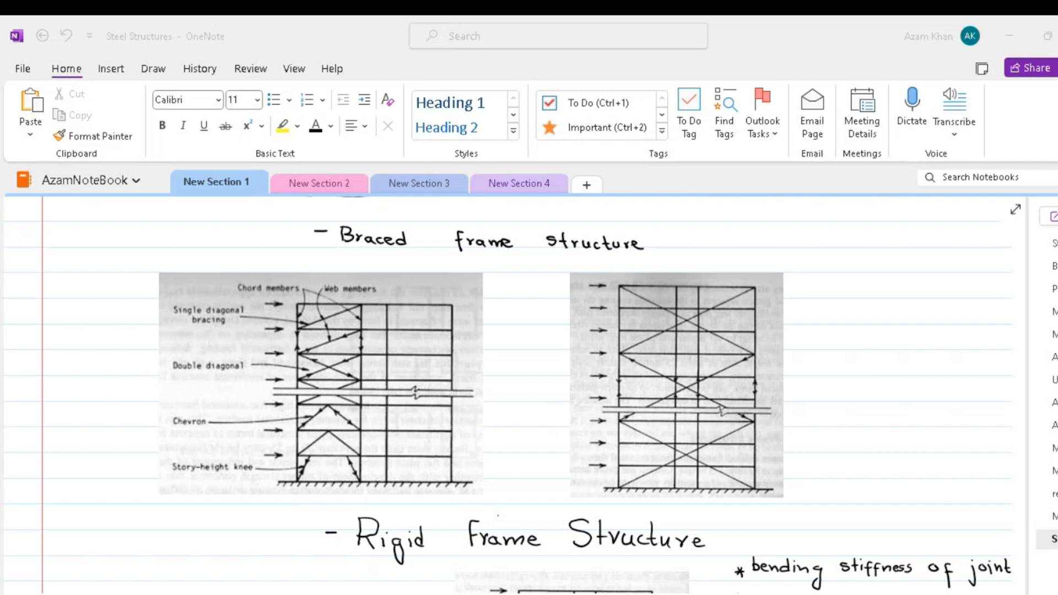
mouse_move(679, 318)
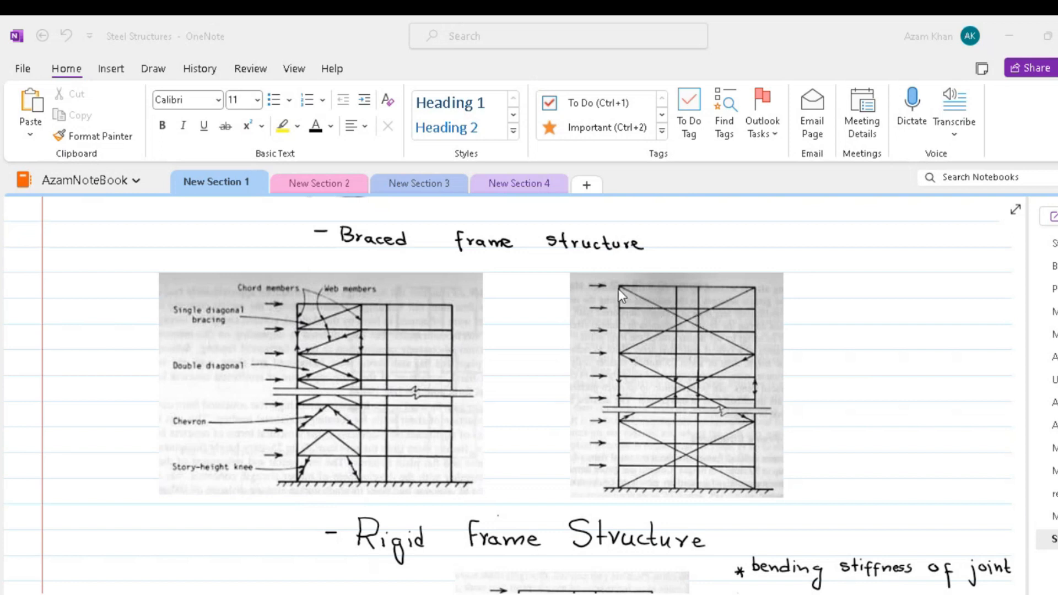
mouse_move(617, 298)
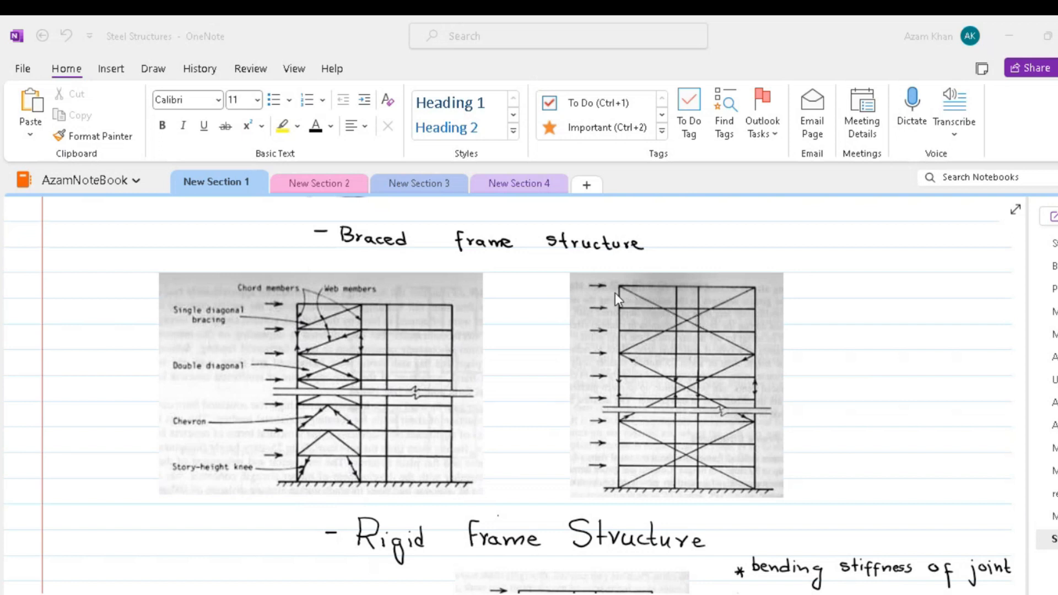
mouse_move(722, 357)
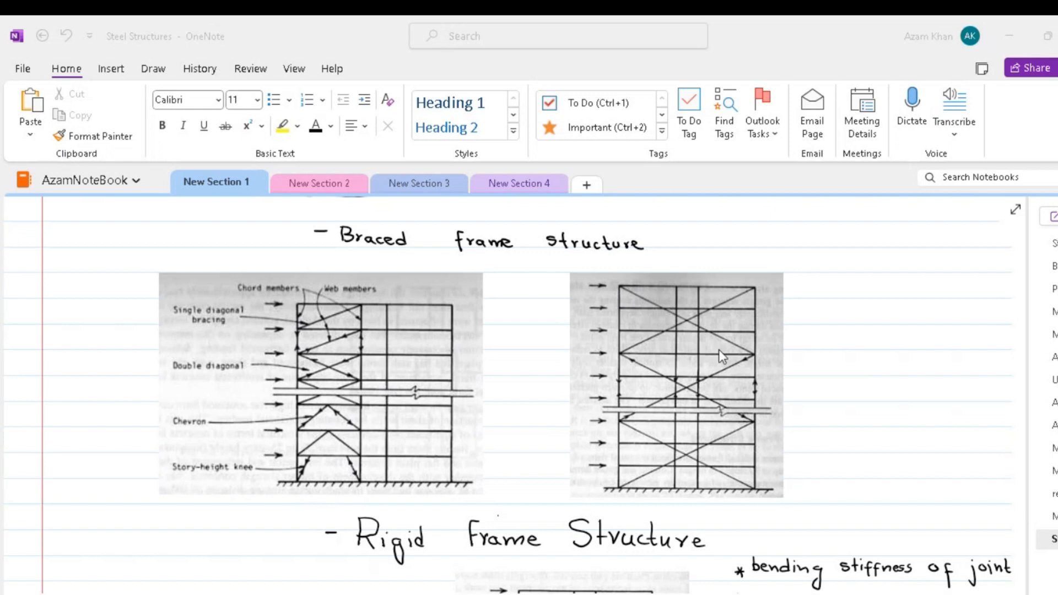
mouse_move(684, 358)
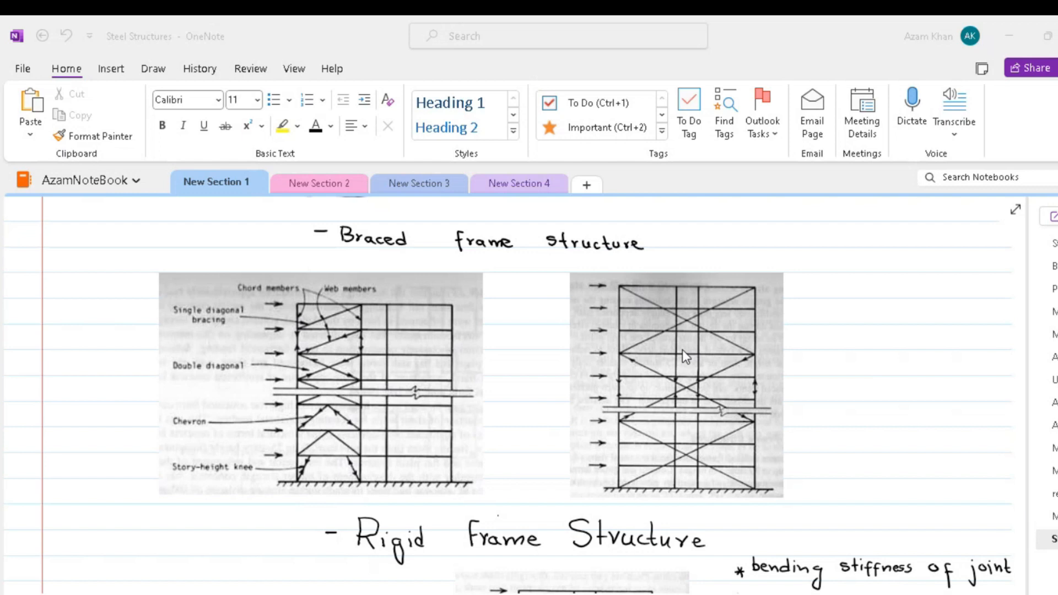
mouse_move(670, 357)
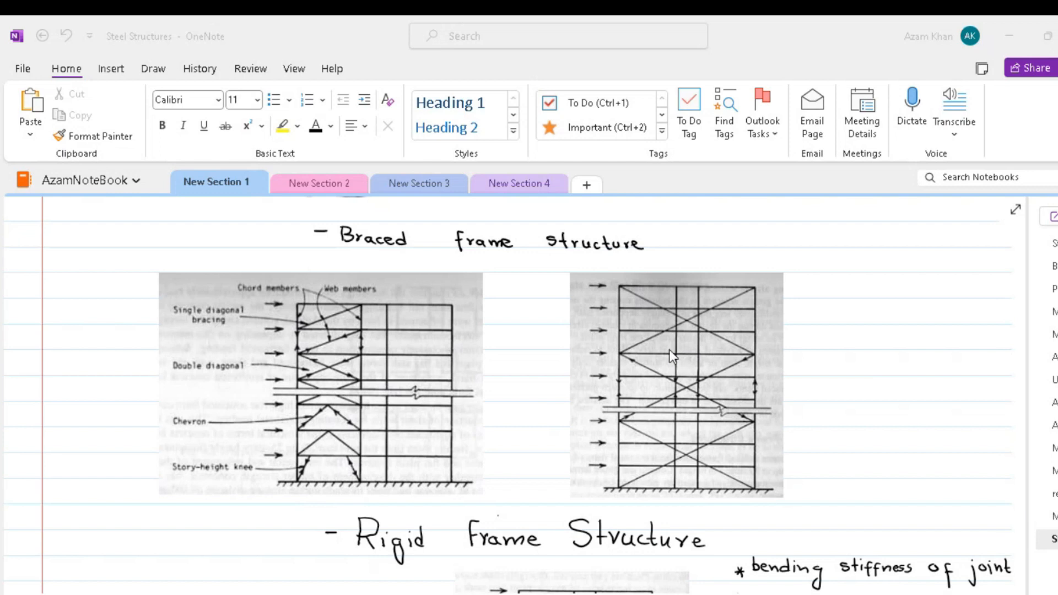
mouse_move(667, 356)
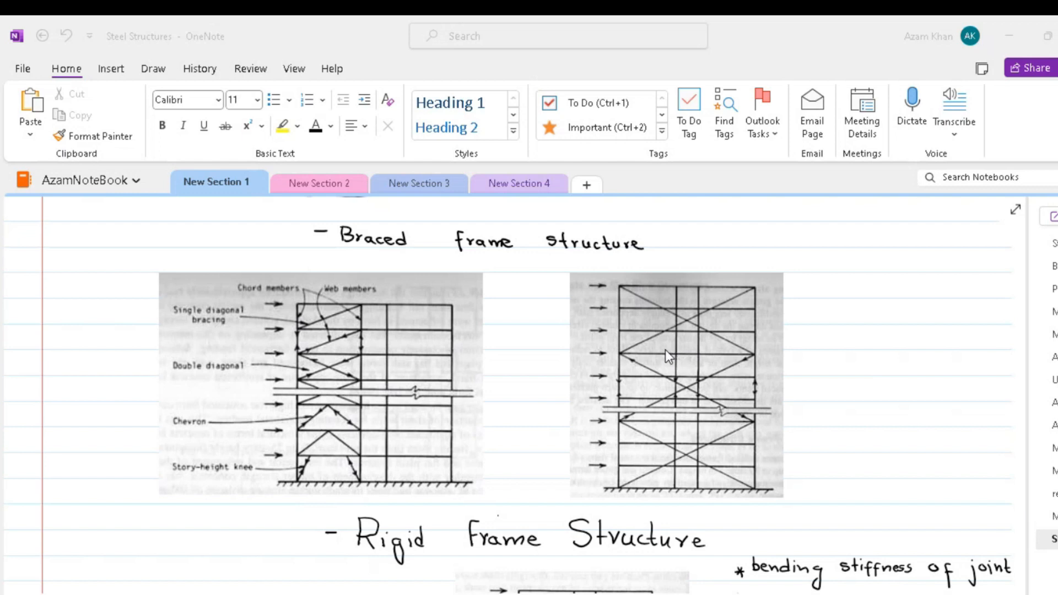
scroll("down", 3)
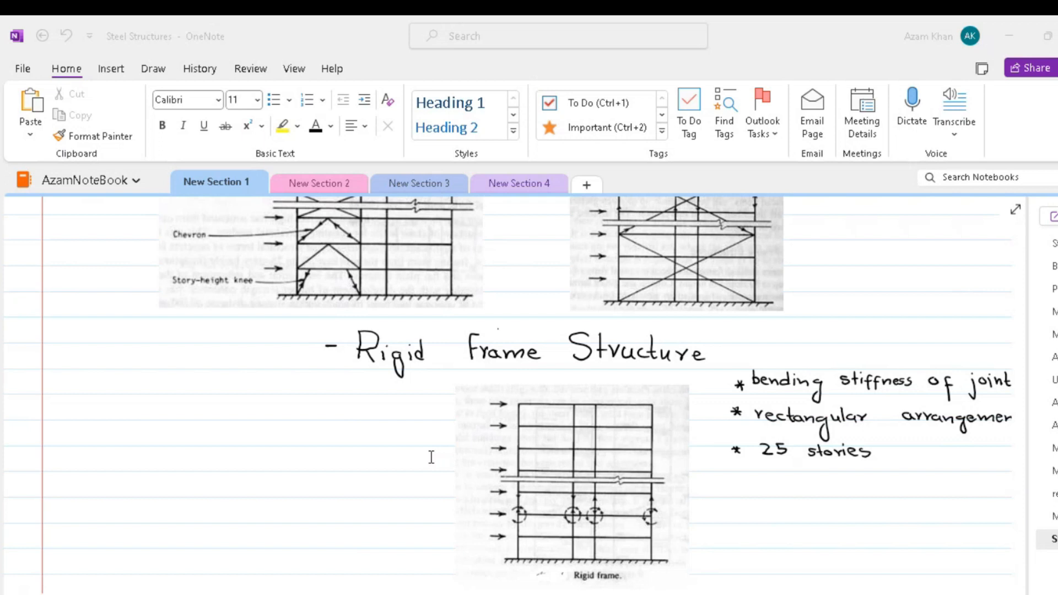
mouse_move(751, 462)
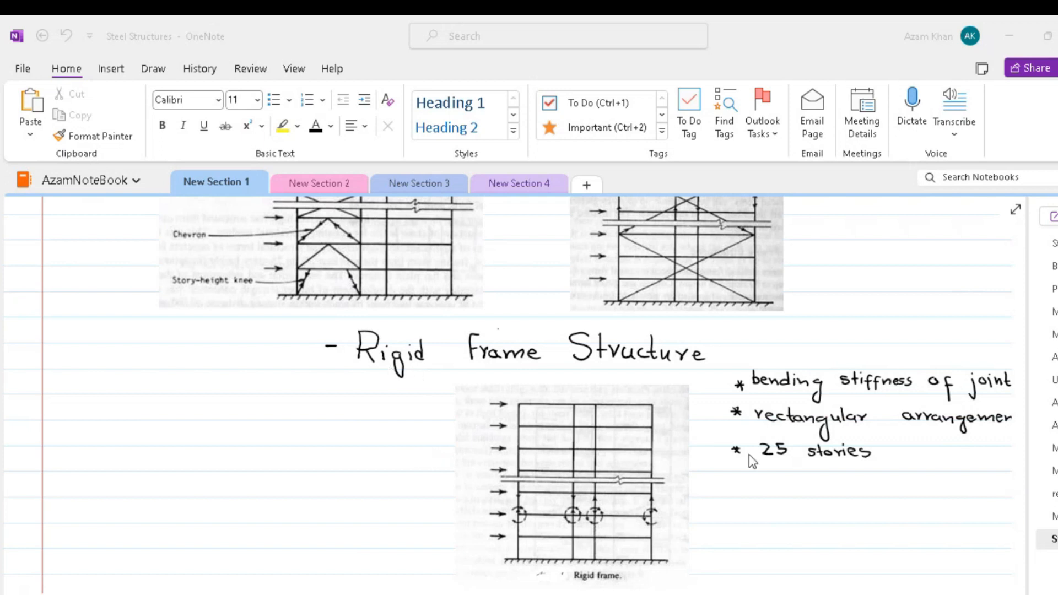
mouse_move(753, 462)
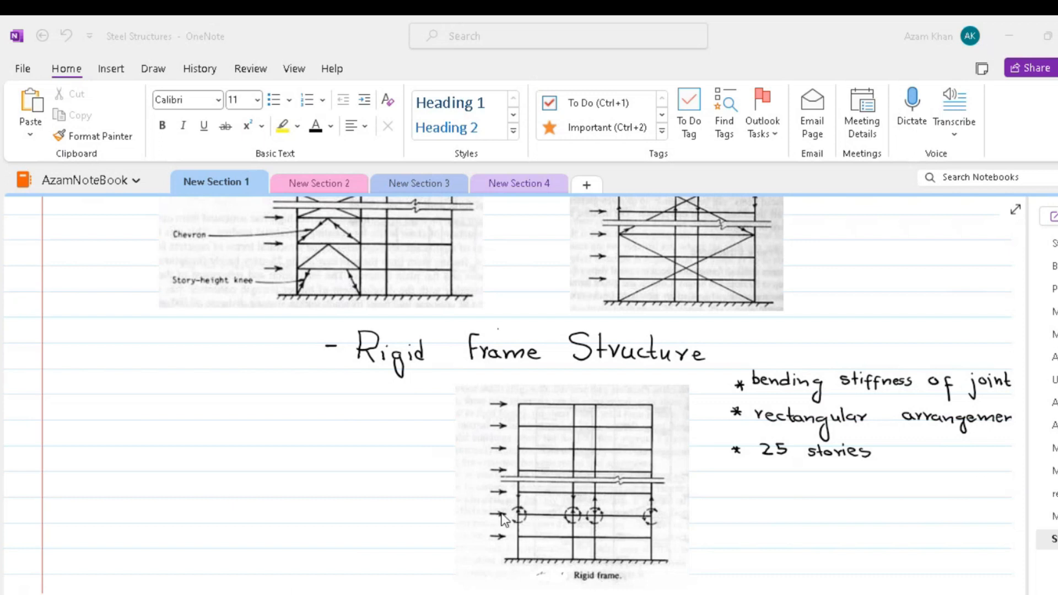
mouse_move(477, 520)
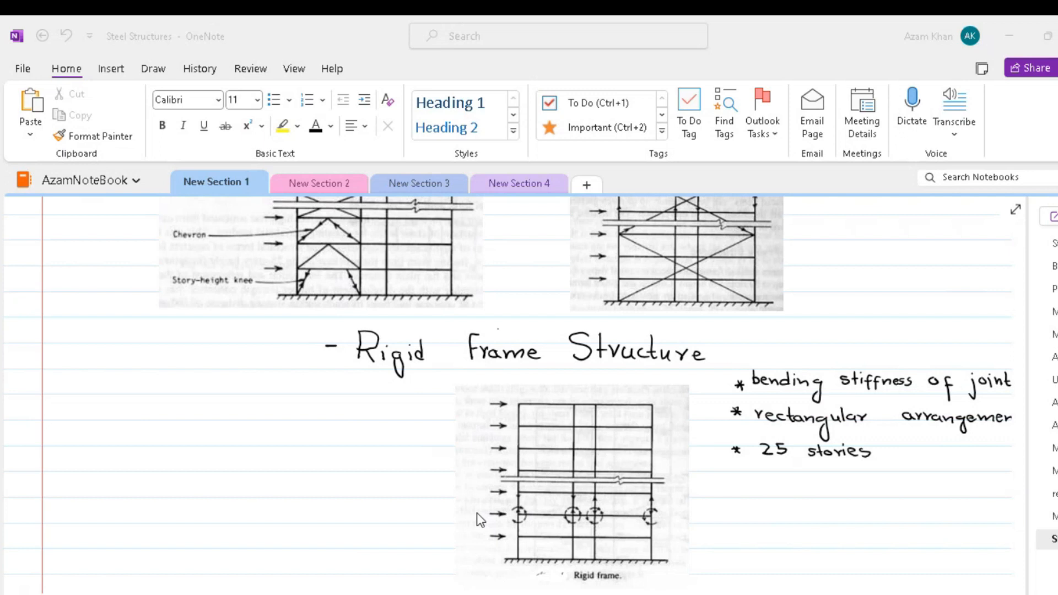
mouse_move(577, 557)
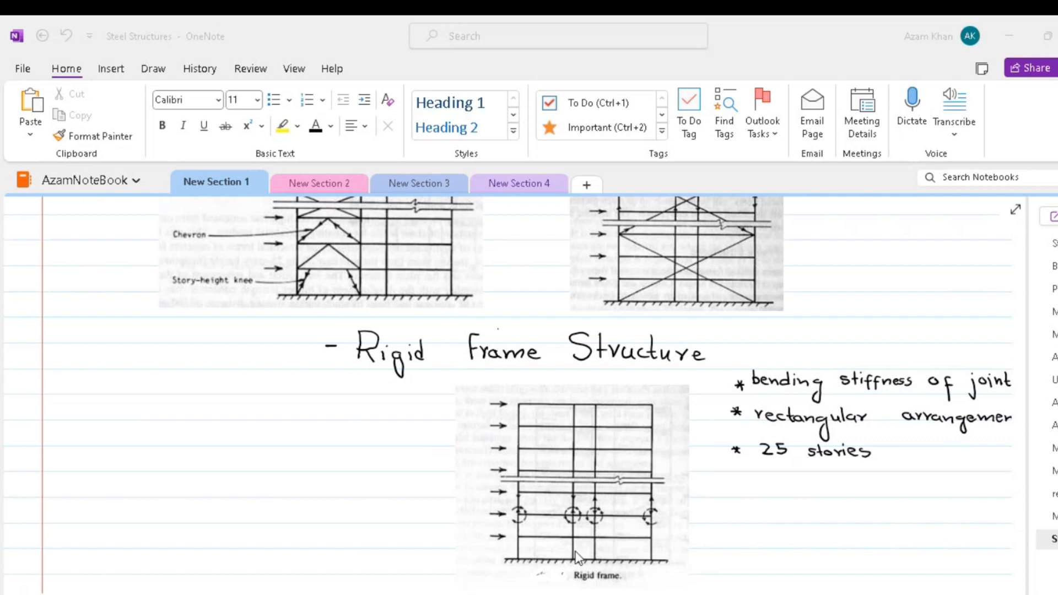
mouse_move(547, 555)
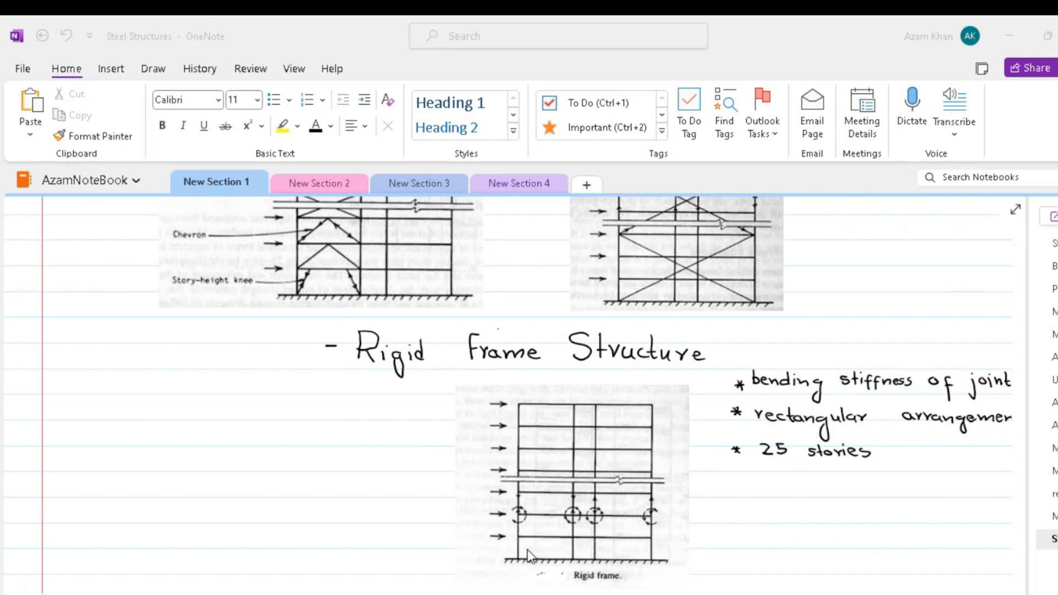
mouse_move(554, 582)
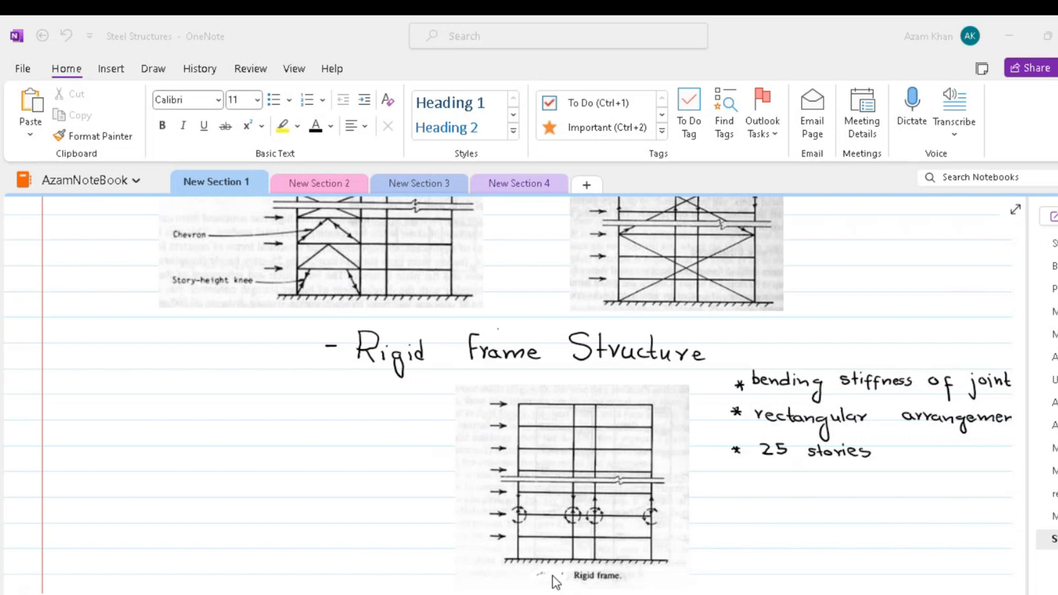
mouse_move(538, 577)
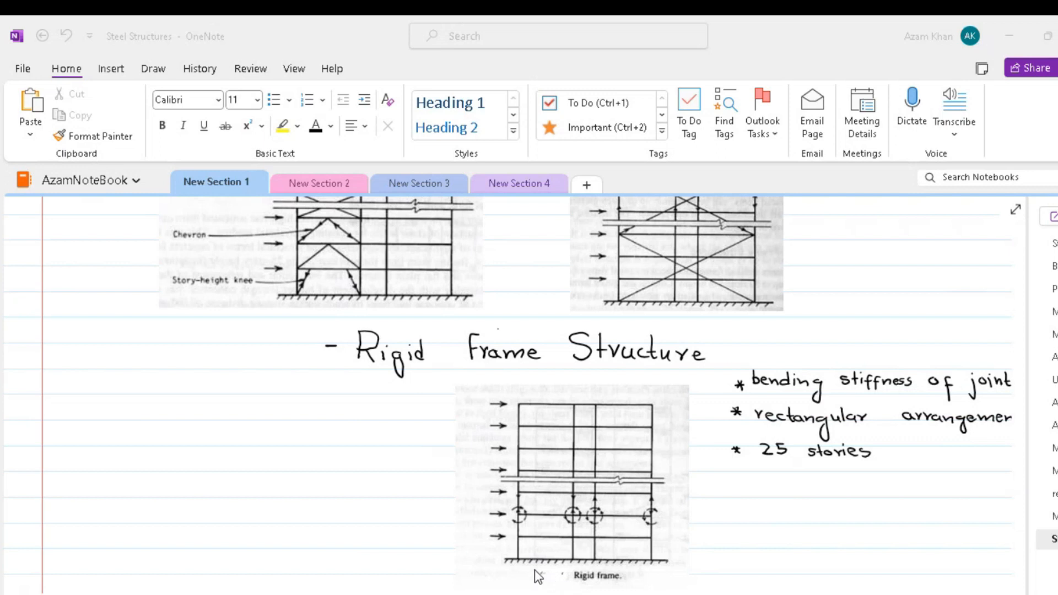
mouse_move(552, 580)
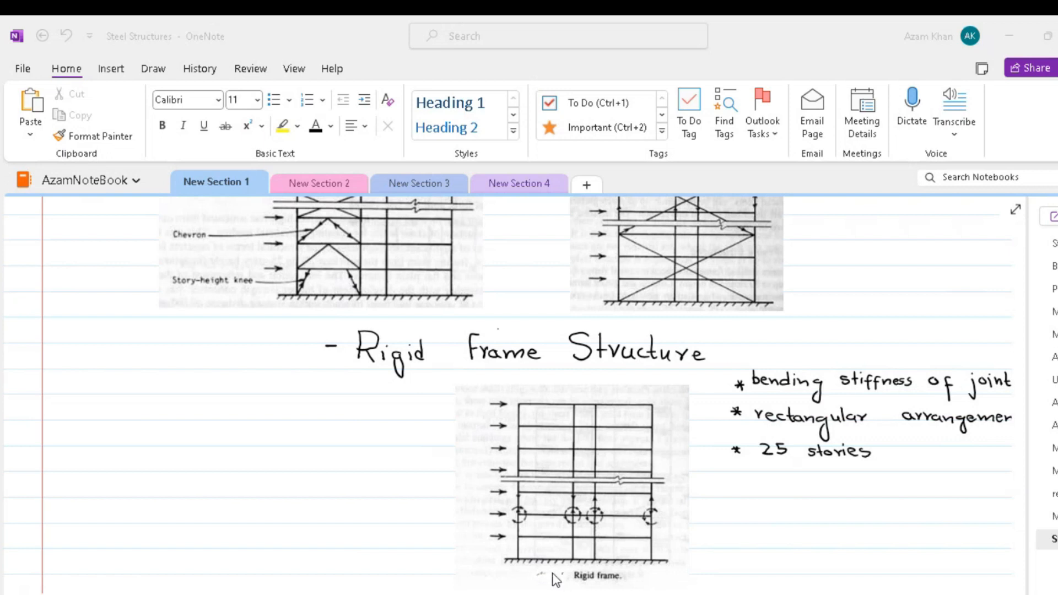
mouse_move(552, 579)
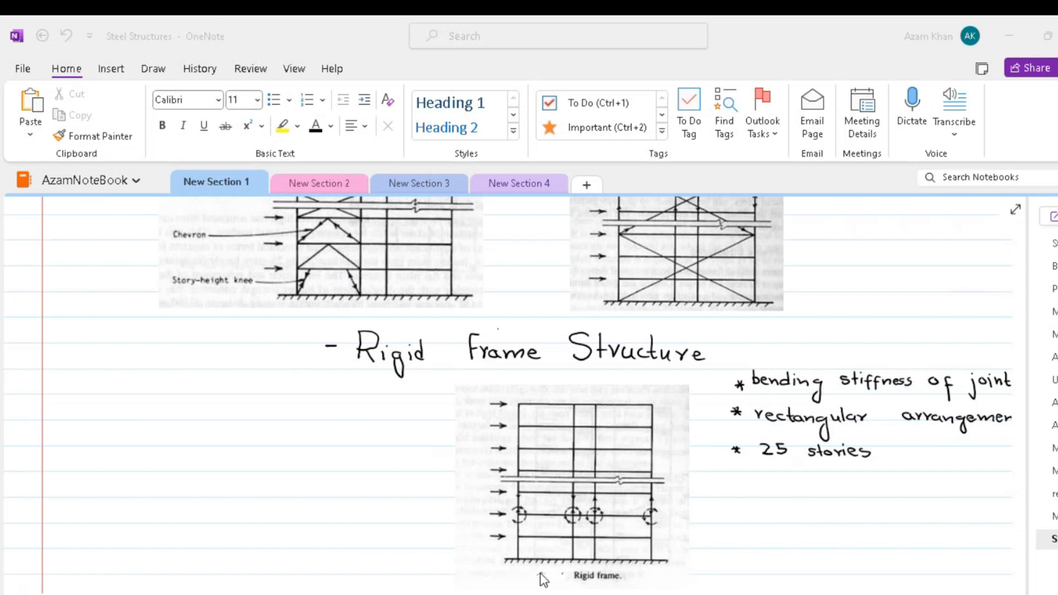
mouse_move(583, 529)
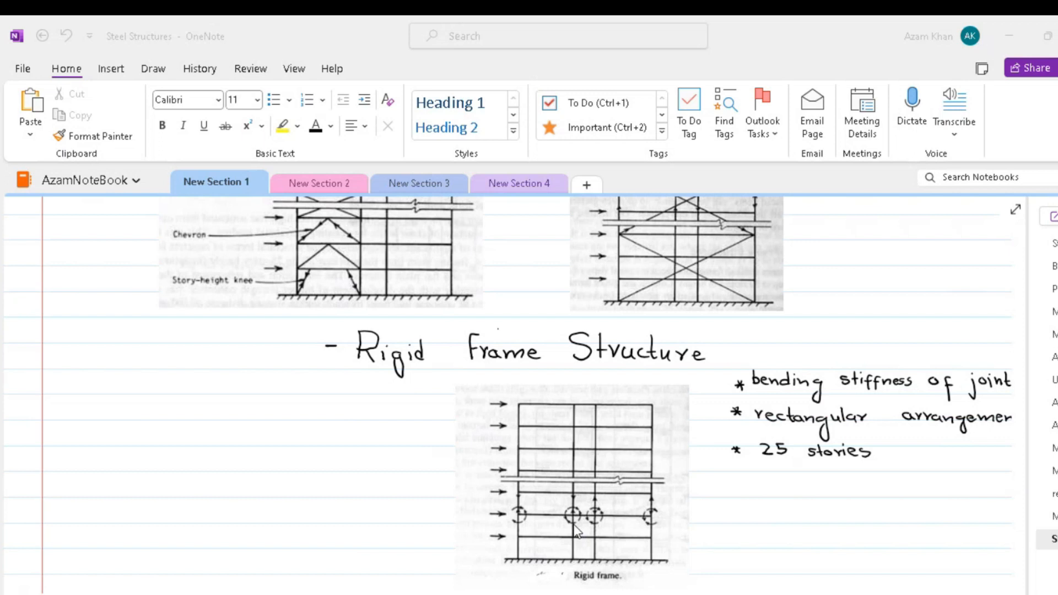
mouse_move(550, 530)
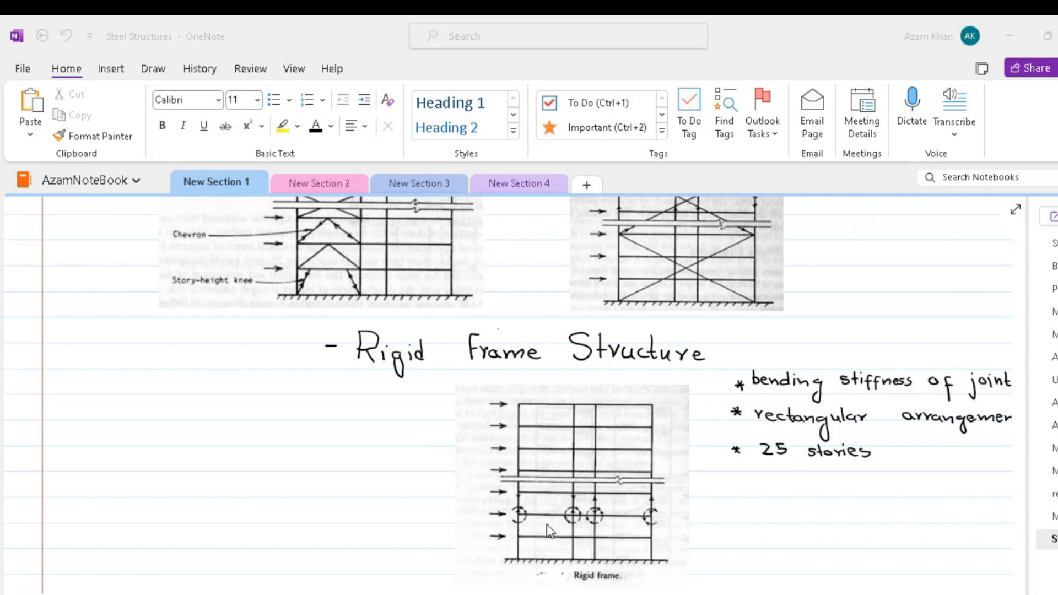
mouse_move(496, 531)
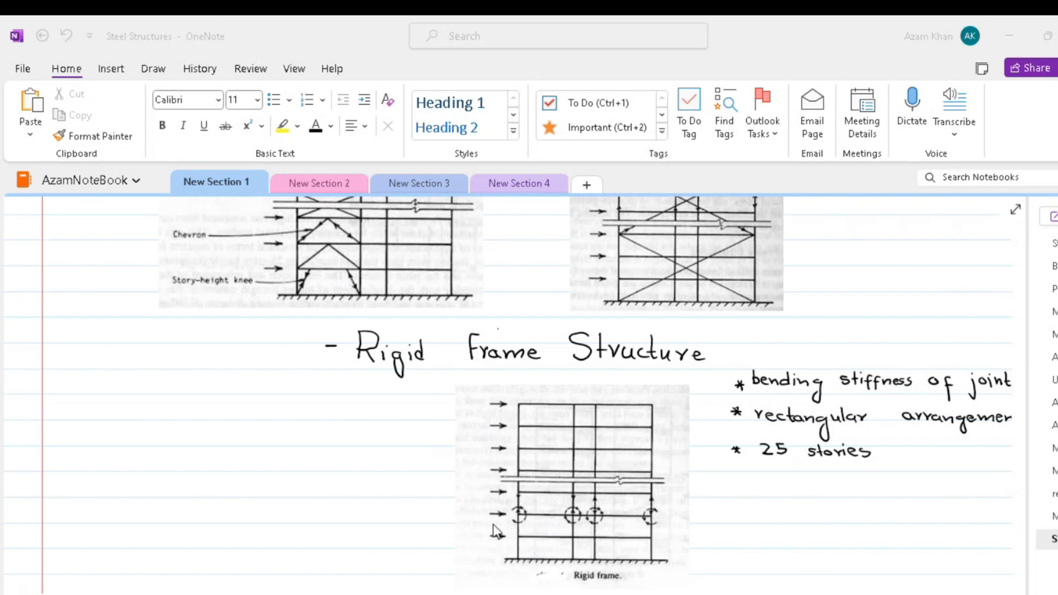
mouse_move(454, 534)
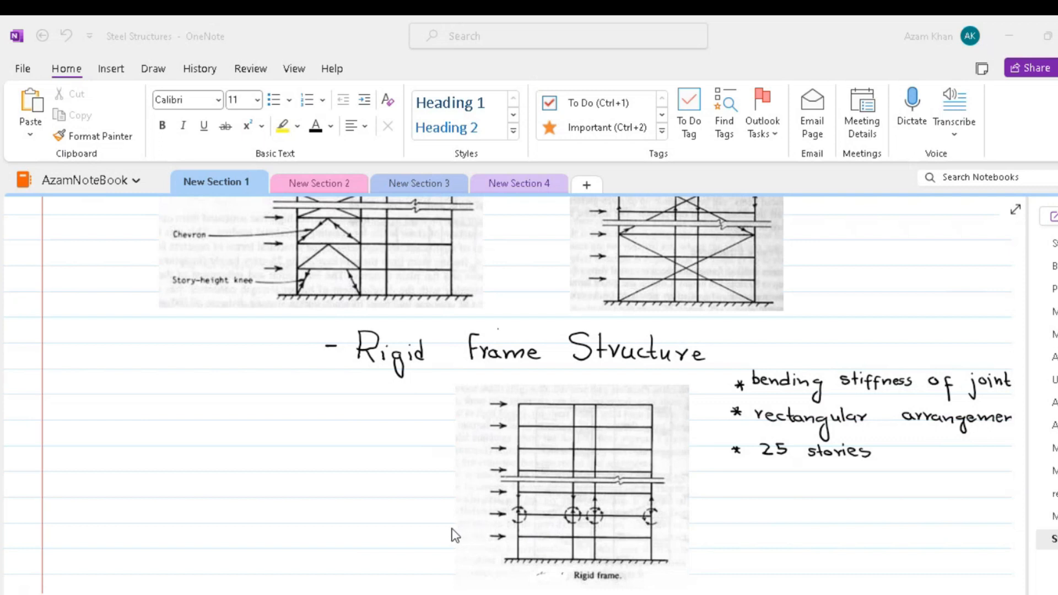
mouse_move(422, 532)
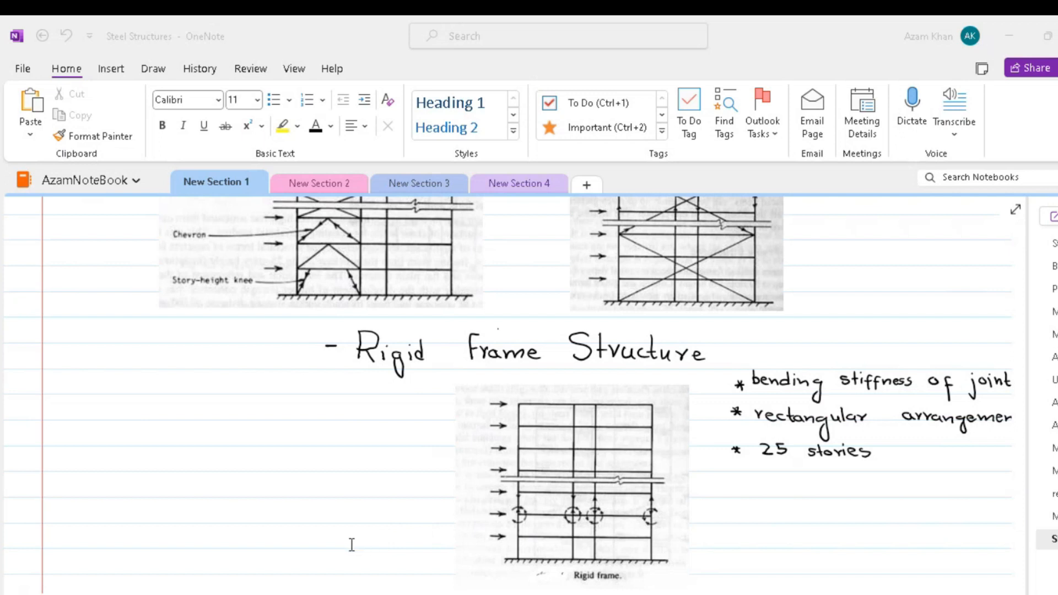
mouse_move(316, 556)
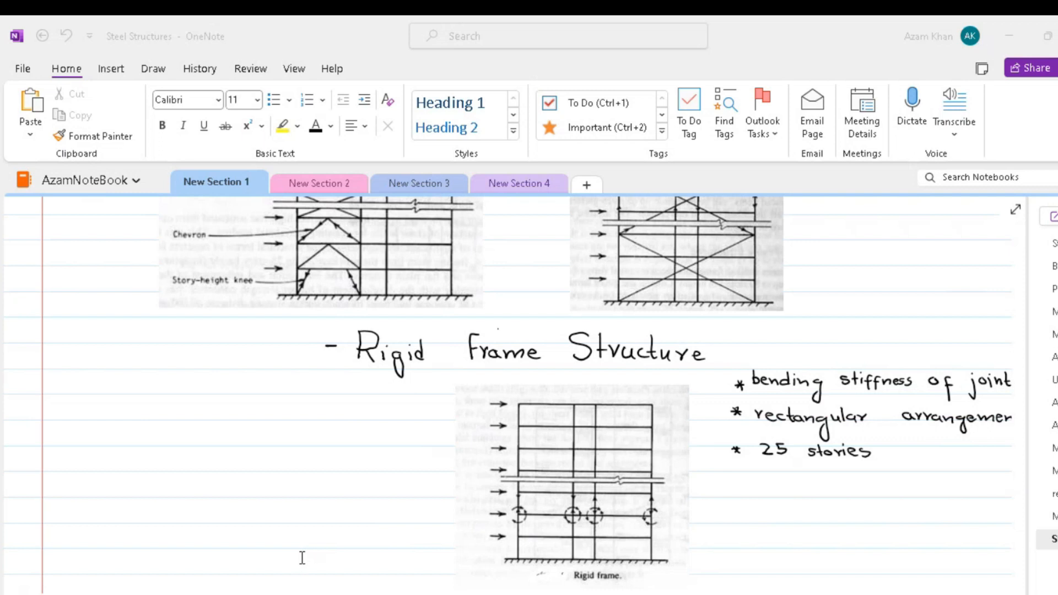
mouse_move(490, 535)
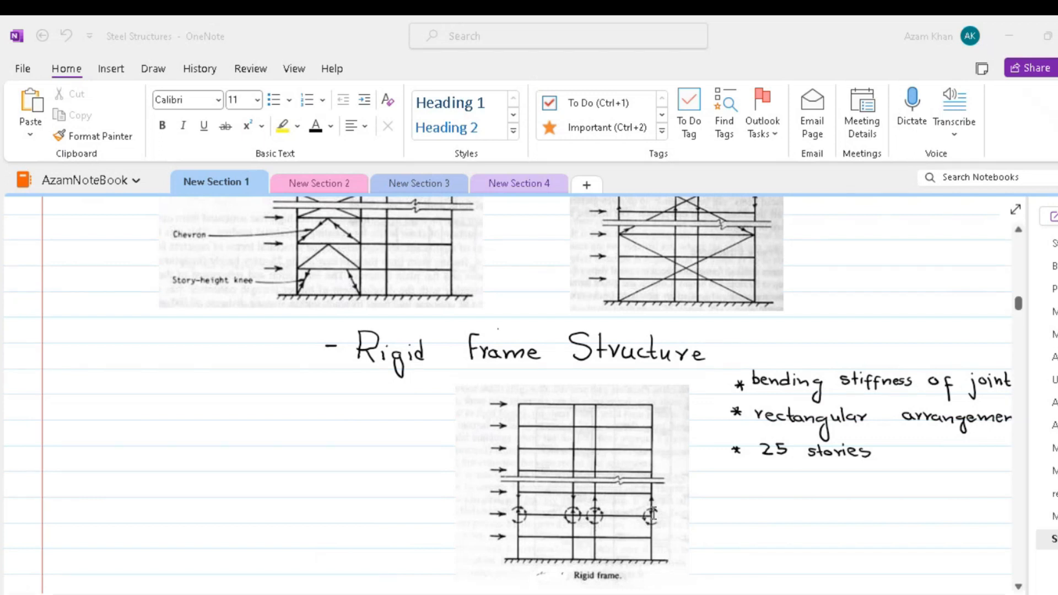
mouse_move(641, 520)
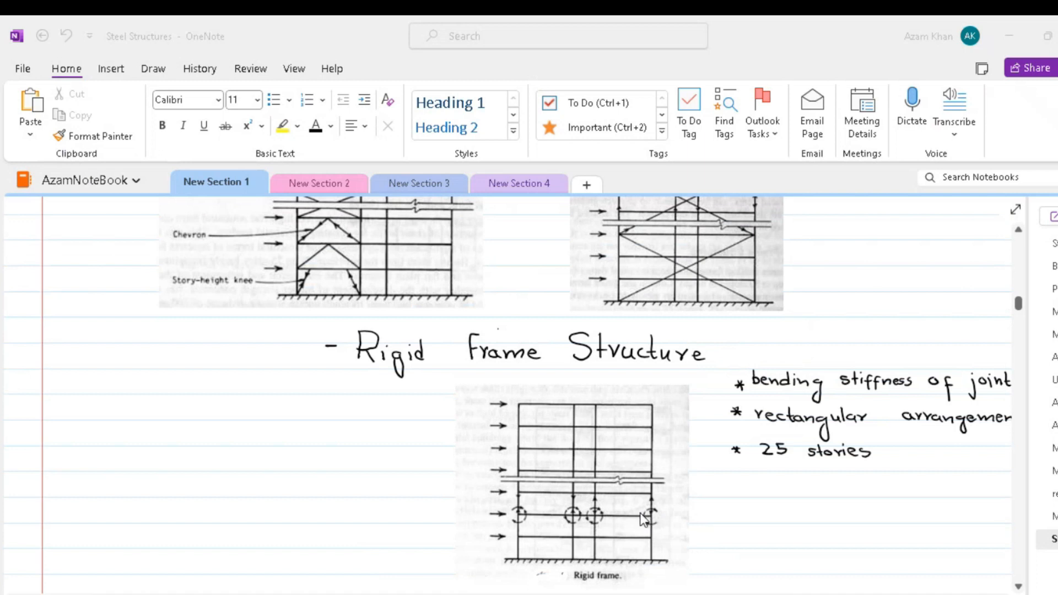
mouse_move(619, 518)
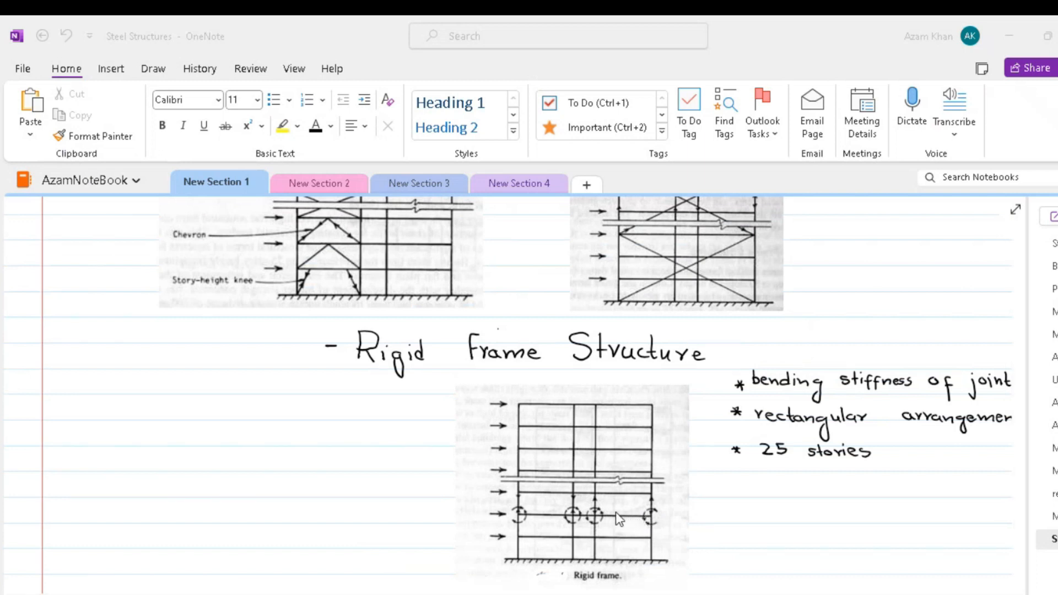
mouse_move(613, 518)
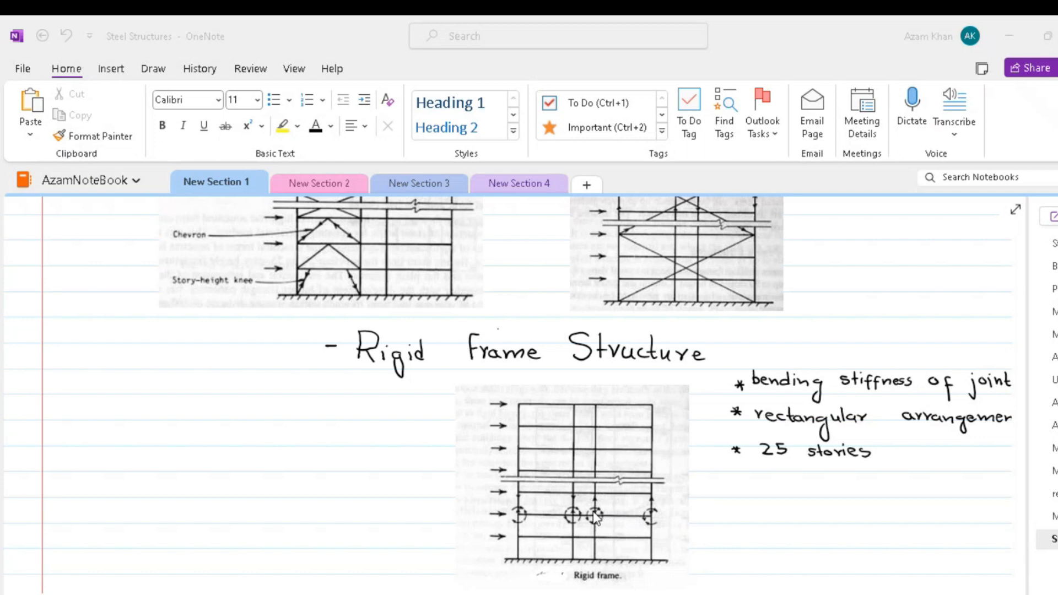
mouse_move(591, 516)
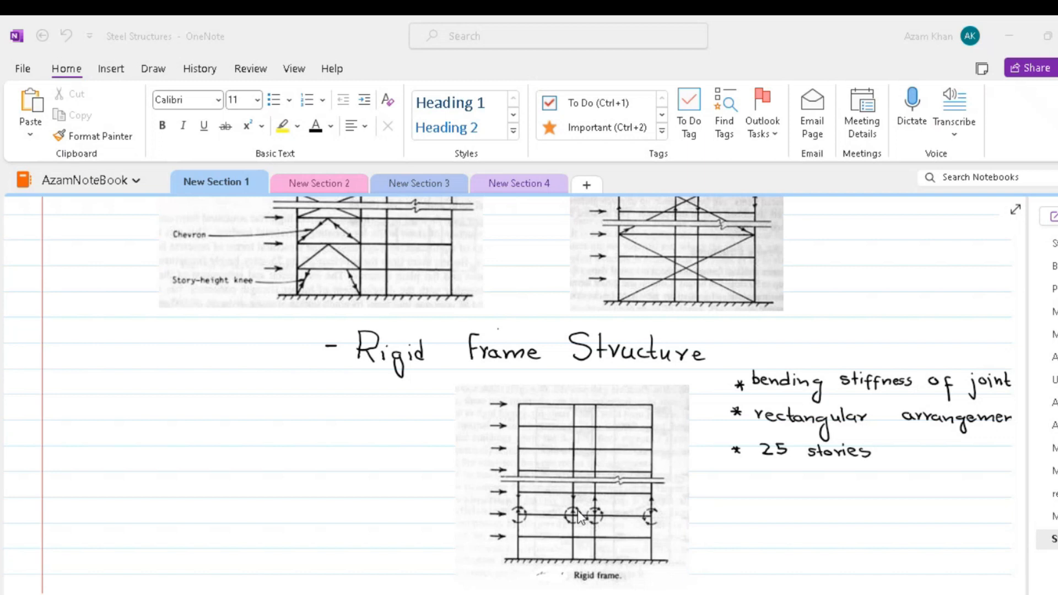
mouse_move(578, 516)
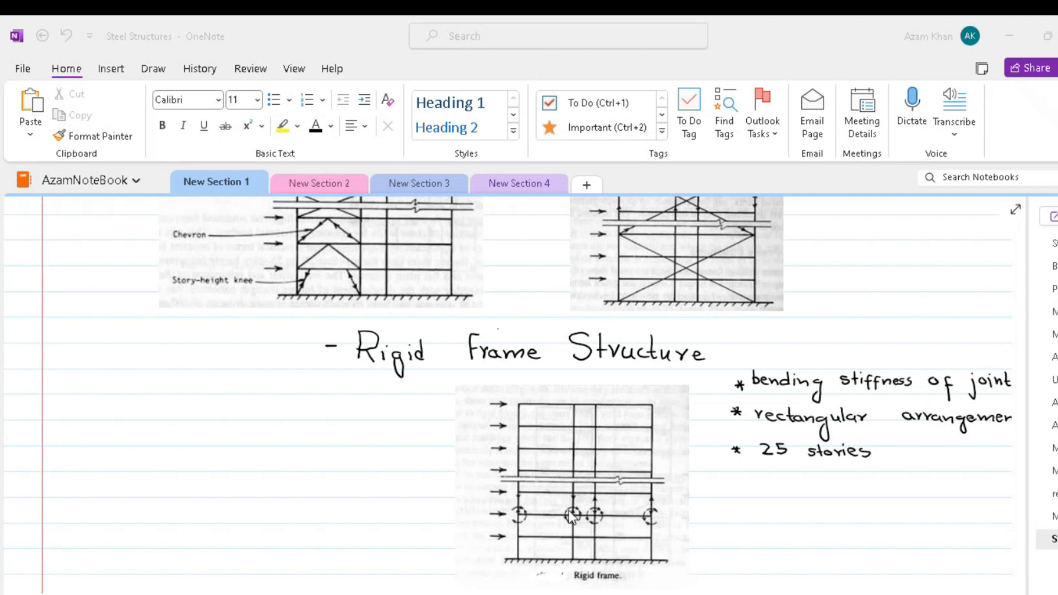
mouse_move(565, 517)
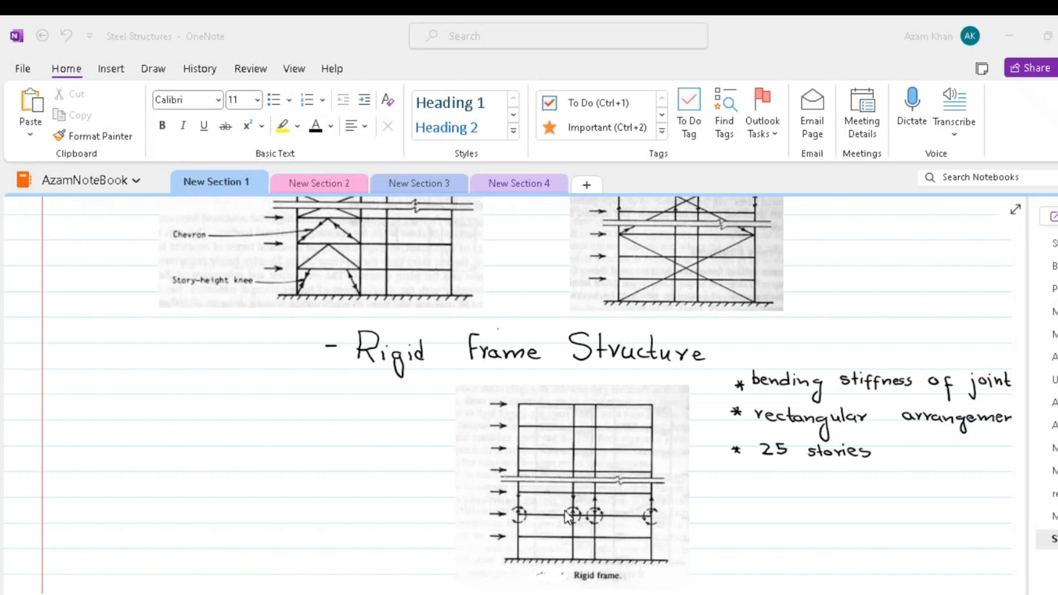
mouse_move(564, 517)
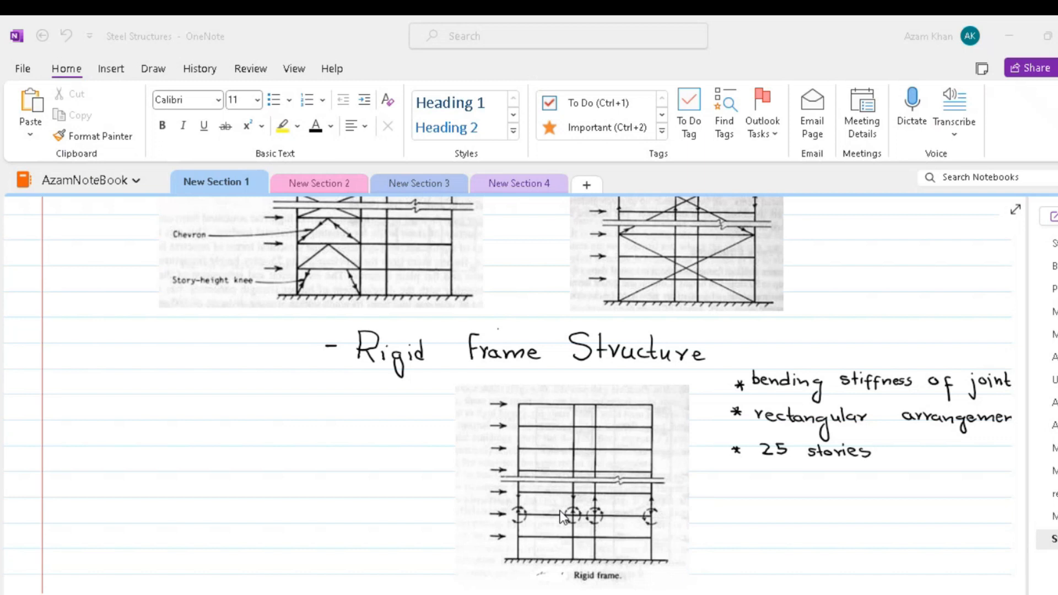
scroll("down", 3)
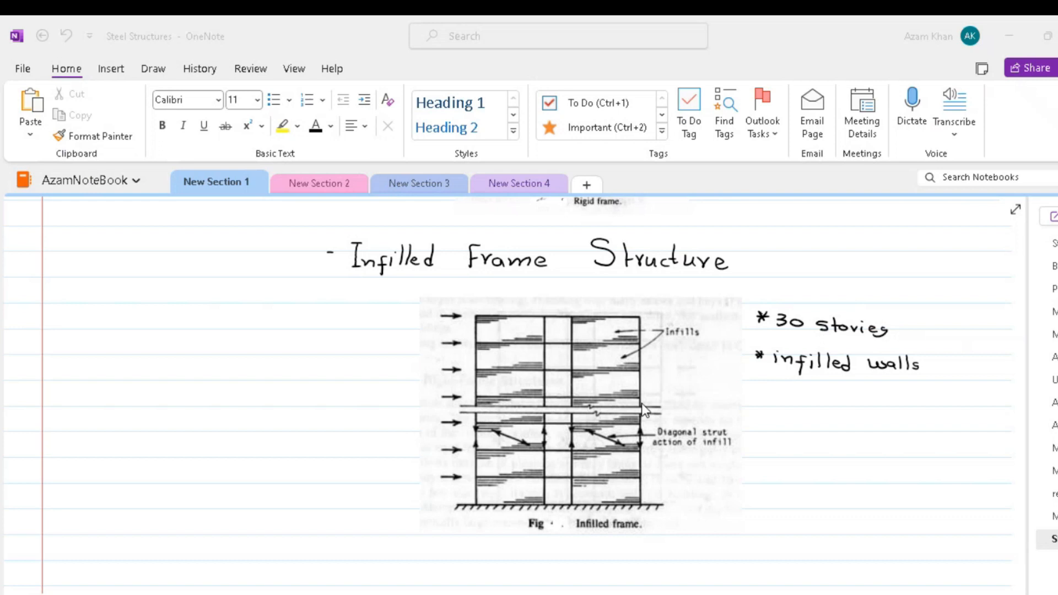
mouse_move(575, 454)
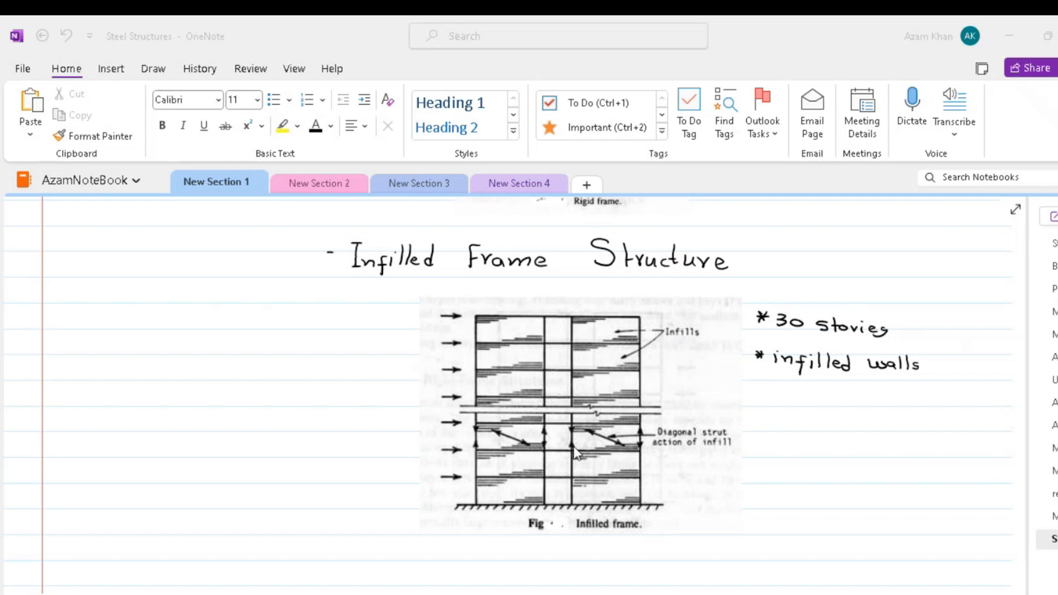
mouse_move(577, 454)
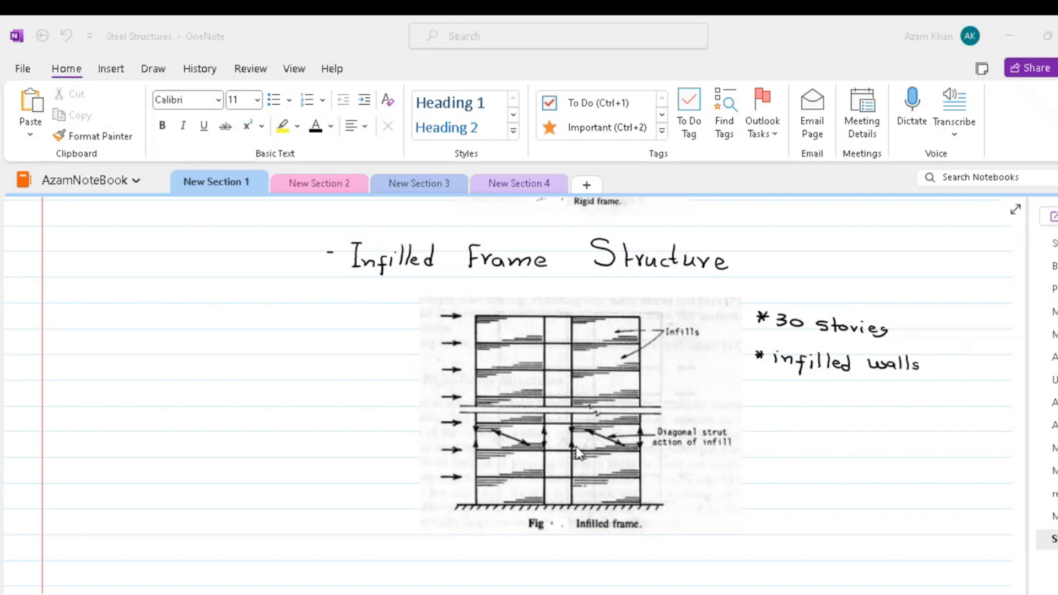
mouse_move(599, 447)
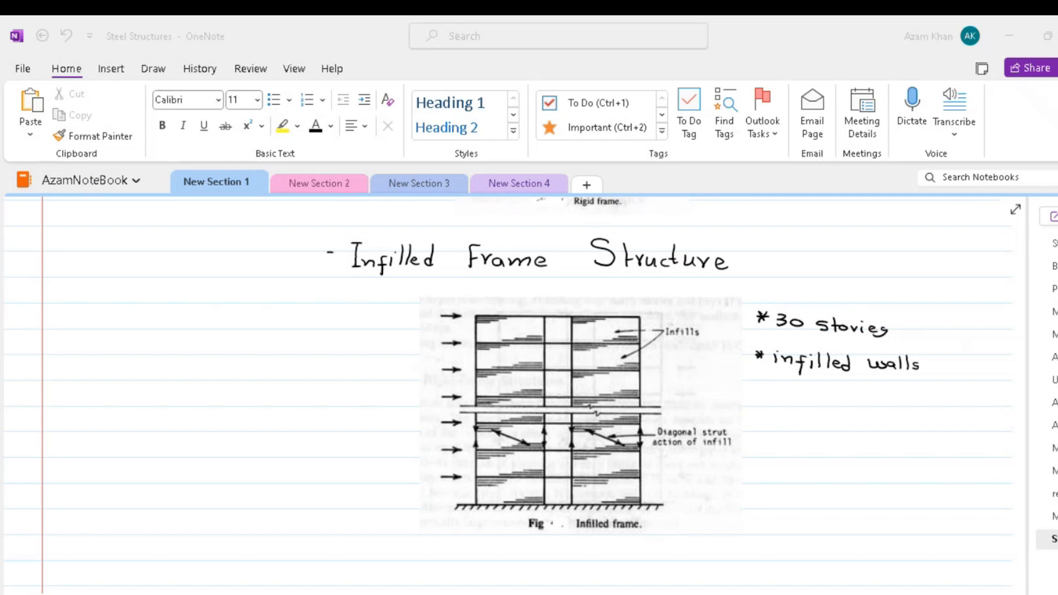
left_click(153, 68)
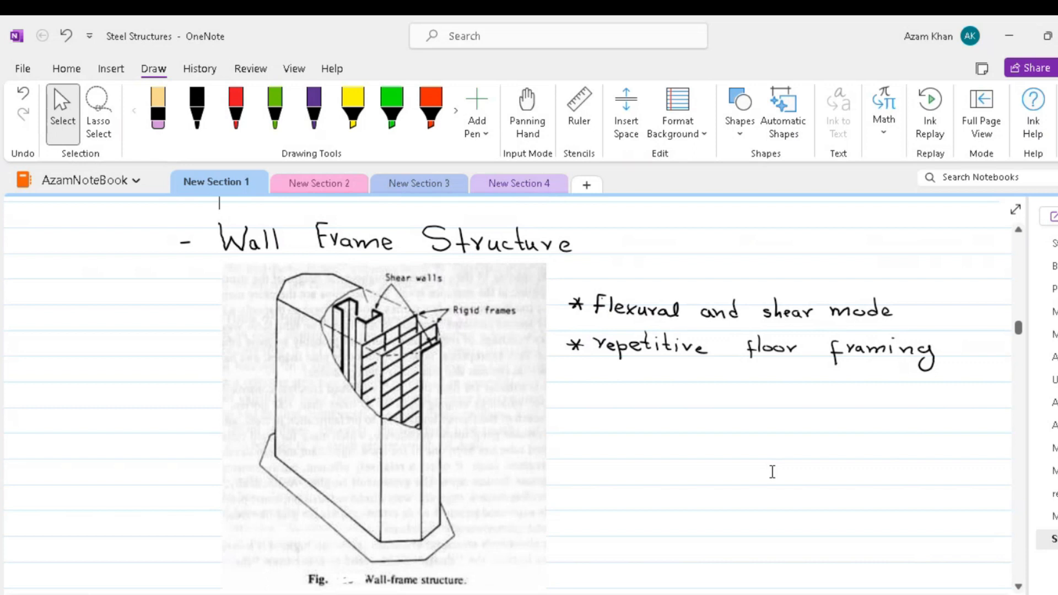
mouse_move(531, 485)
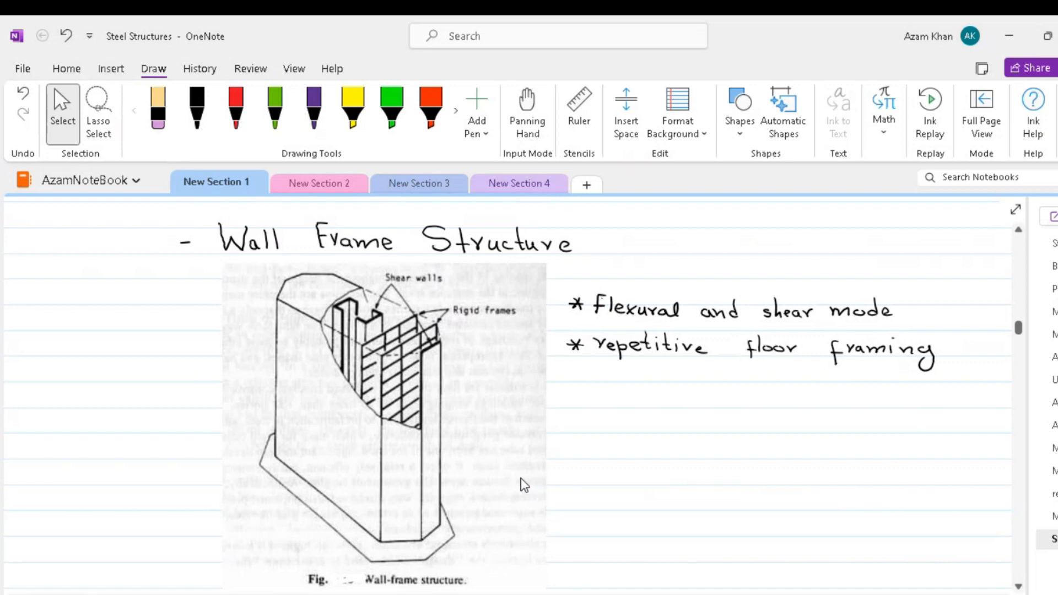
mouse_move(231, 497)
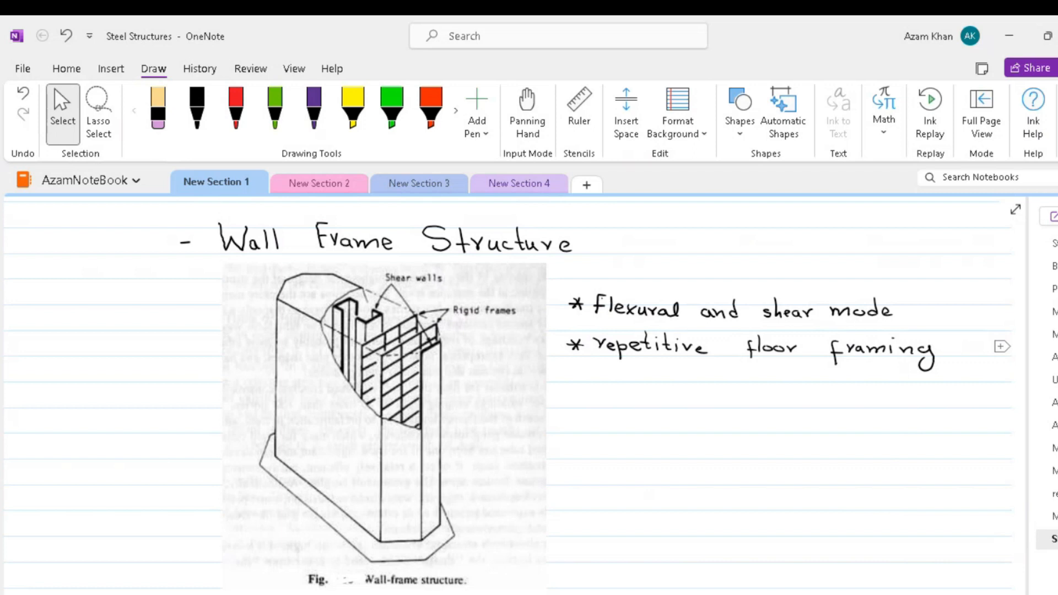
Step: Switch to Draw and scroll past Wall Frame Structure to Framed Tube Structure (40–100 stories)
left_click(218, 202)
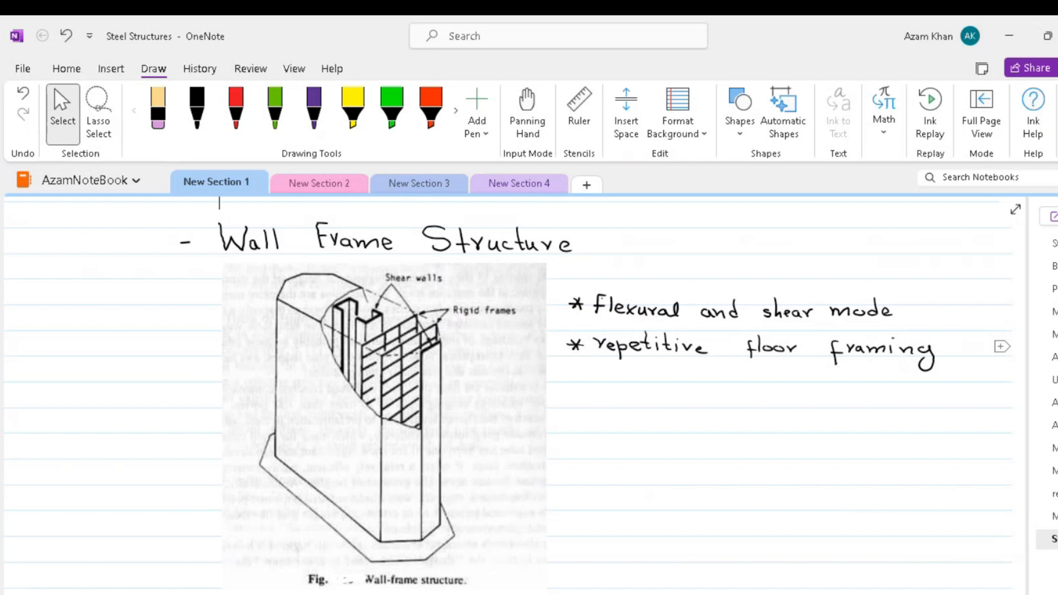
scroll("down", 3)
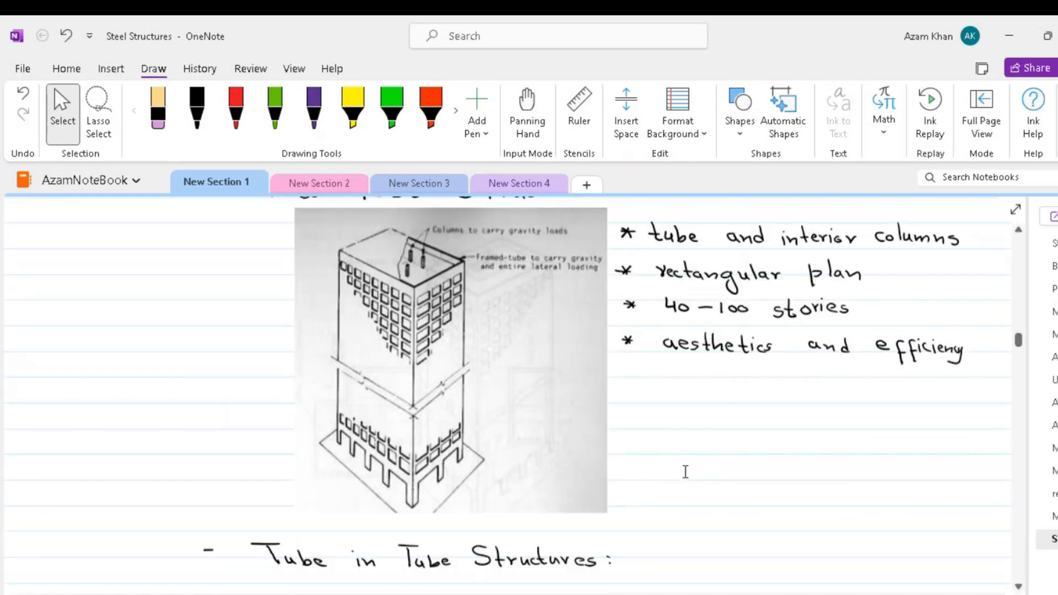
scroll("down", 3)
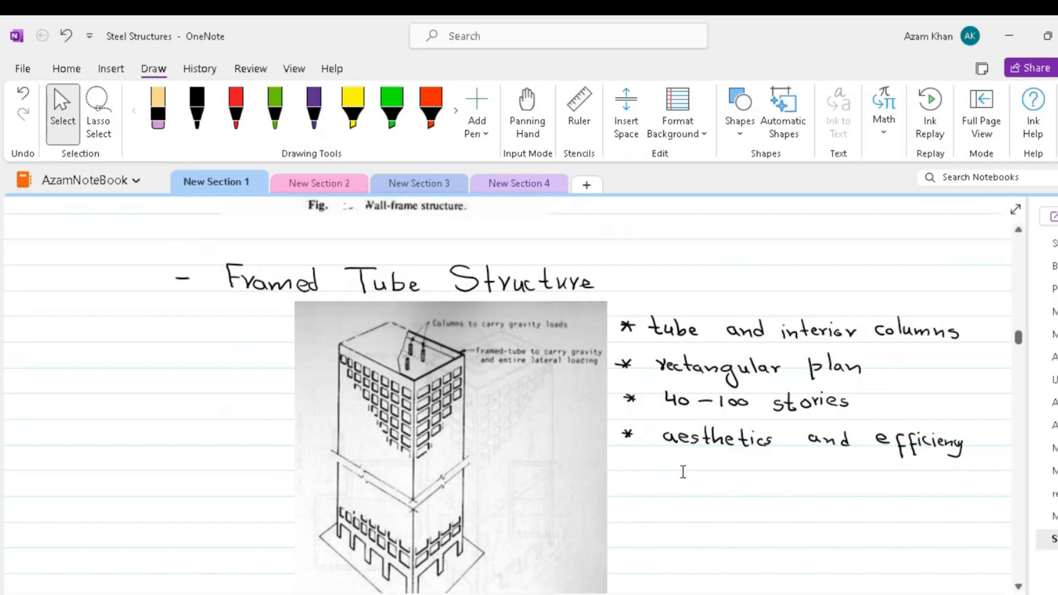
mouse_move(673, 472)
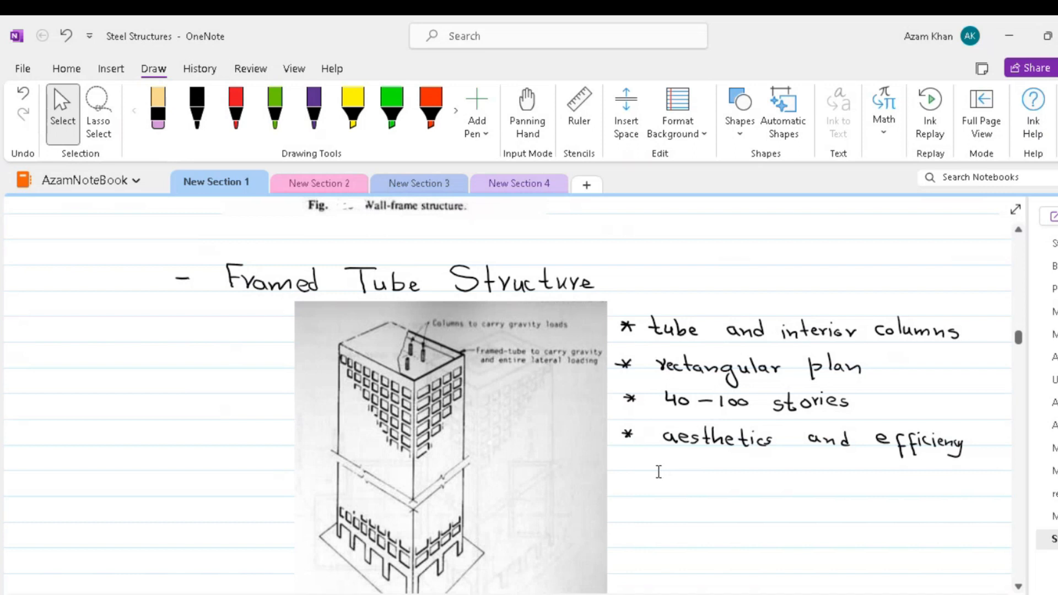
mouse_move(642, 478)
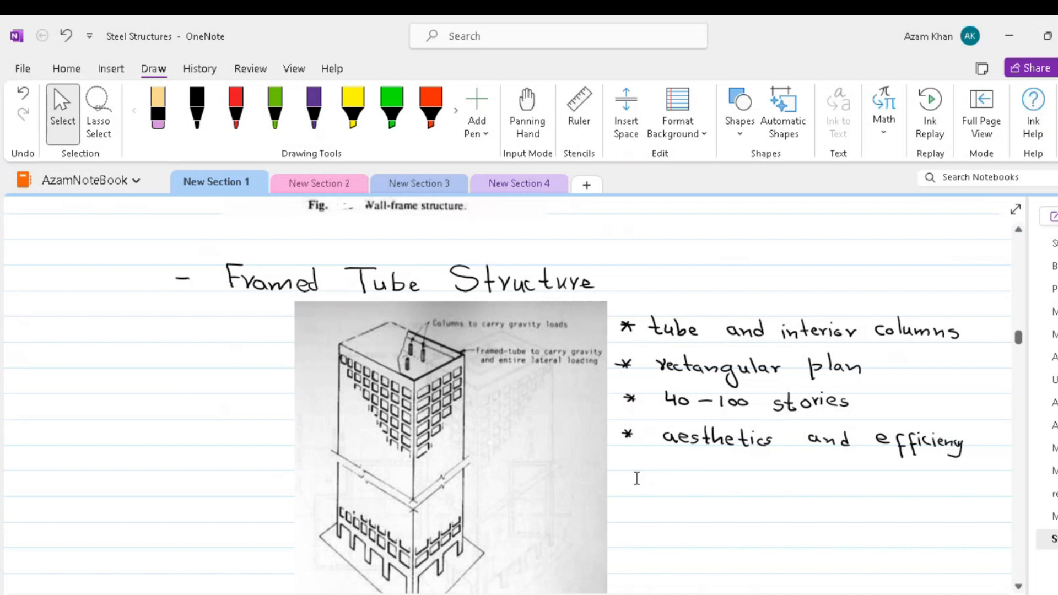
mouse_move(363, 371)
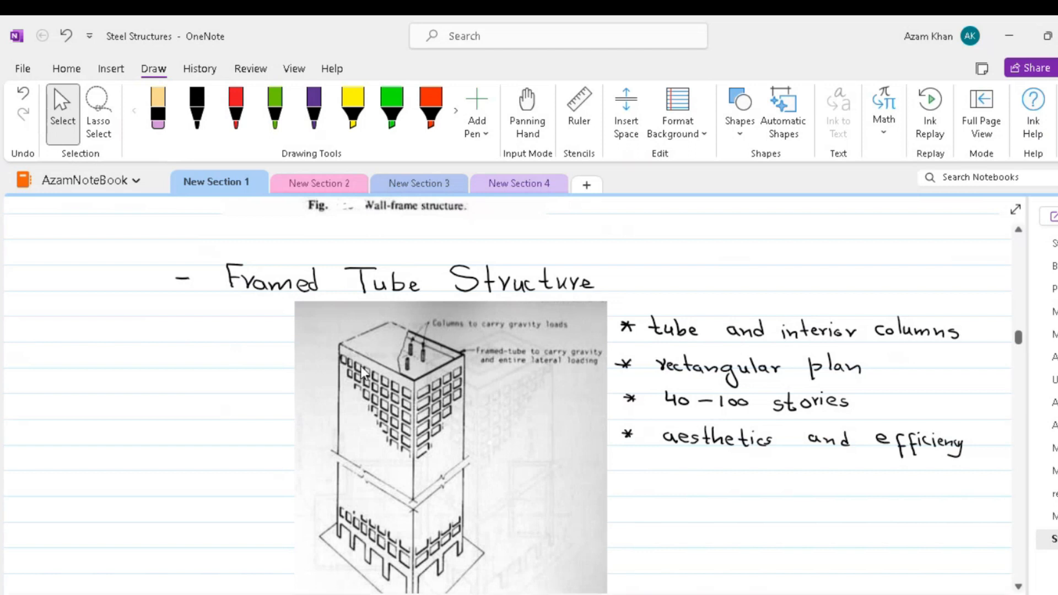
mouse_move(342, 401)
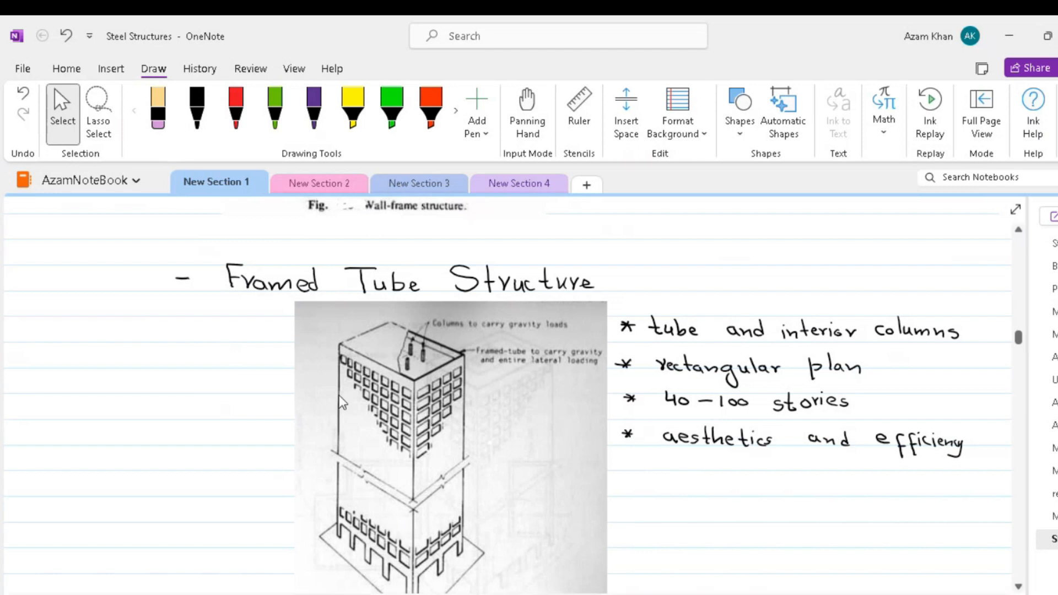
mouse_move(346, 361)
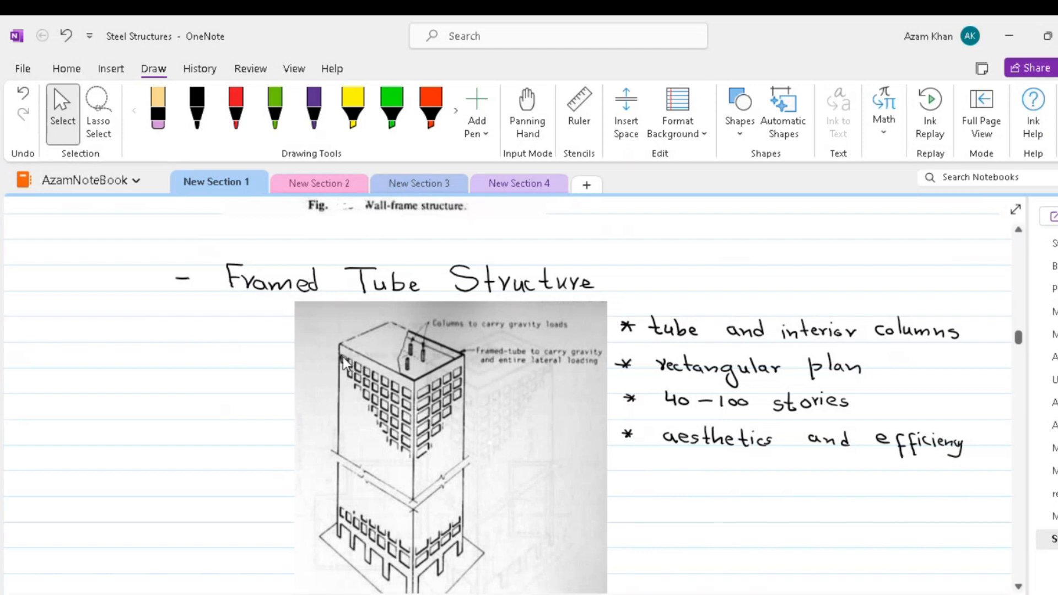
mouse_move(466, 349)
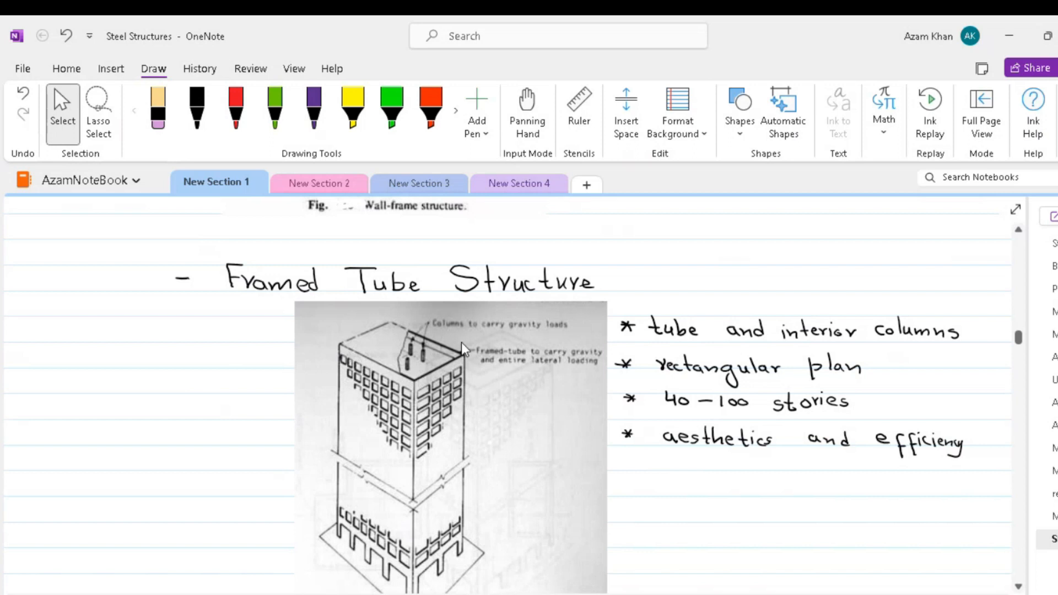
mouse_move(467, 384)
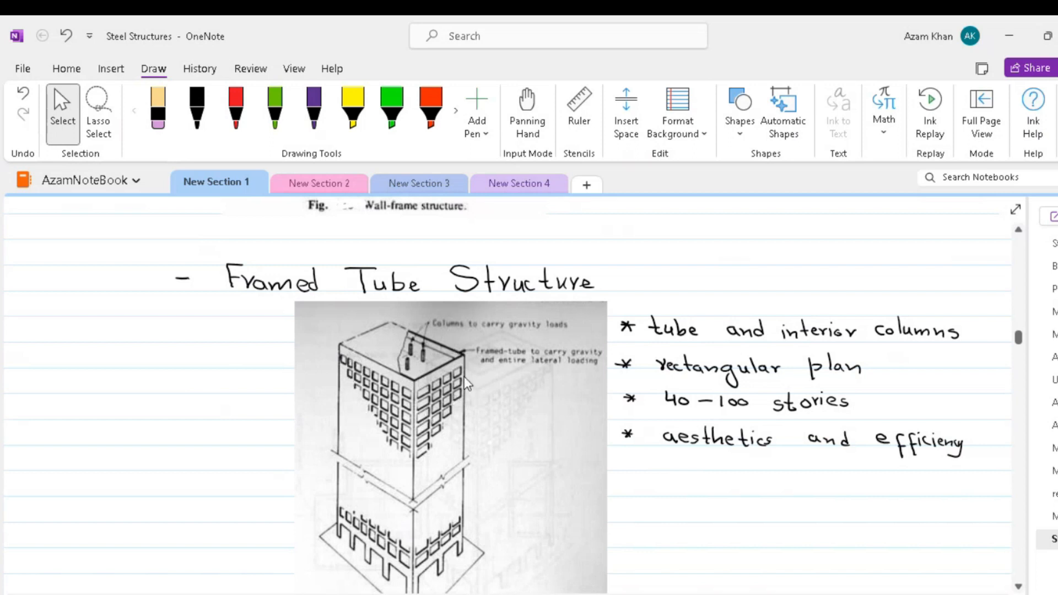
mouse_move(457, 412)
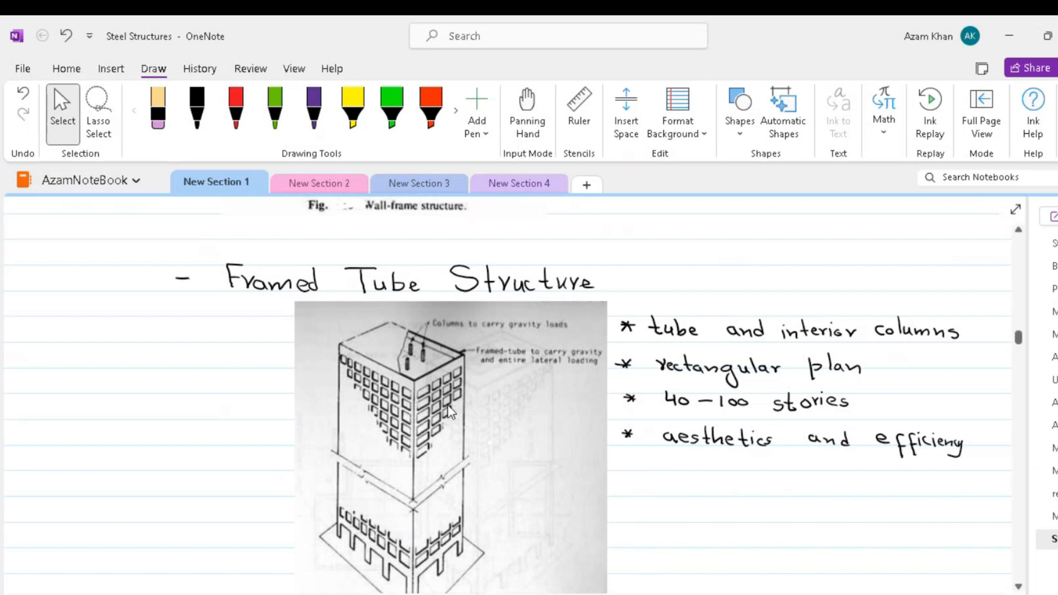
mouse_move(423, 412)
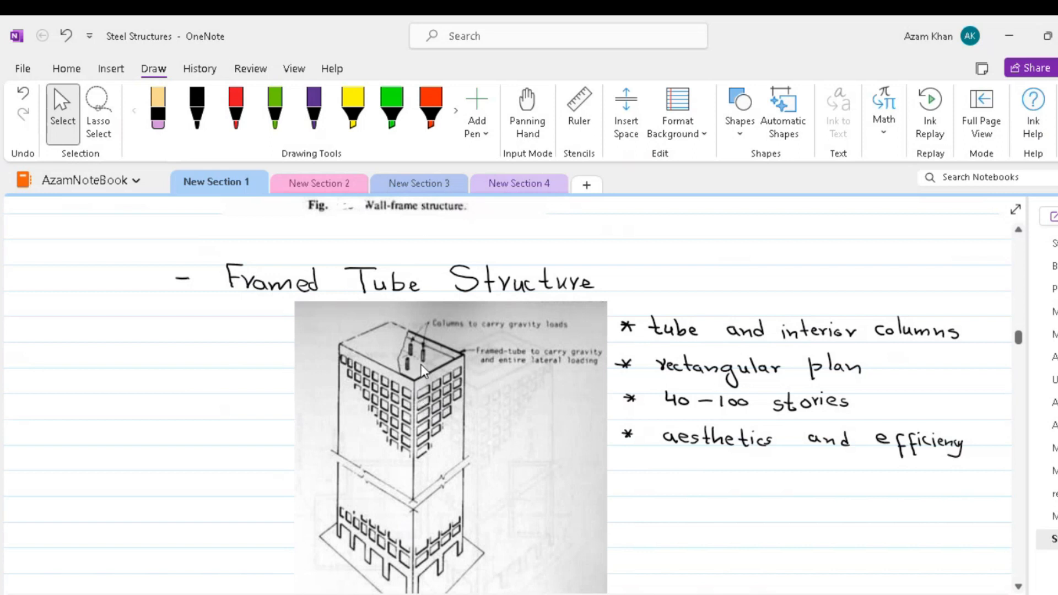
mouse_move(421, 369)
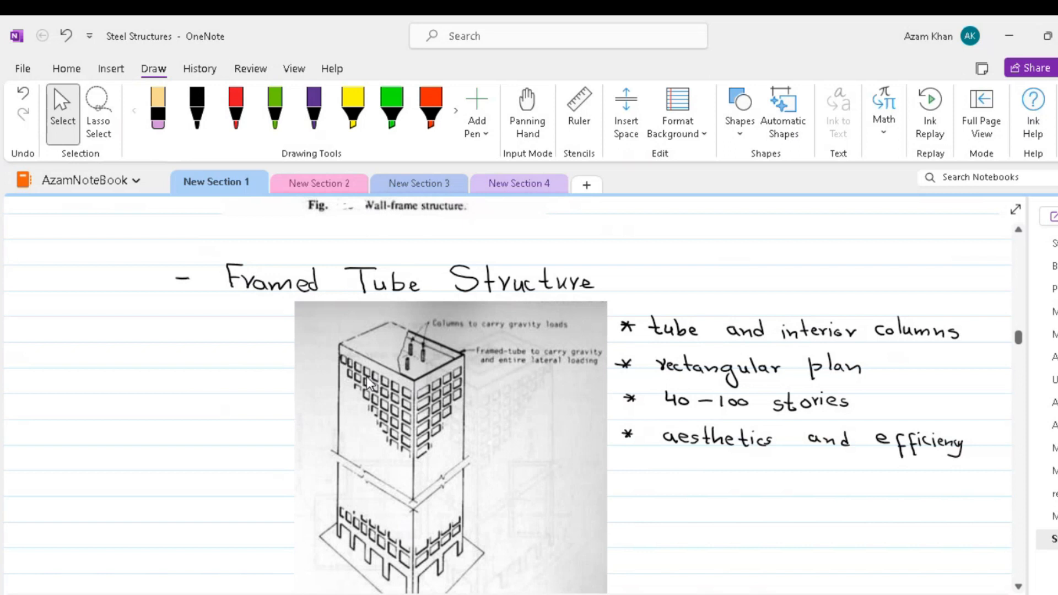
mouse_move(364, 383)
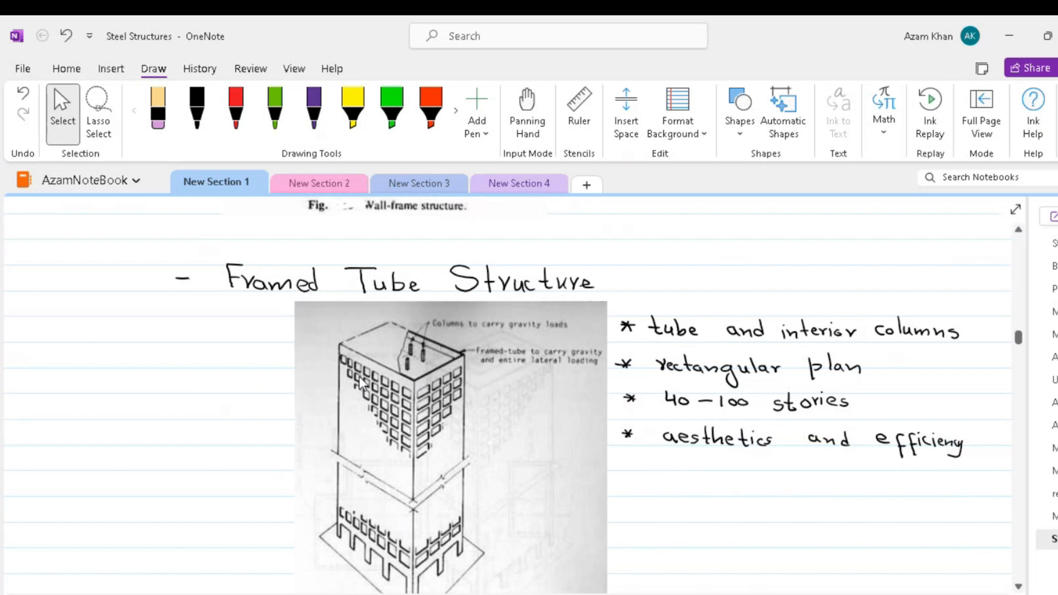
mouse_move(361, 384)
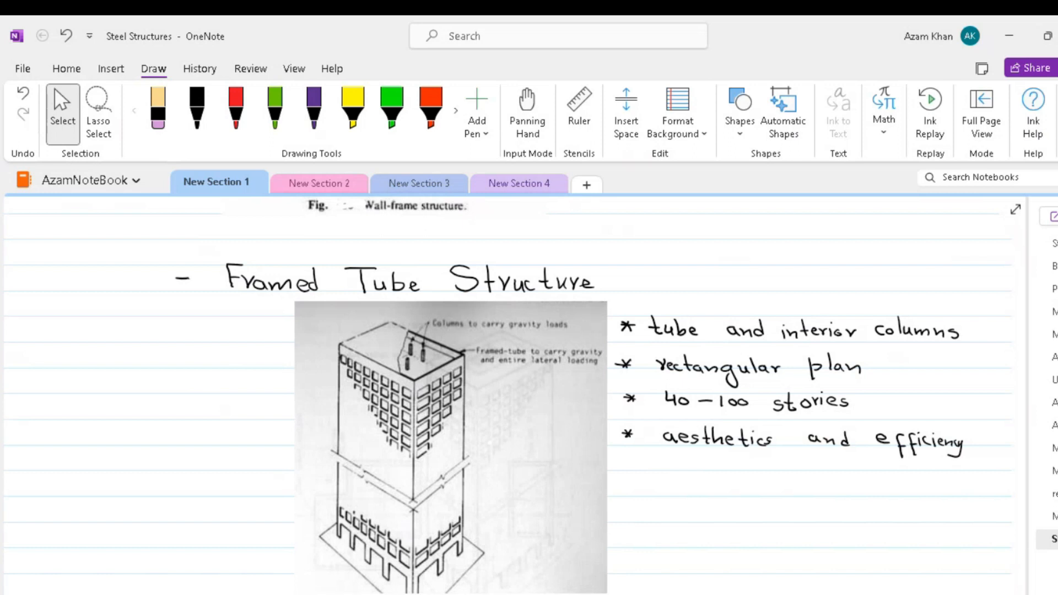
Step: Scroll to the Tube in Tube Structures section with its frame tube and core notes
scroll("down", 3)
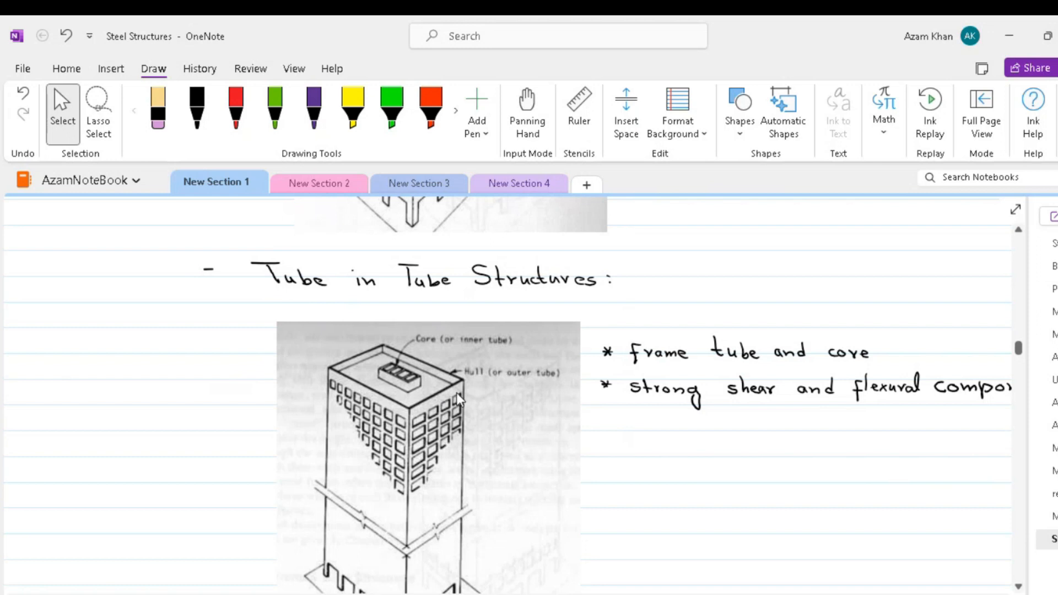
mouse_move(475, 413)
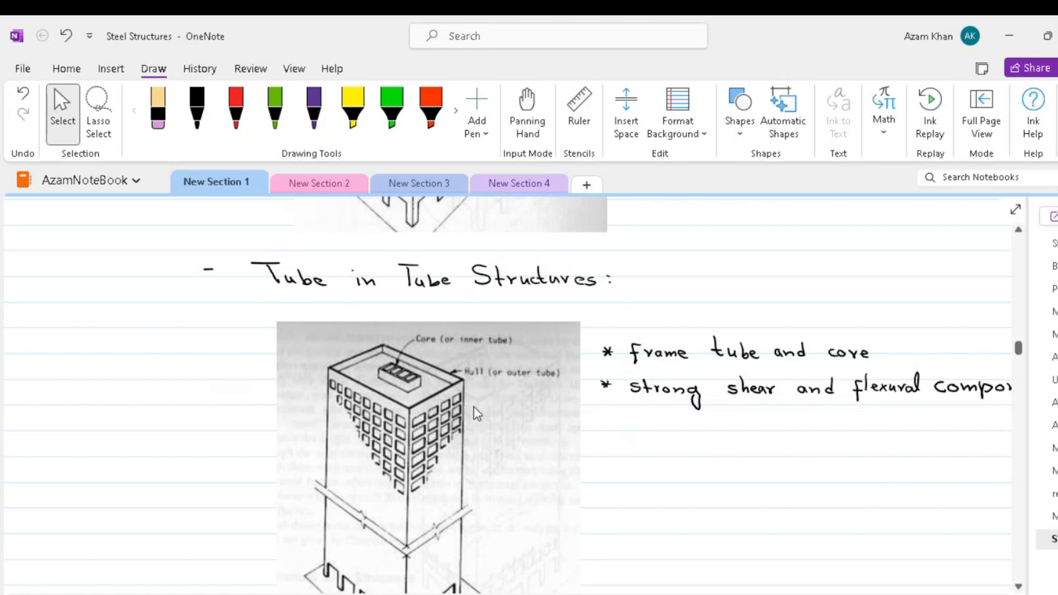
mouse_move(534, 413)
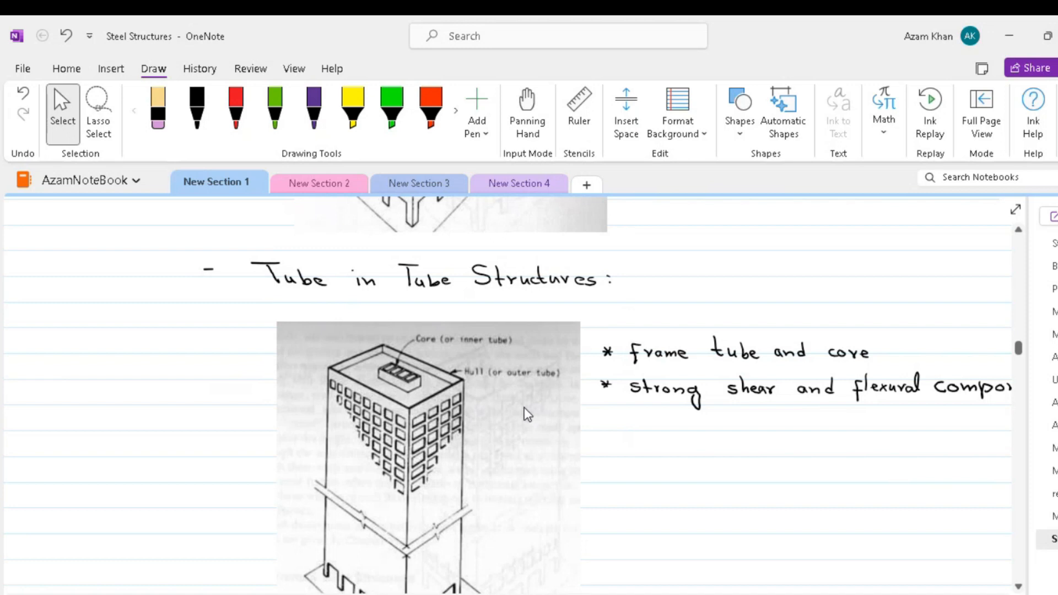
mouse_move(520, 413)
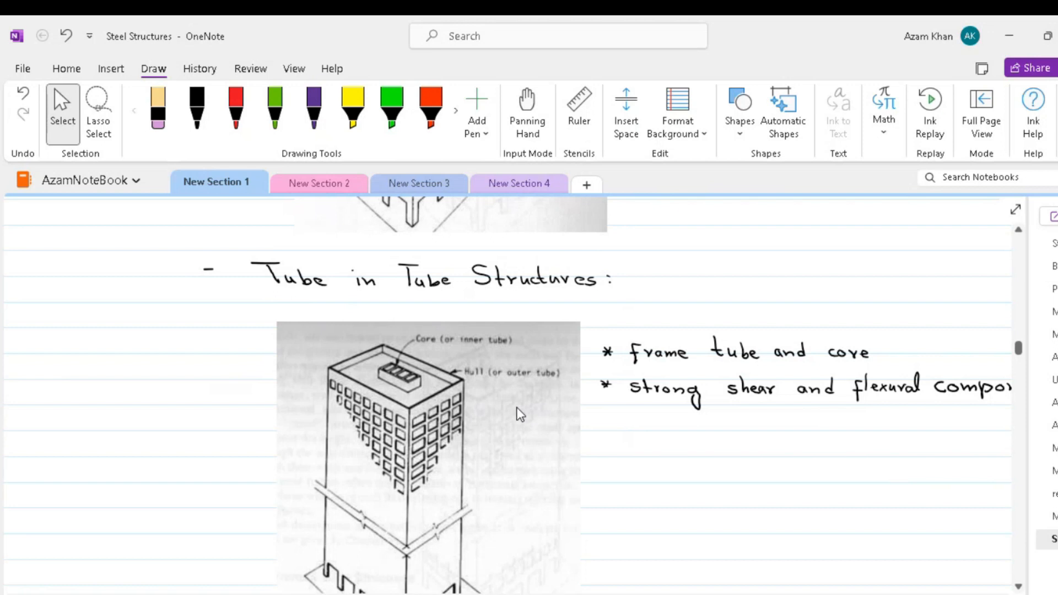
mouse_move(327, 384)
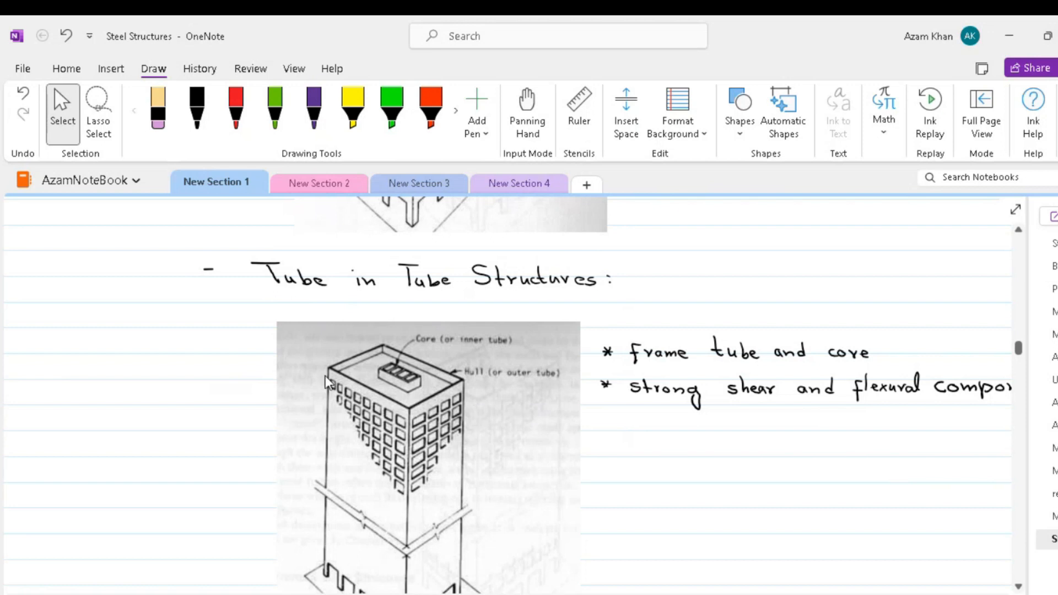
mouse_move(459, 360)
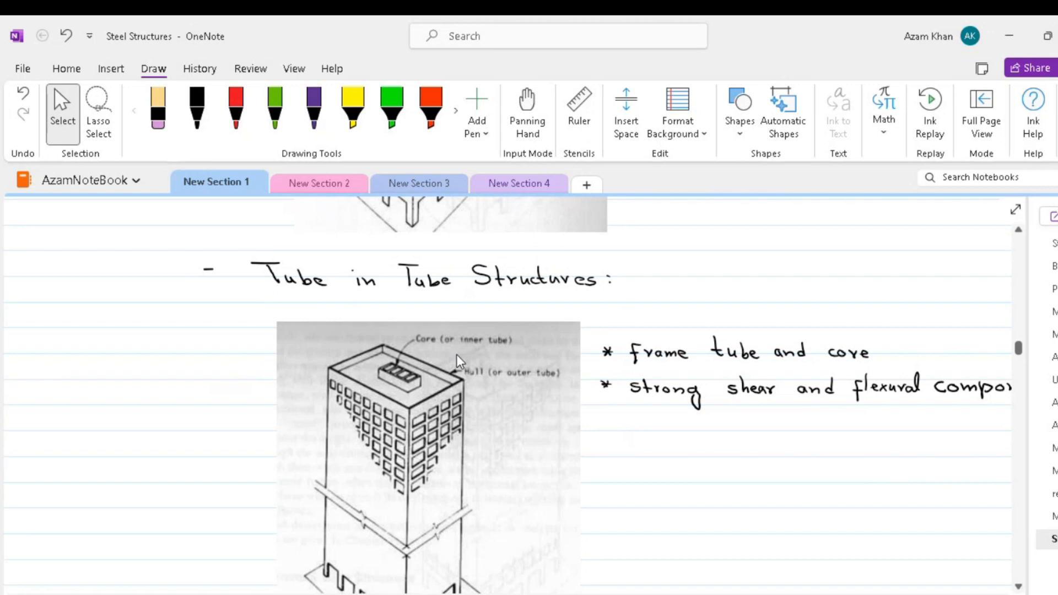
Step: Scroll to Bundled Tube Structures, showing the tower photo and floor-plan diagrams
scroll("down", 3)
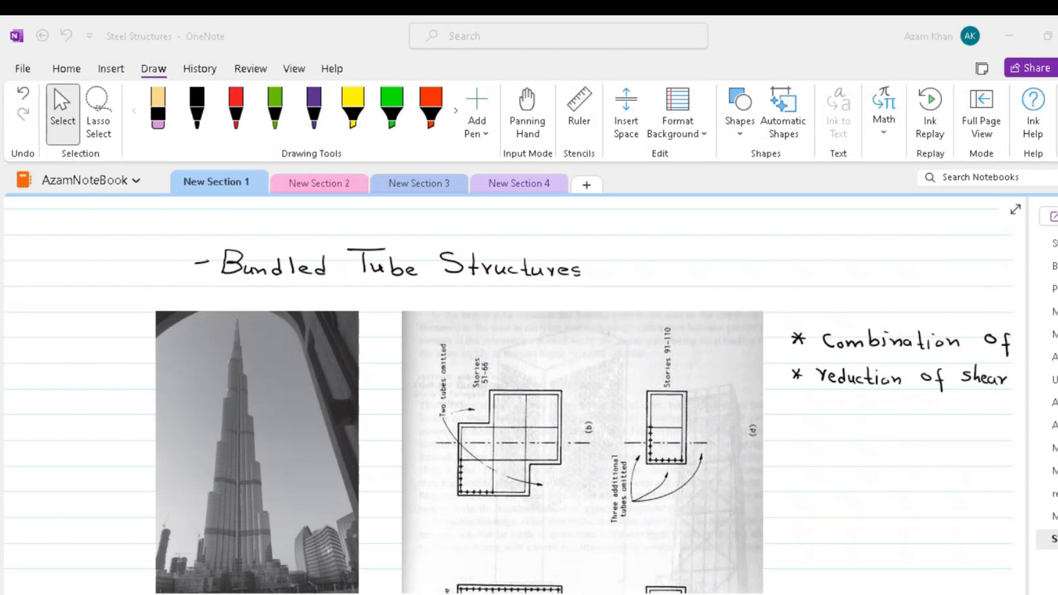
mouse_move(649, 575)
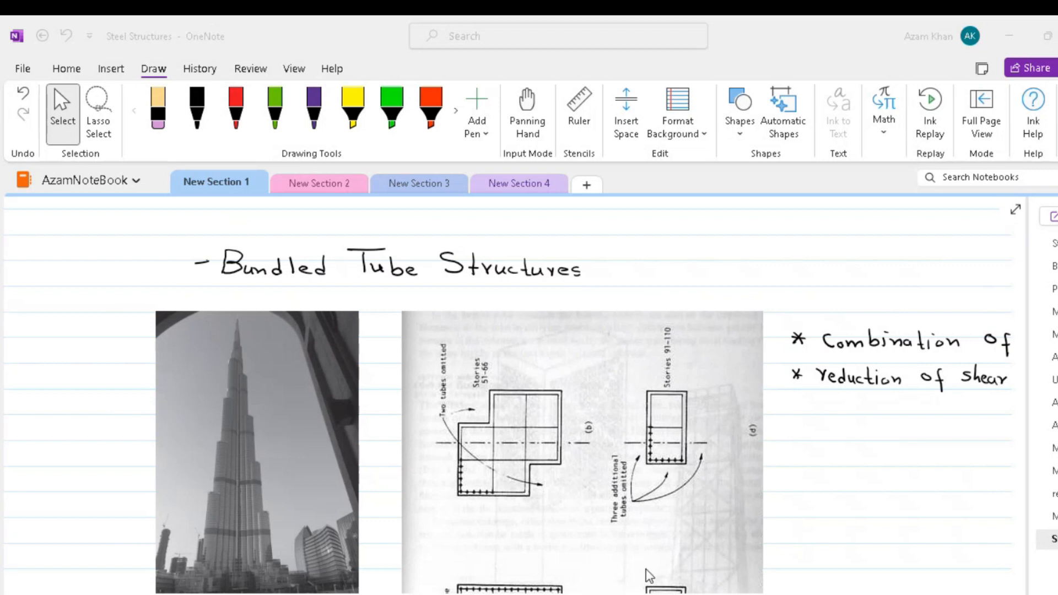
mouse_move(250, 492)
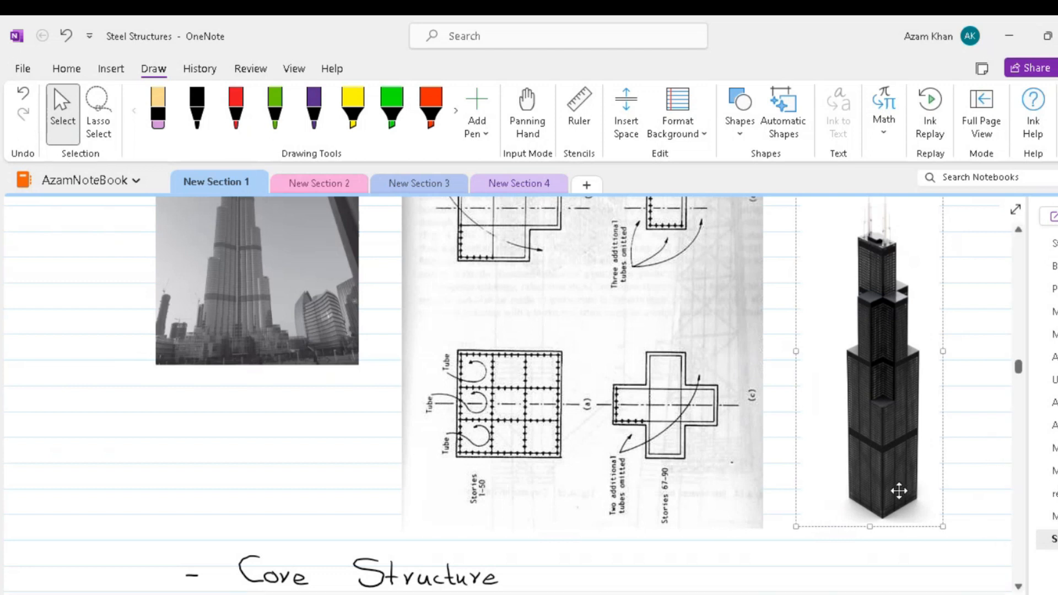
mouse_move(887, 420)
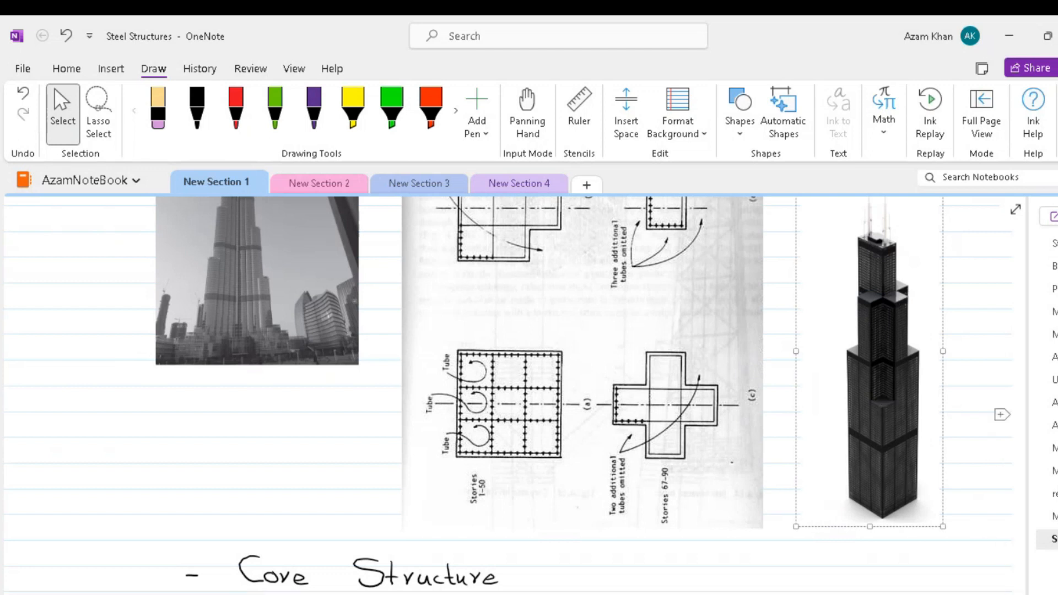
scroll("down", 3)
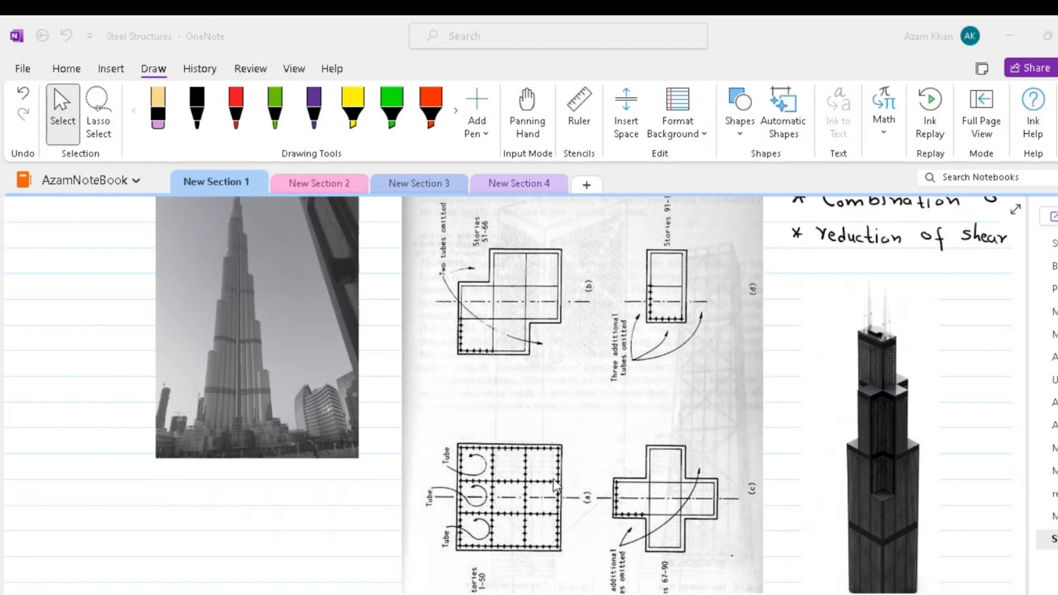
mouse_move(491, 525)
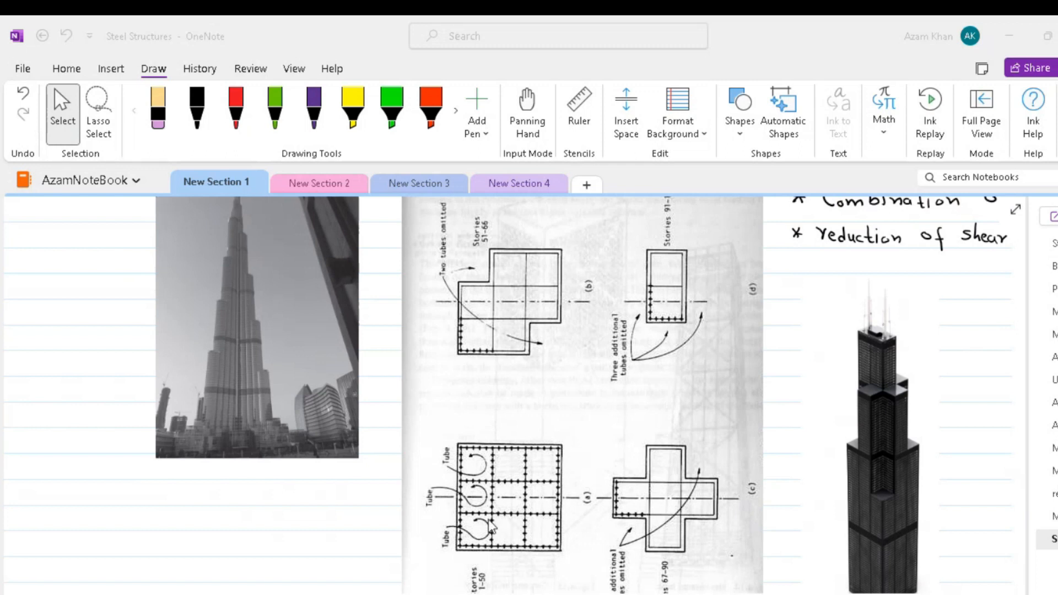
mouse_move(507, 538)
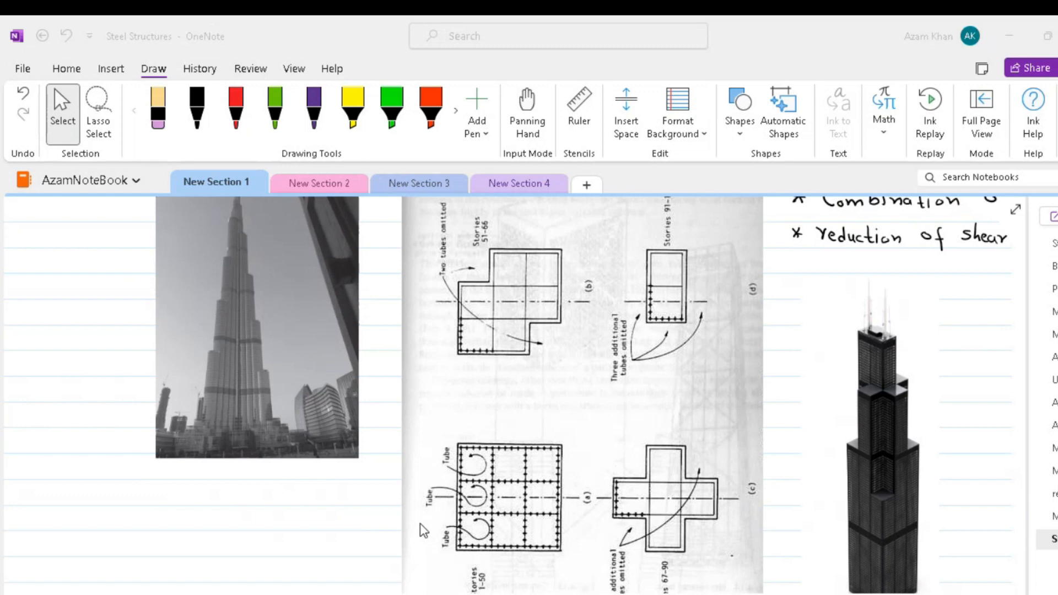
mouse_move(477, 475)
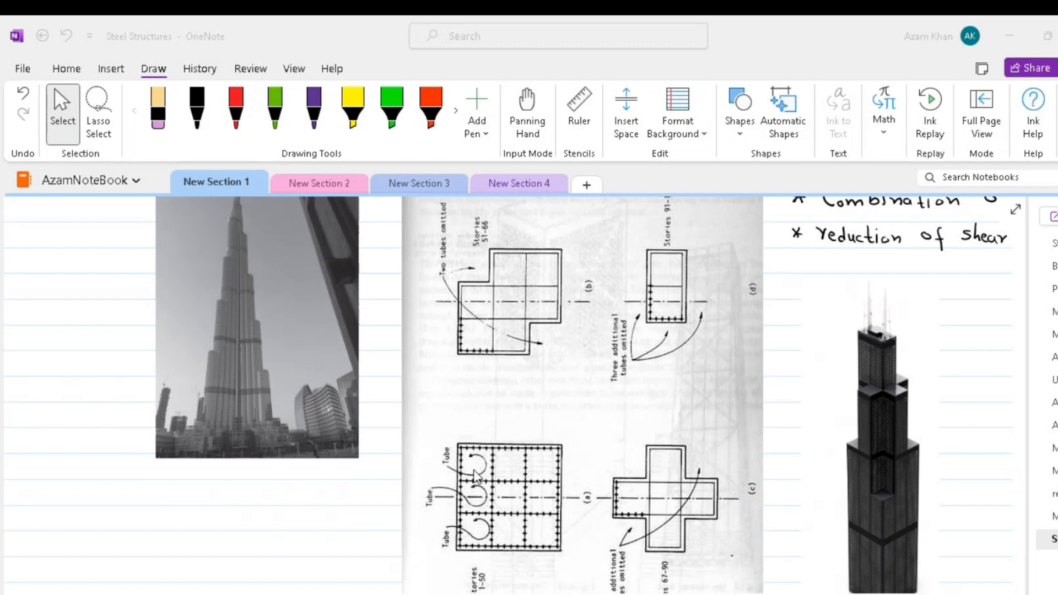
mouse_move(531, 543)
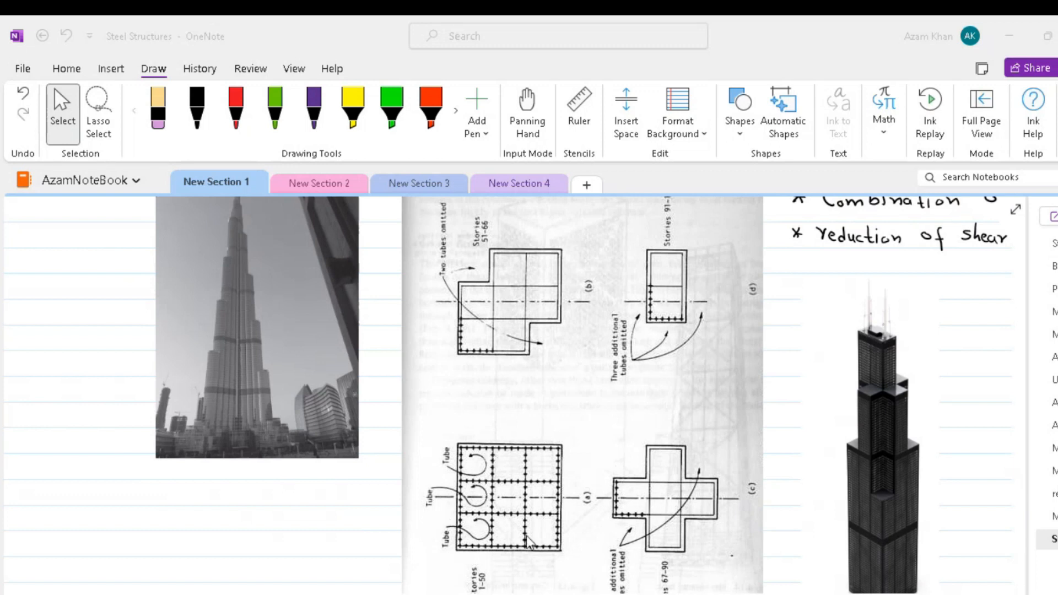
mouse_move(503, 525)
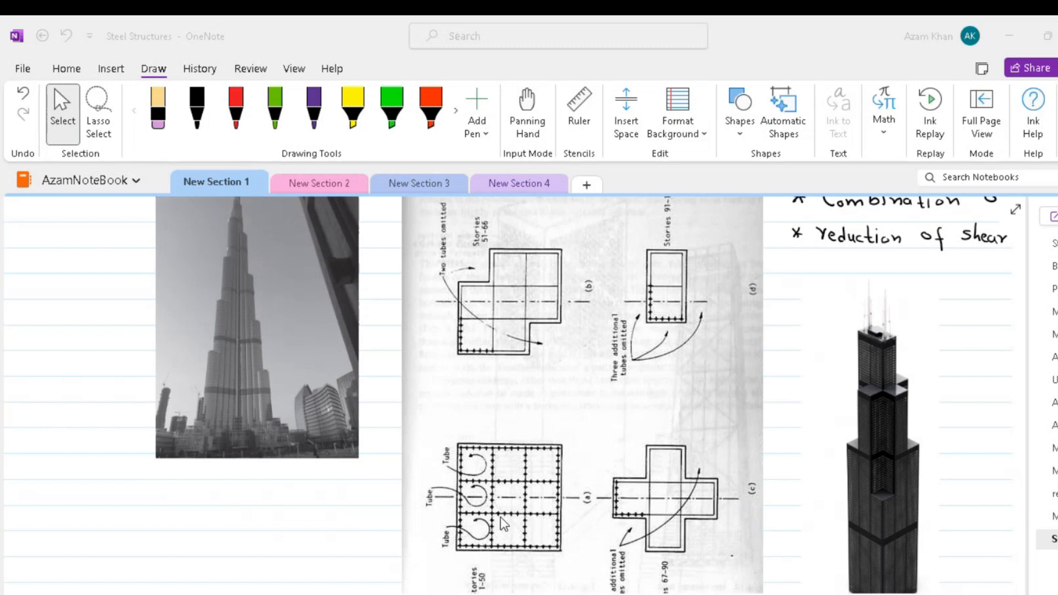
mouse_move(479, 535)
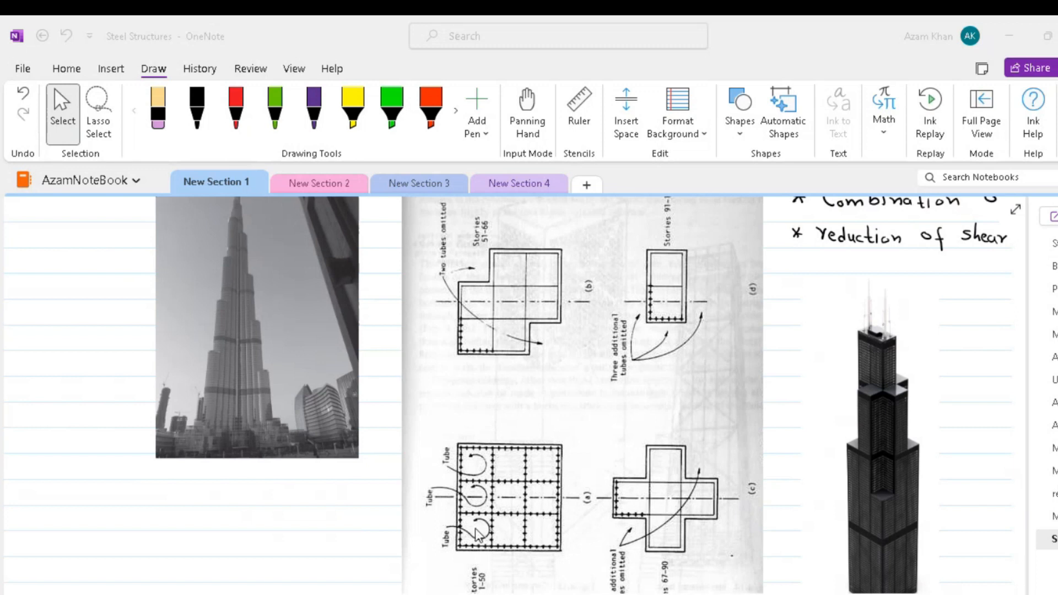
mouse_move(472, 533)
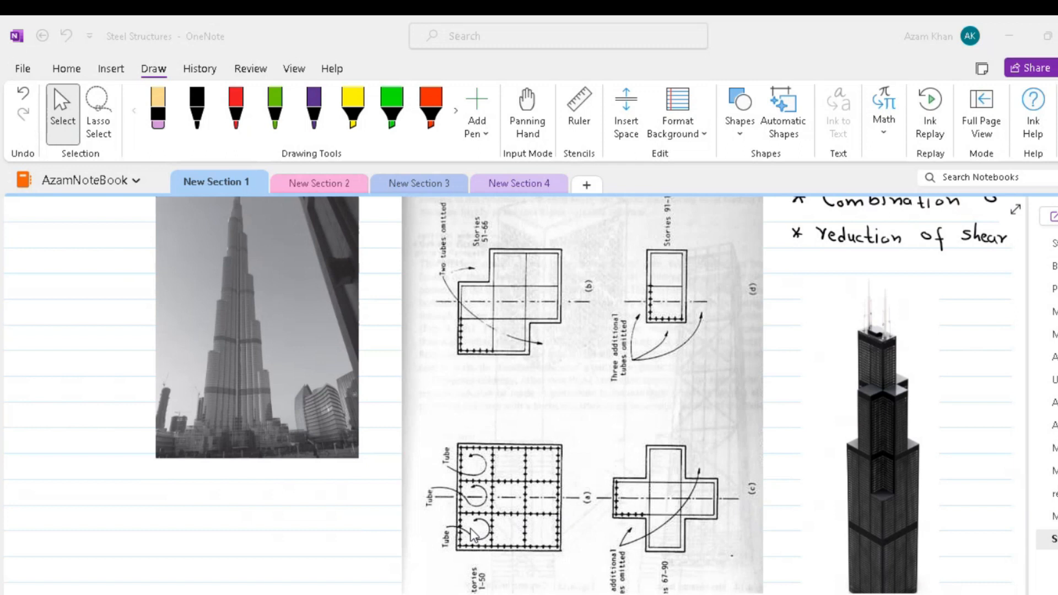
mouse_move(472, 535)
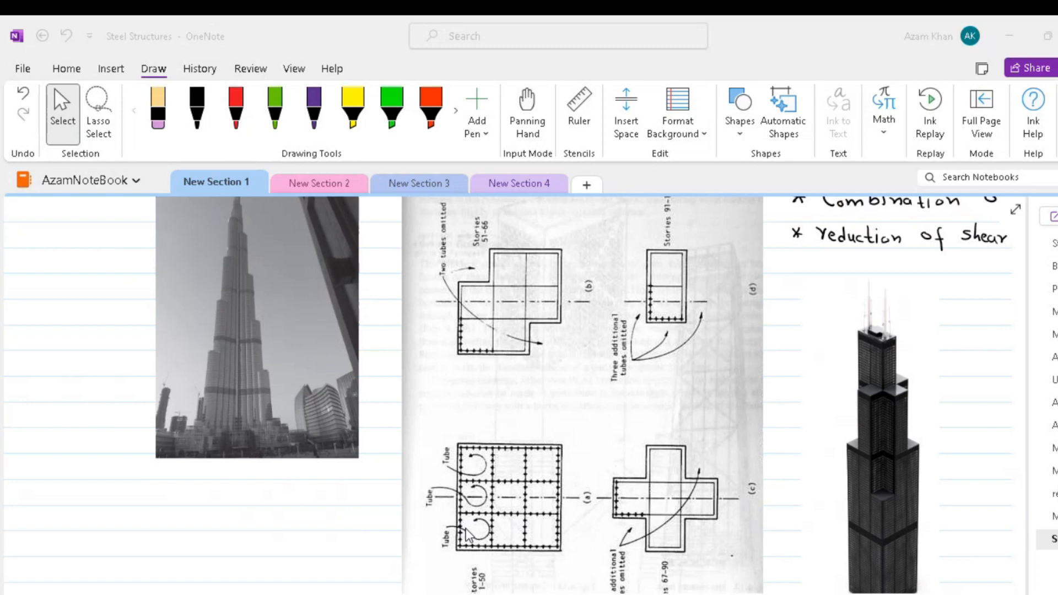
mouse_move(468, 535)
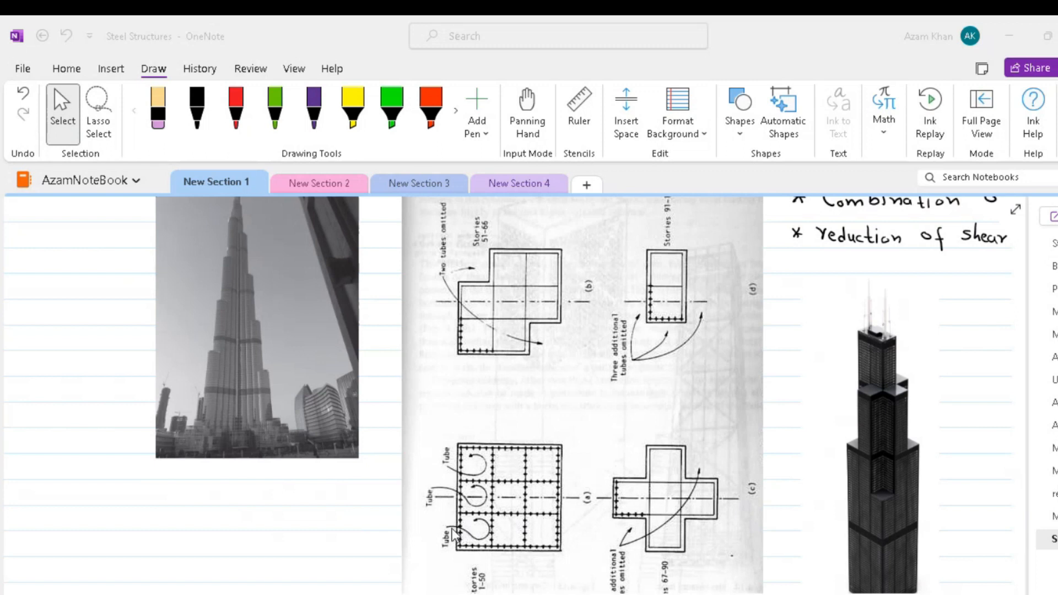
mouse_move(452, 534)
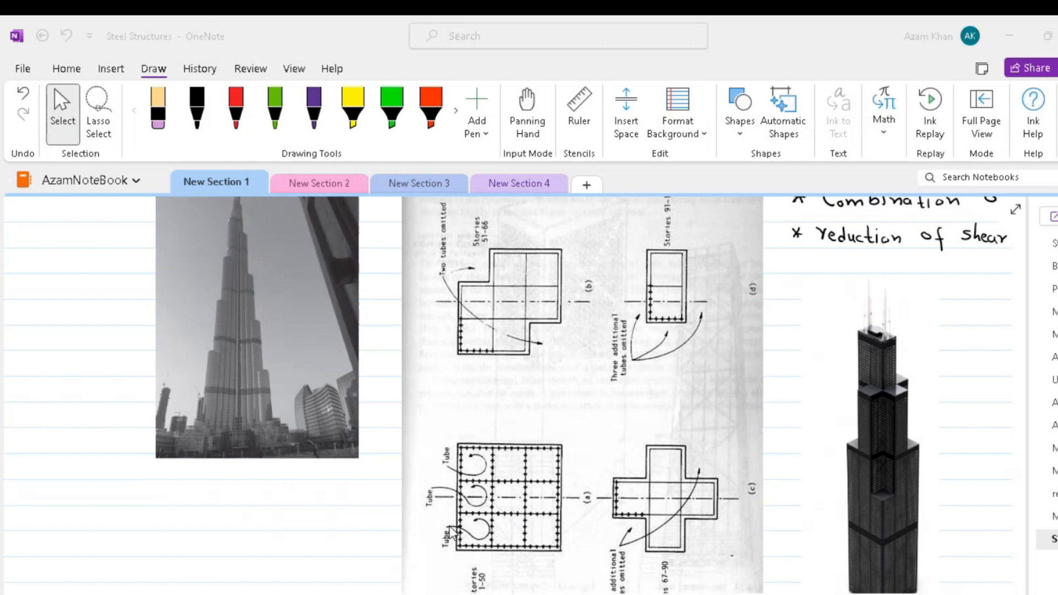
mouse_move(451, 532)
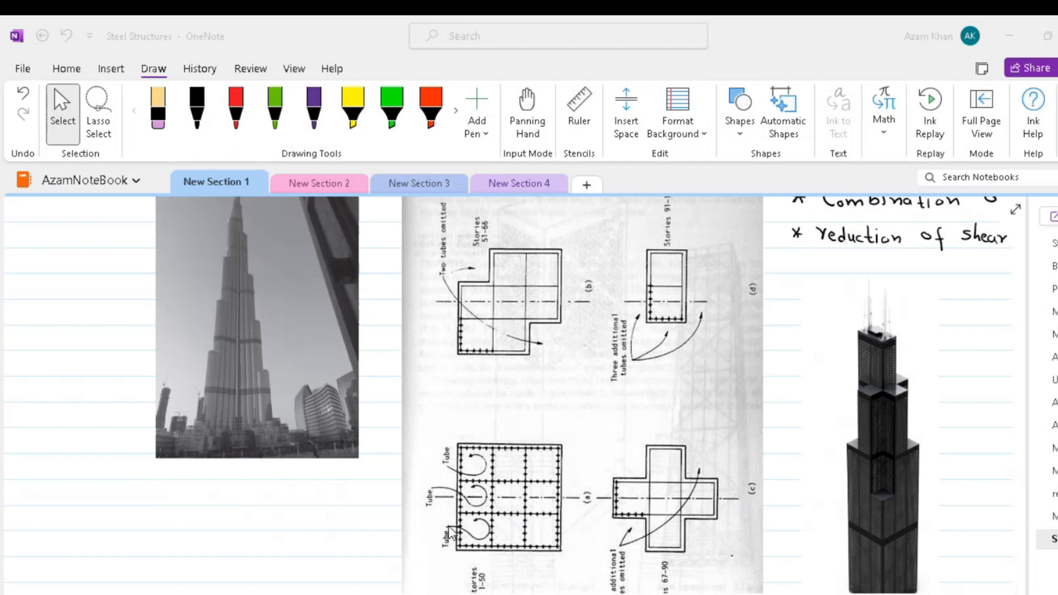
mouse_move(495, 473)
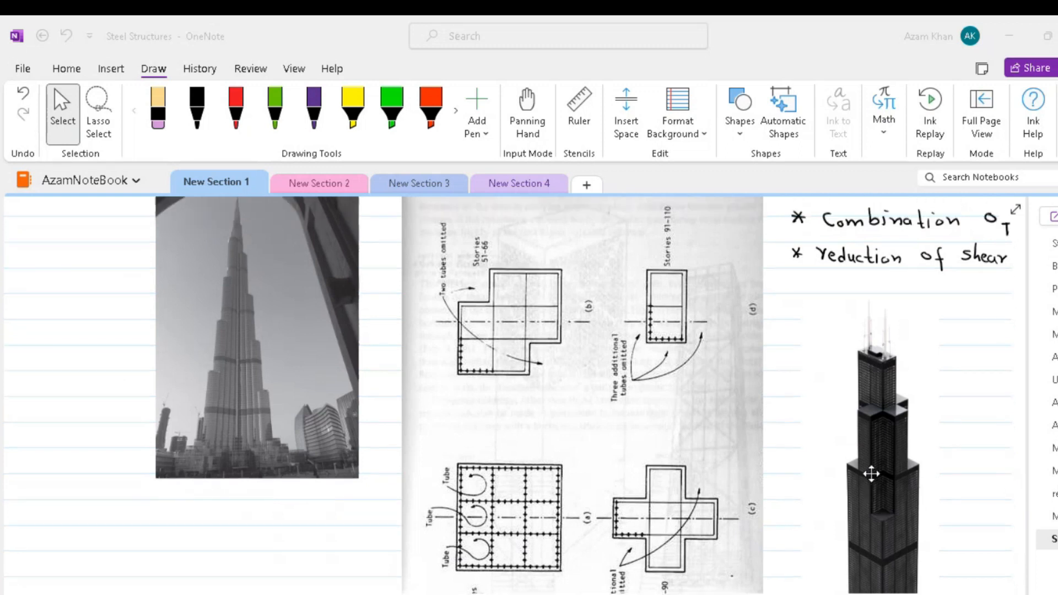
Step: Scroll down past the steel-braced tube tower diagram toward the Core Structure notes
scroll("down", 3)
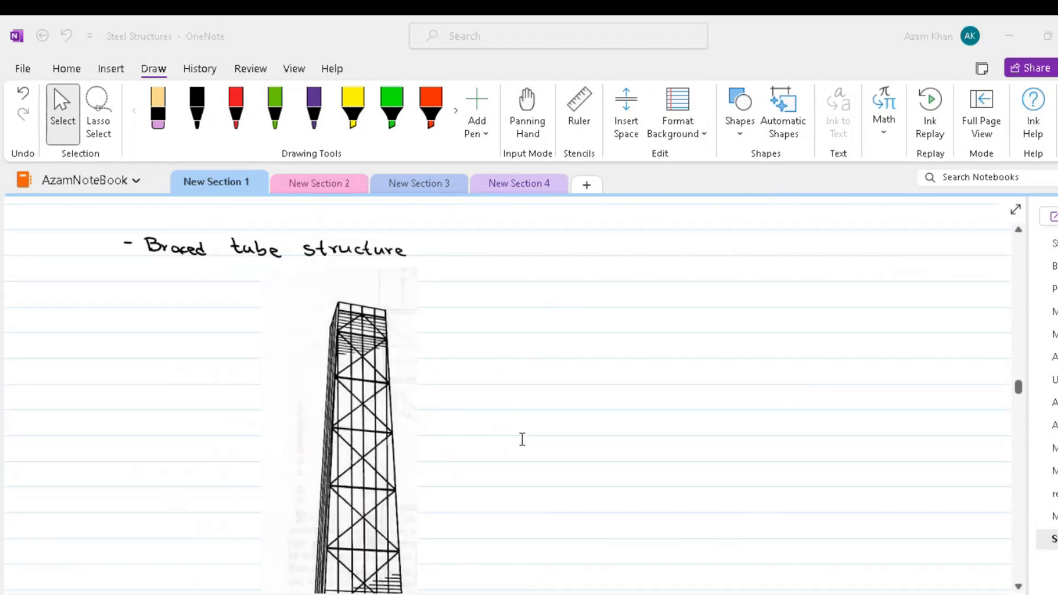
mouse_move(453, 396)
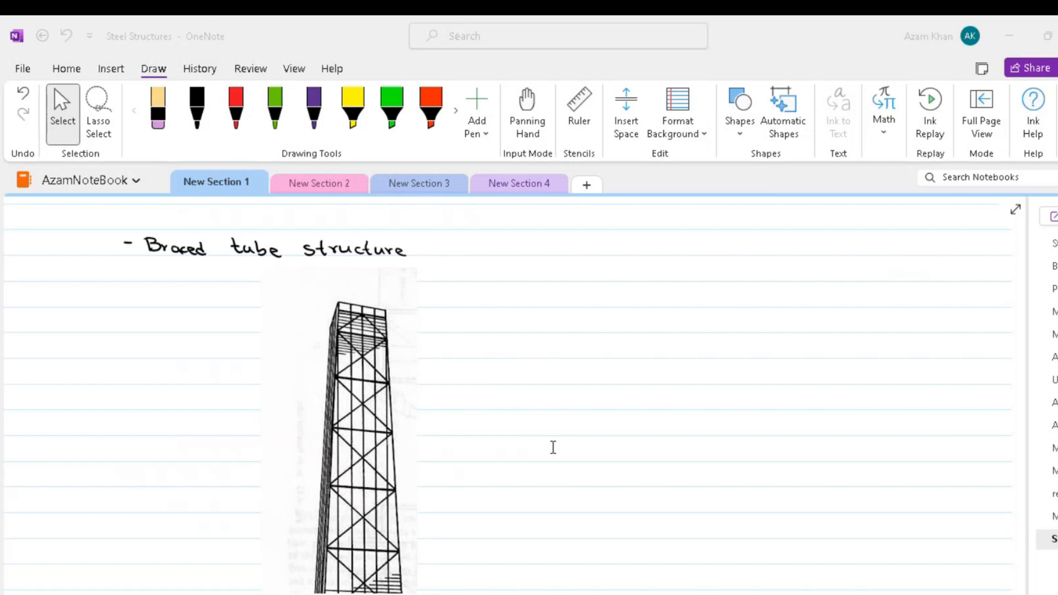
mouse_move(372, 426)
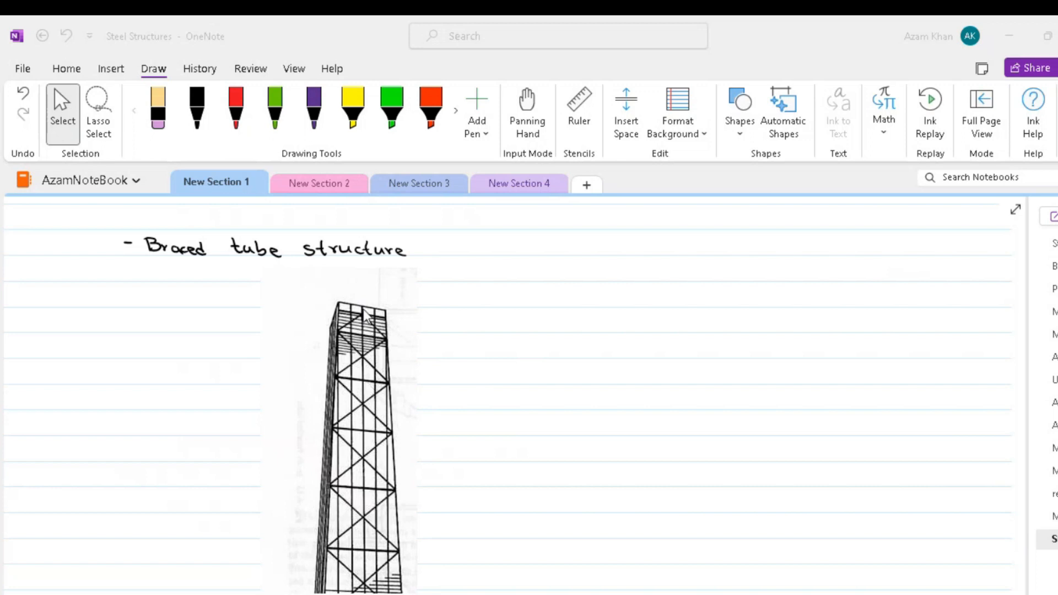
scroll("down", 3)
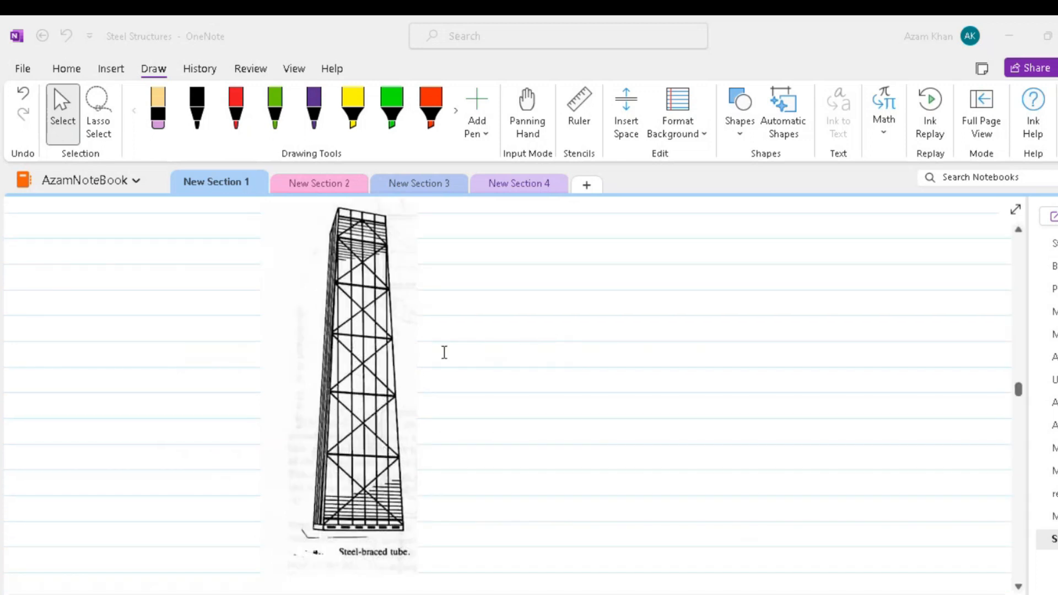
mouse_move(415, 373)
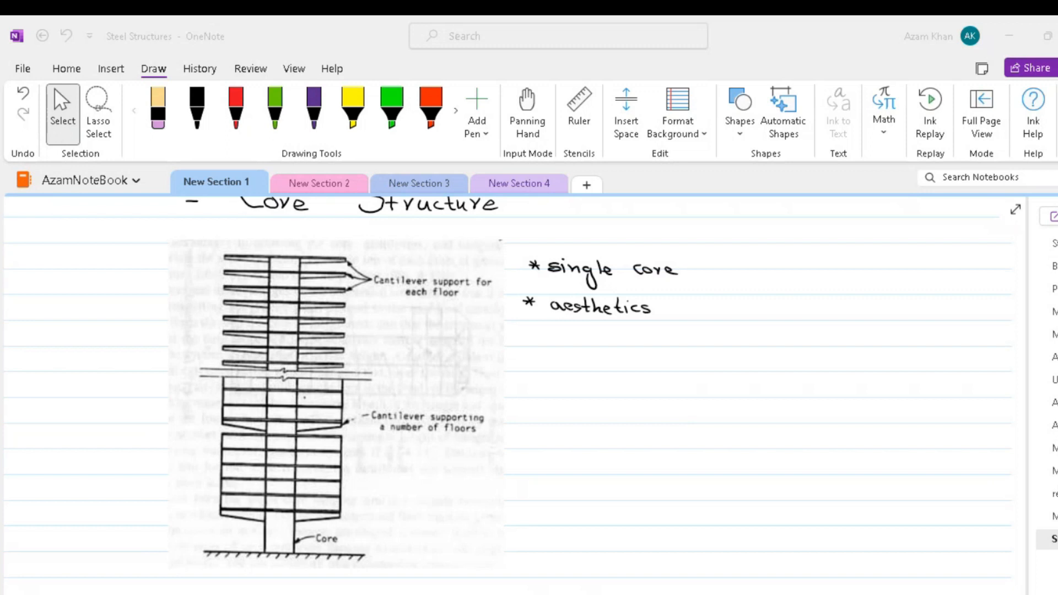
mouse_move(331, 410)
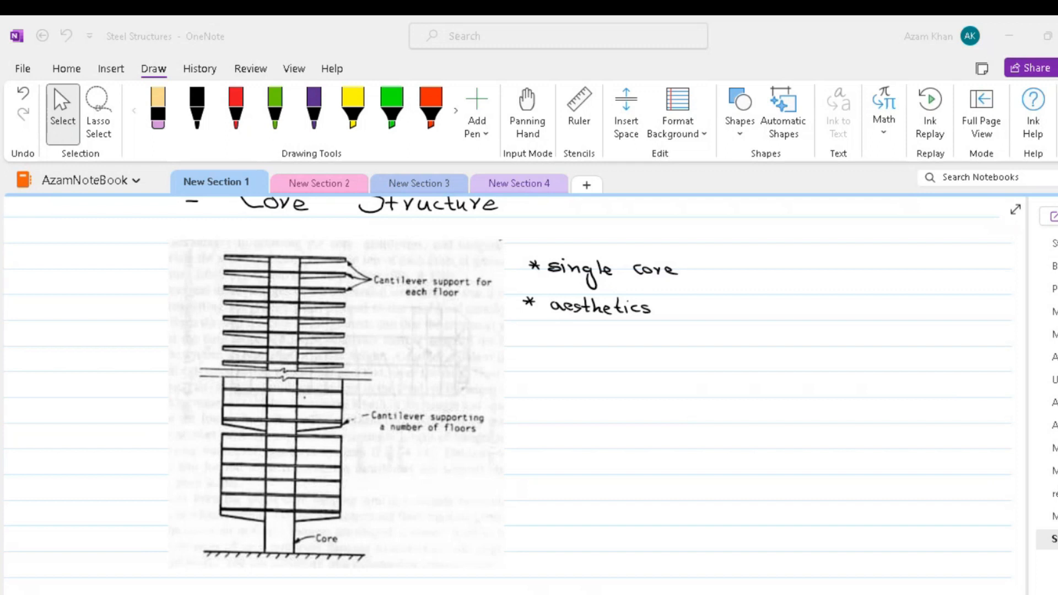
Step: Scroll to the Outrigger braced structure figure comparing unloaded and loaded states
scroll("down", 3)
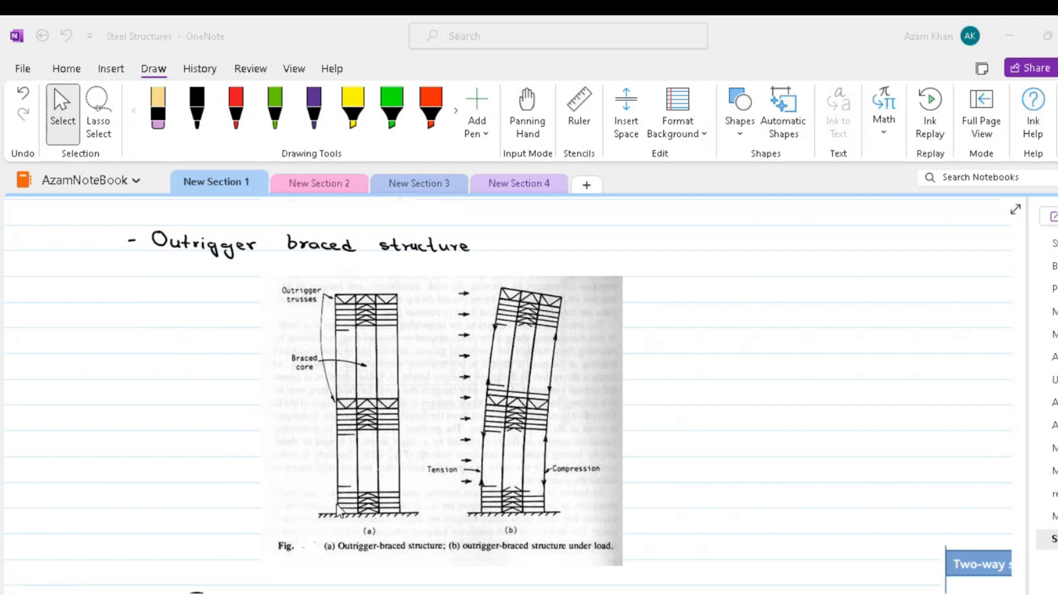
mouse_move(300, 509)
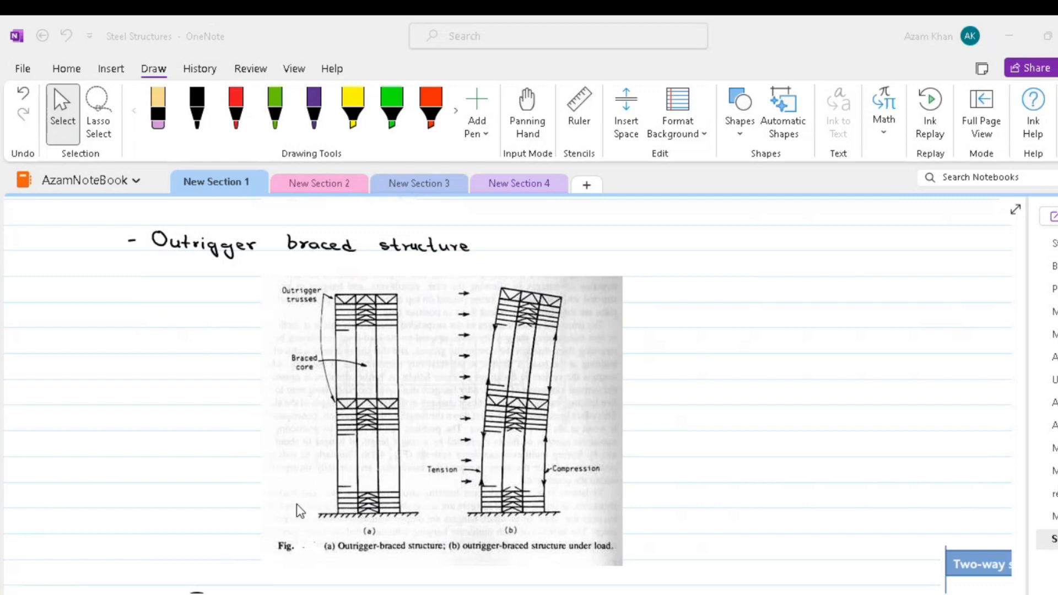
mouse_move(281, 514)
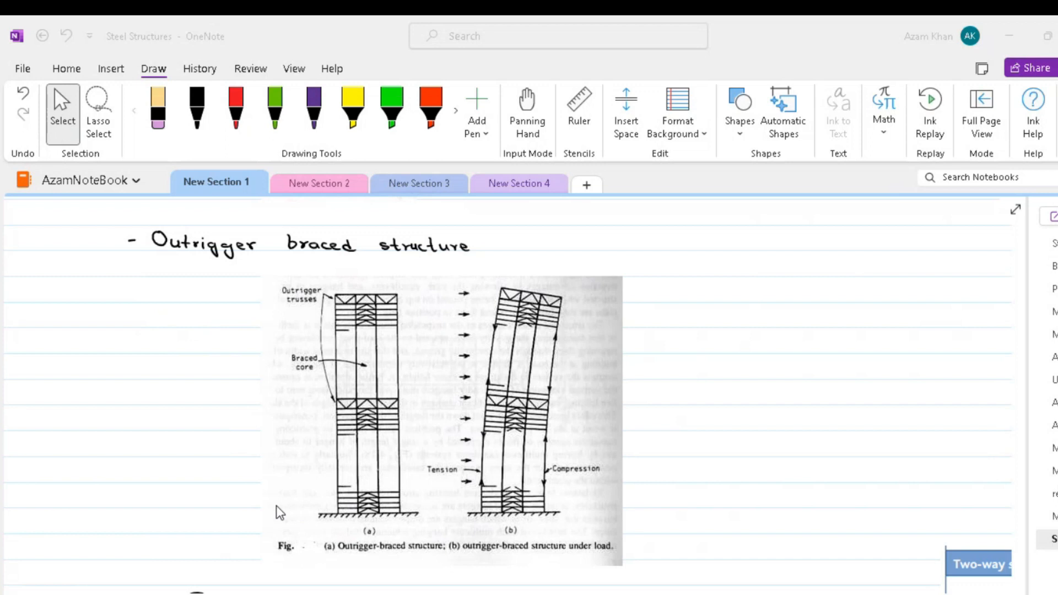
mouse_move(269, 511)
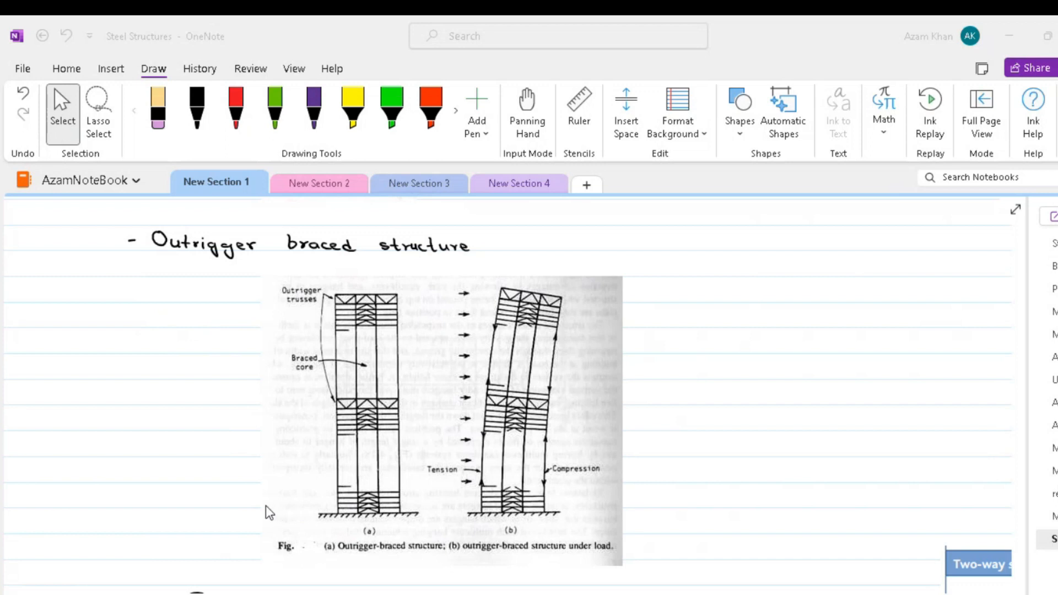
mouse_move(254, 507)
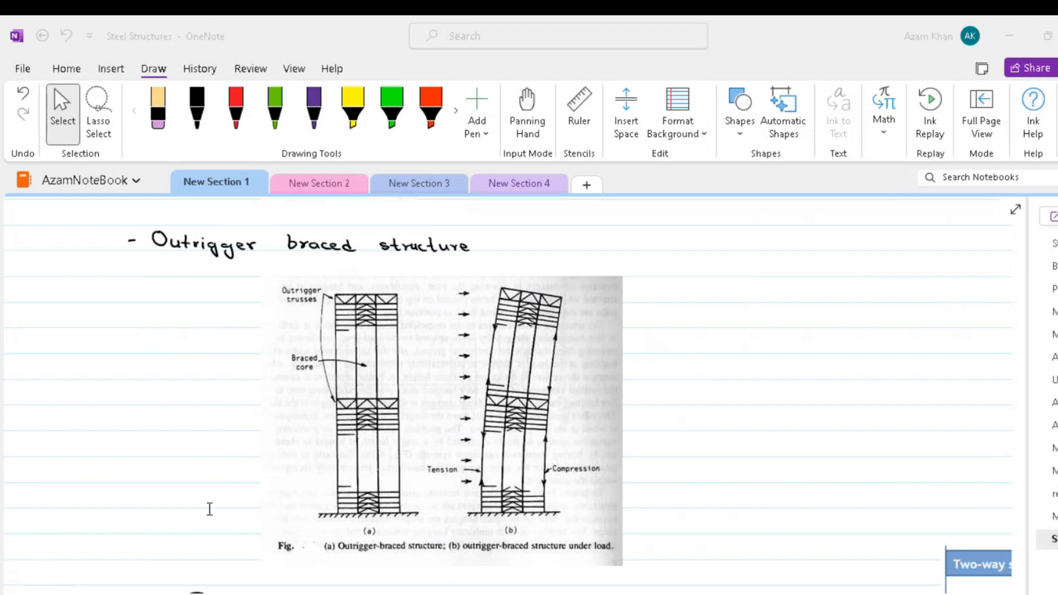
mouse_move(578, 442)
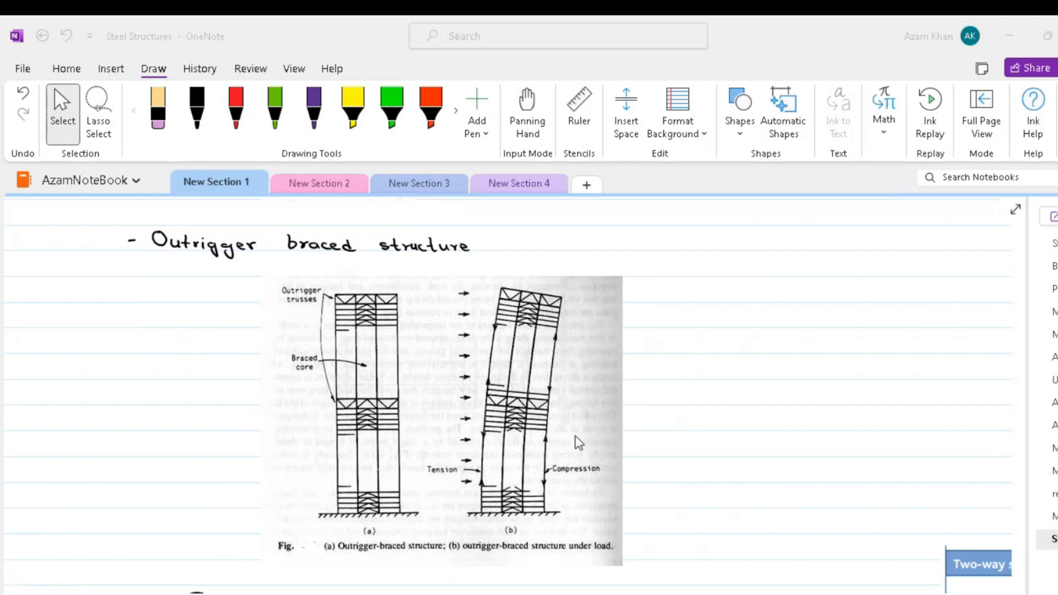
mouse_move(495, 457)
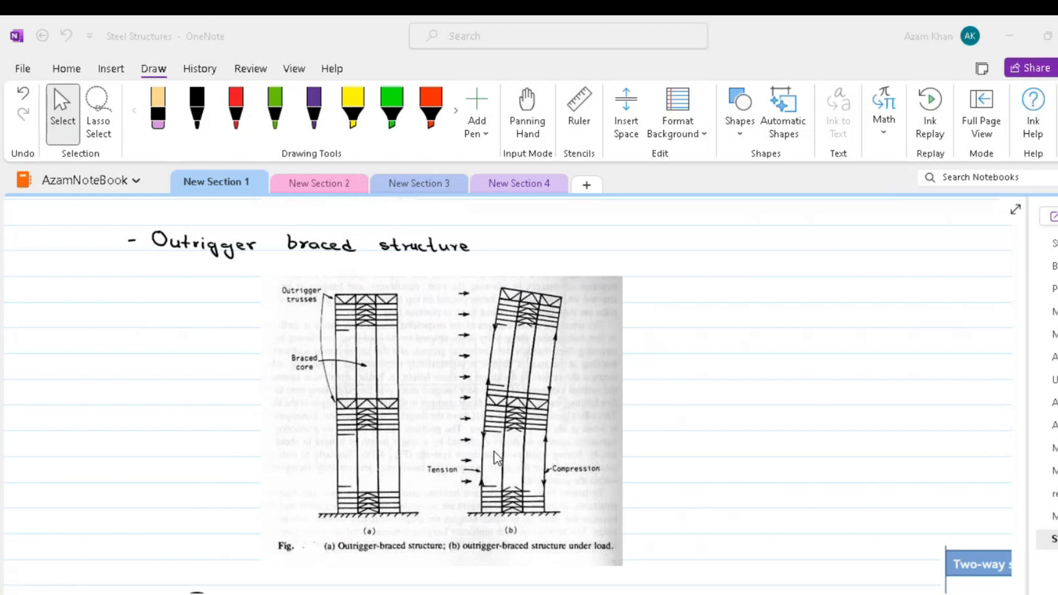
mouse_move(466, 463)
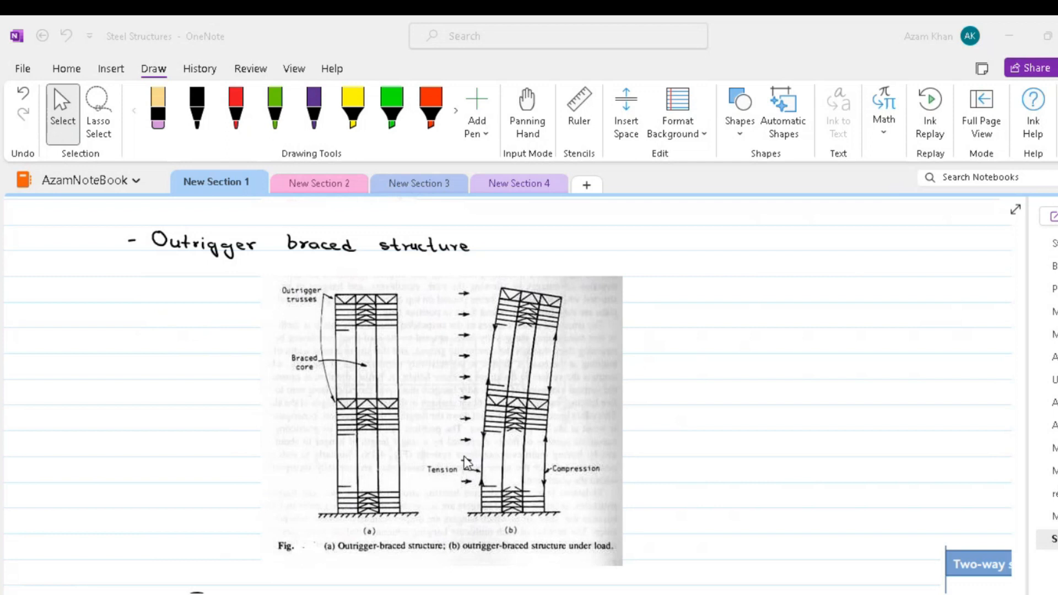
mouse_move(448, 463)
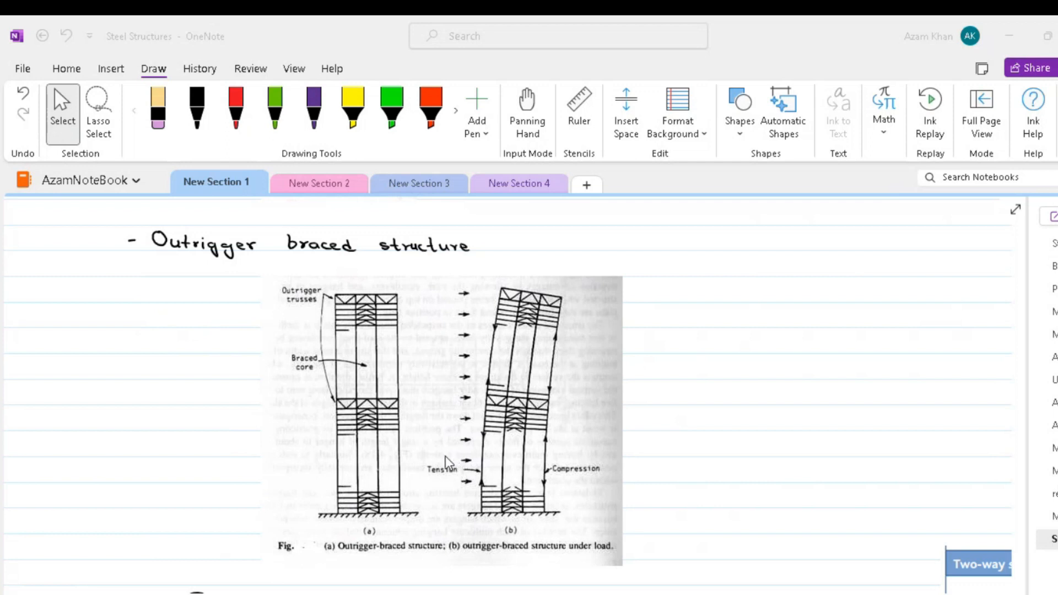
mouse_move(424, 464)
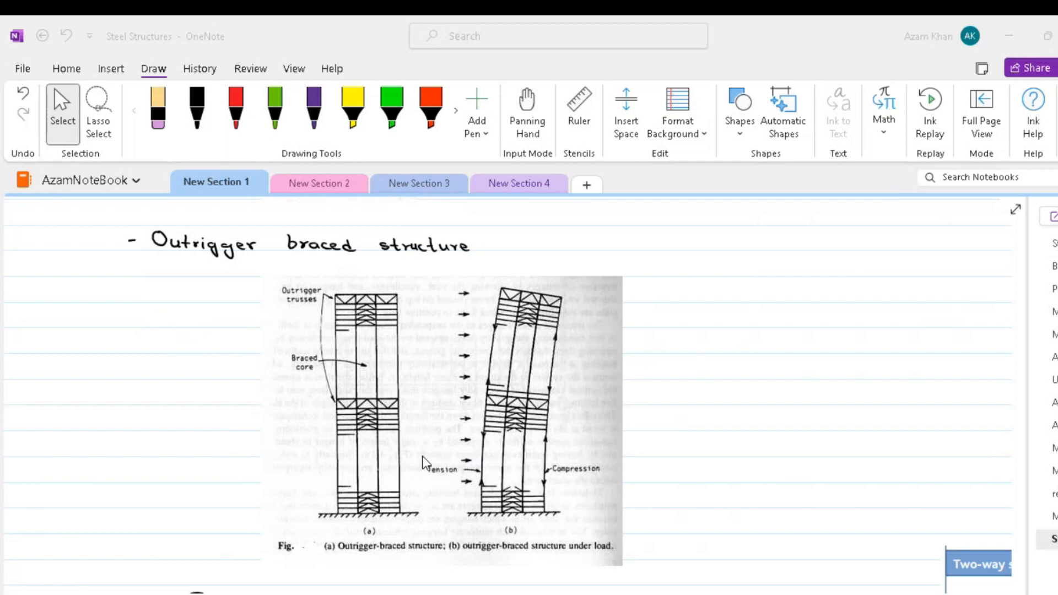
mouse_move(413, 466)
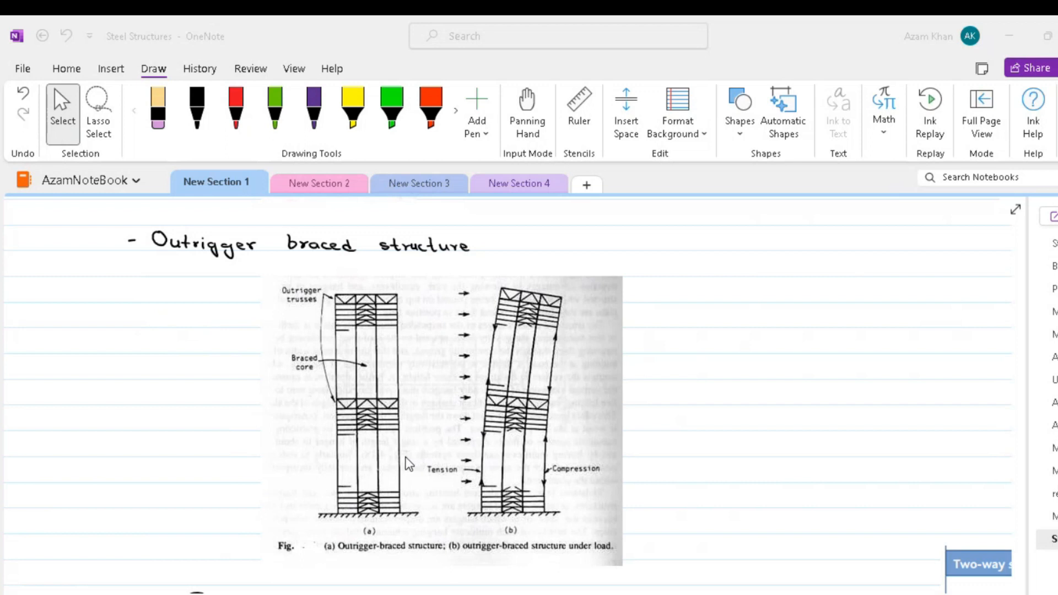
mouse_move(402, 464)
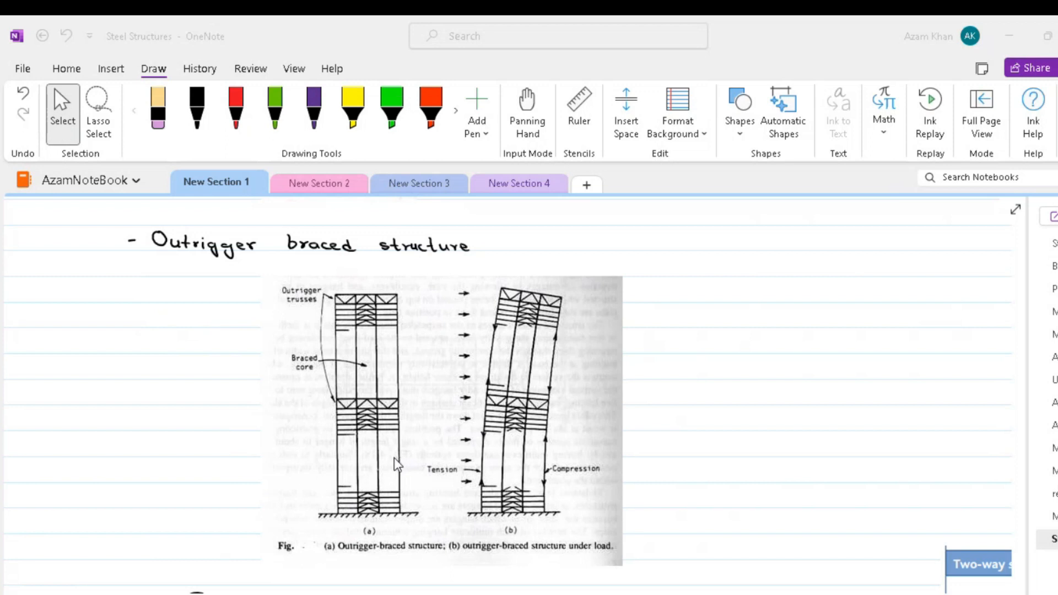
mouse_move(404, 451)
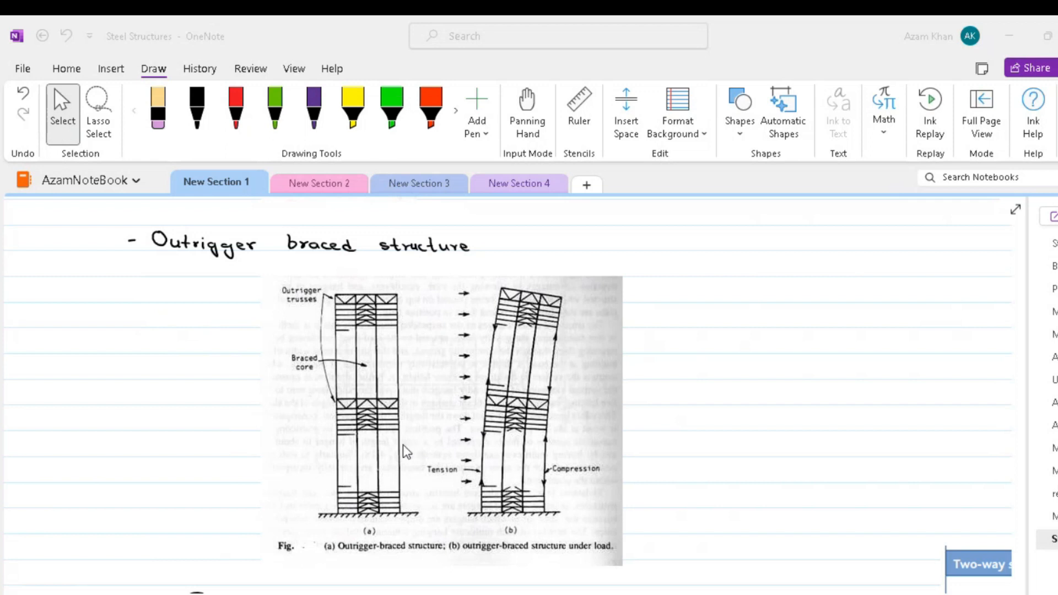
mouse_move(543, 443)
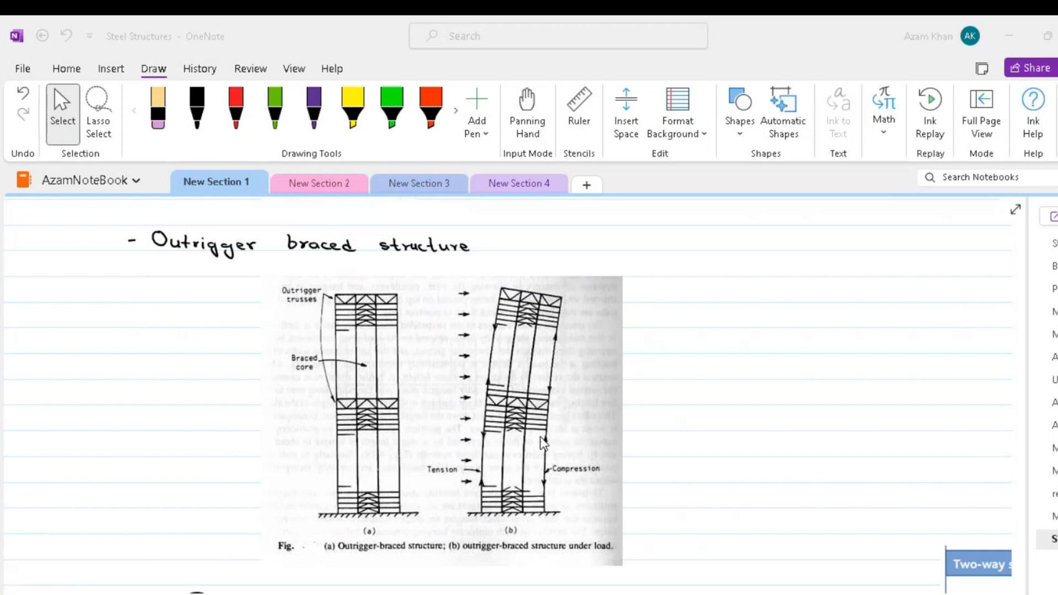
mouse_move(514, 442)
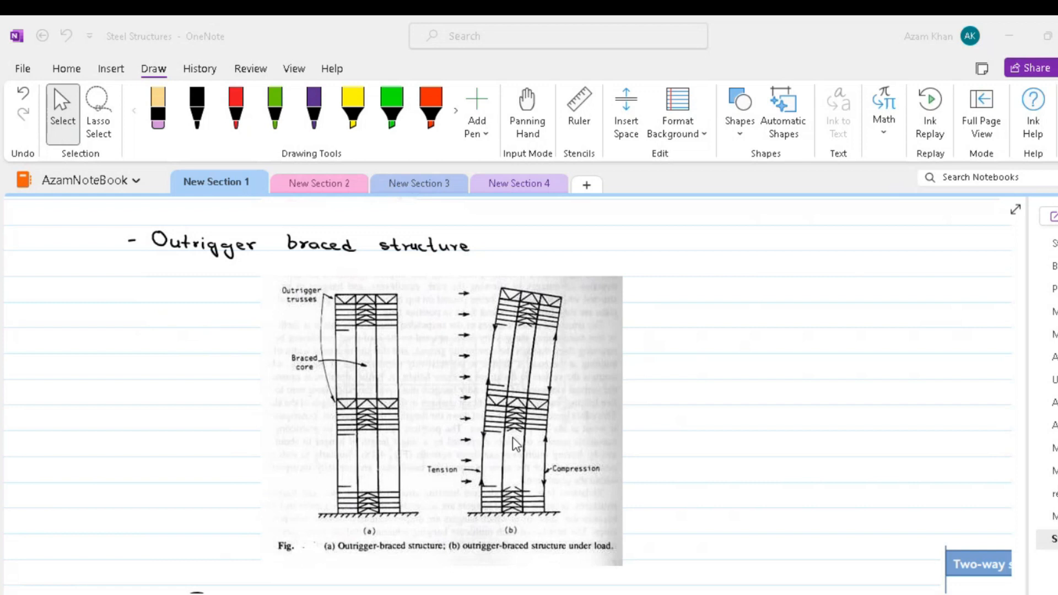
mouse_move(489, 445)
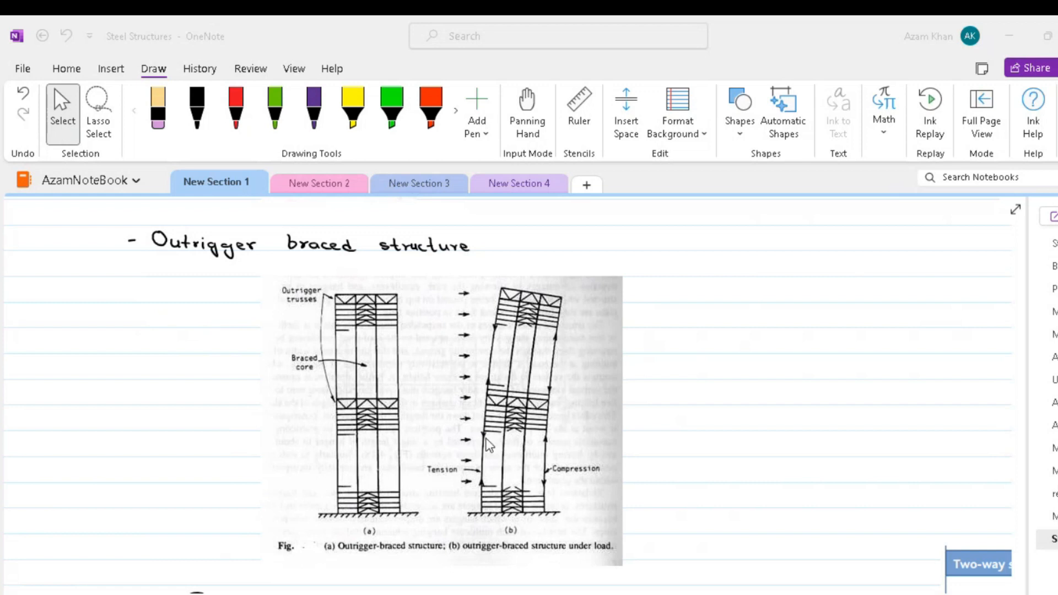
mouse_move(487, 444)
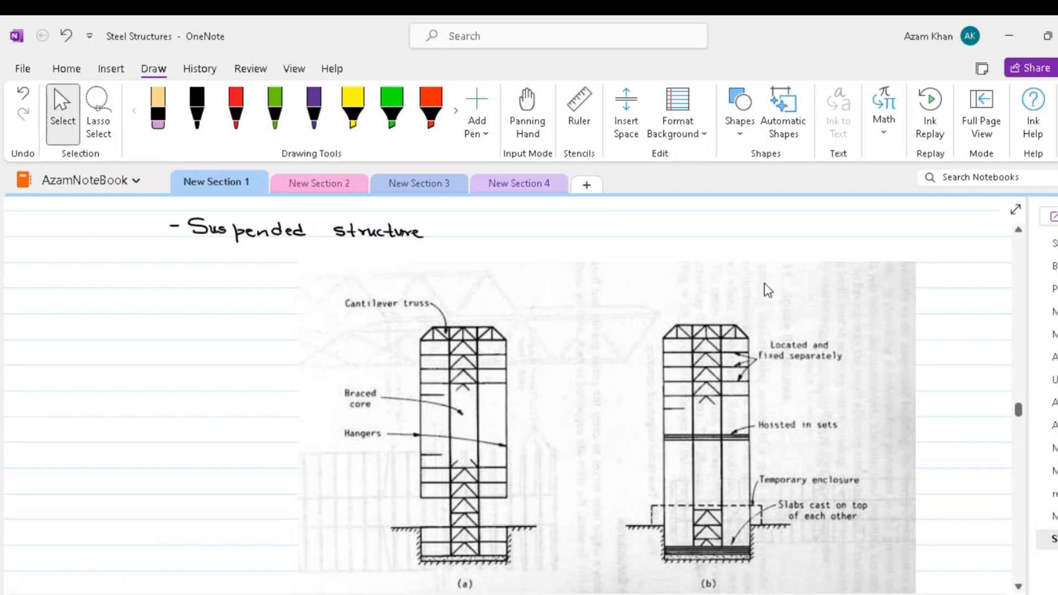
mouse_move(729, 384)
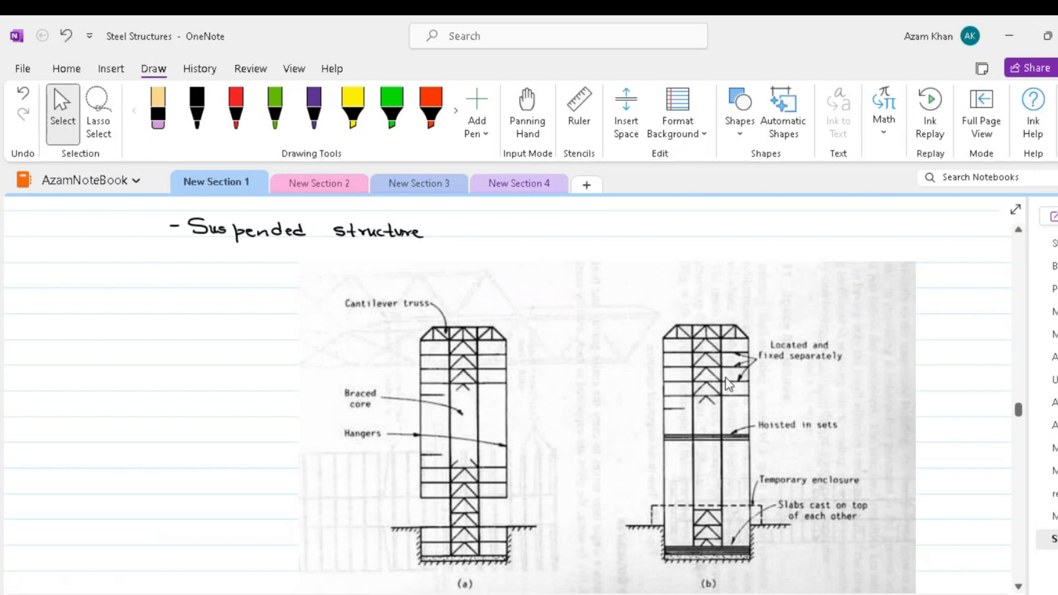
mouse_move(727, 470)
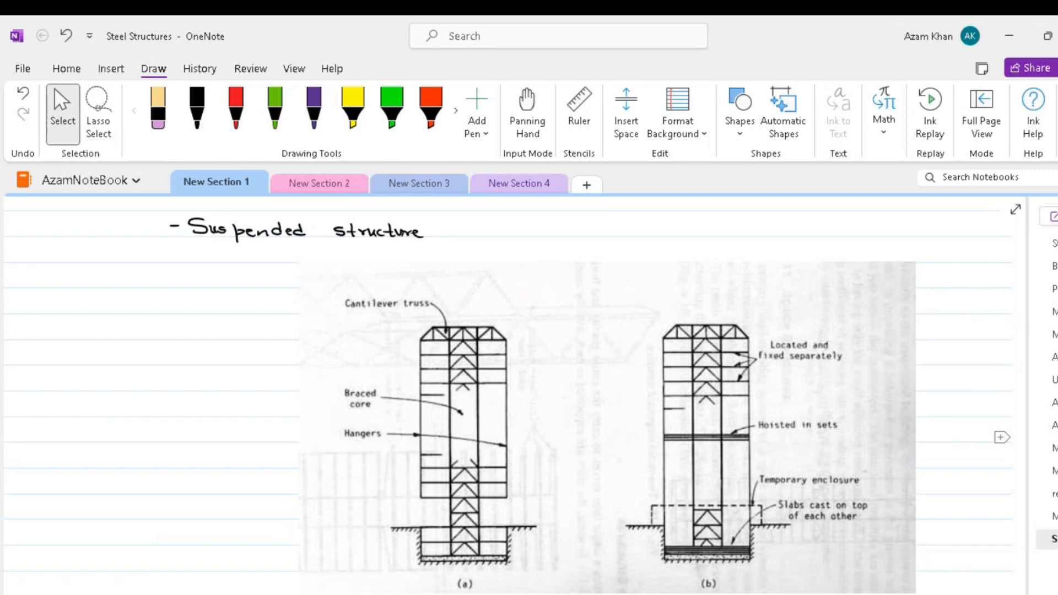
Step: Scroll past the suspended structure diagrams to the Space structure section
scroll("down", 3)
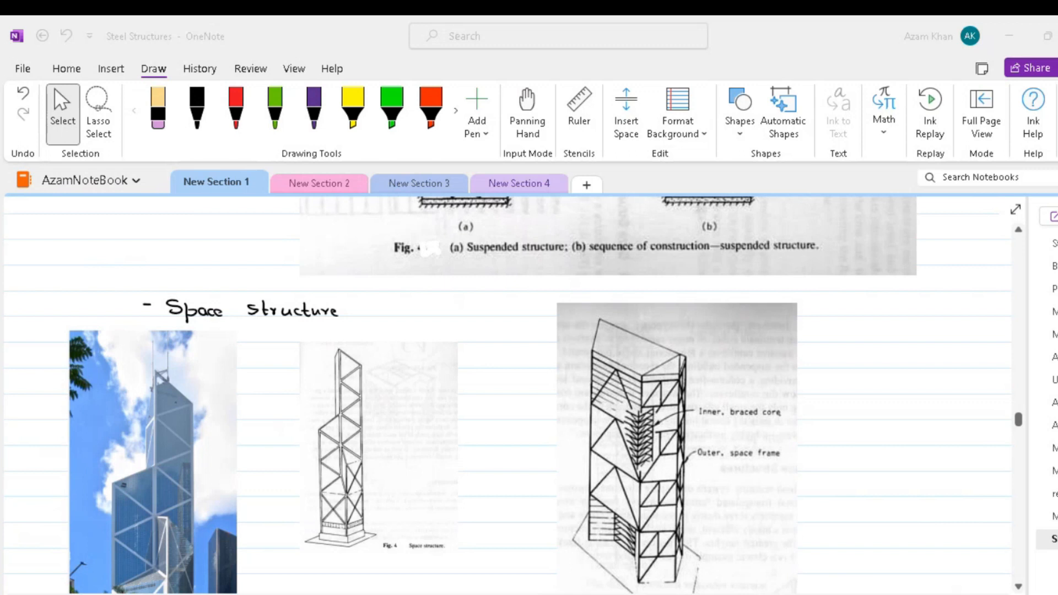
mouse_move(258, 532)
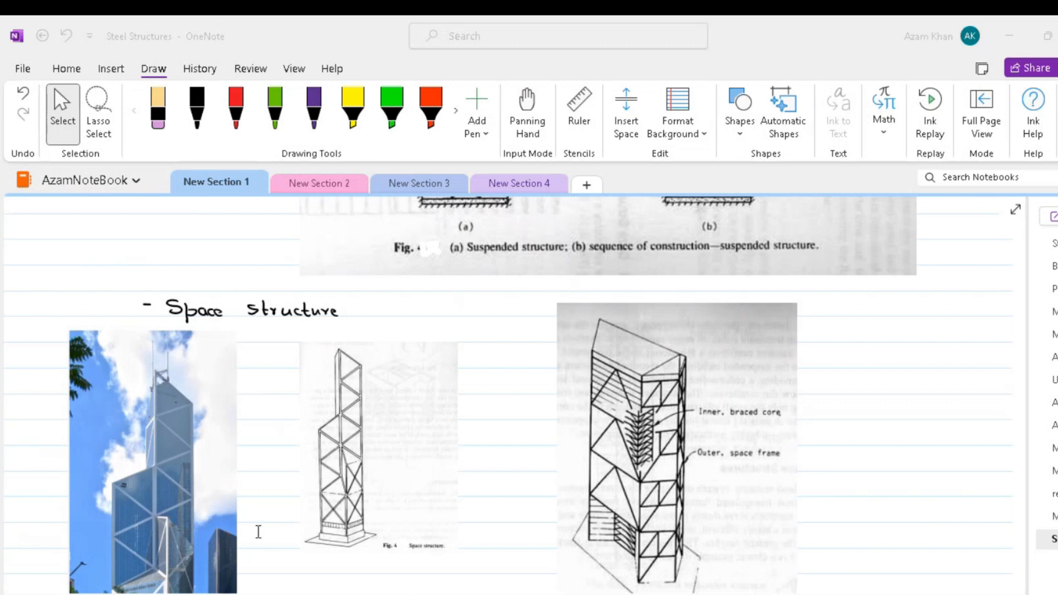
mouse_move(250, 563)
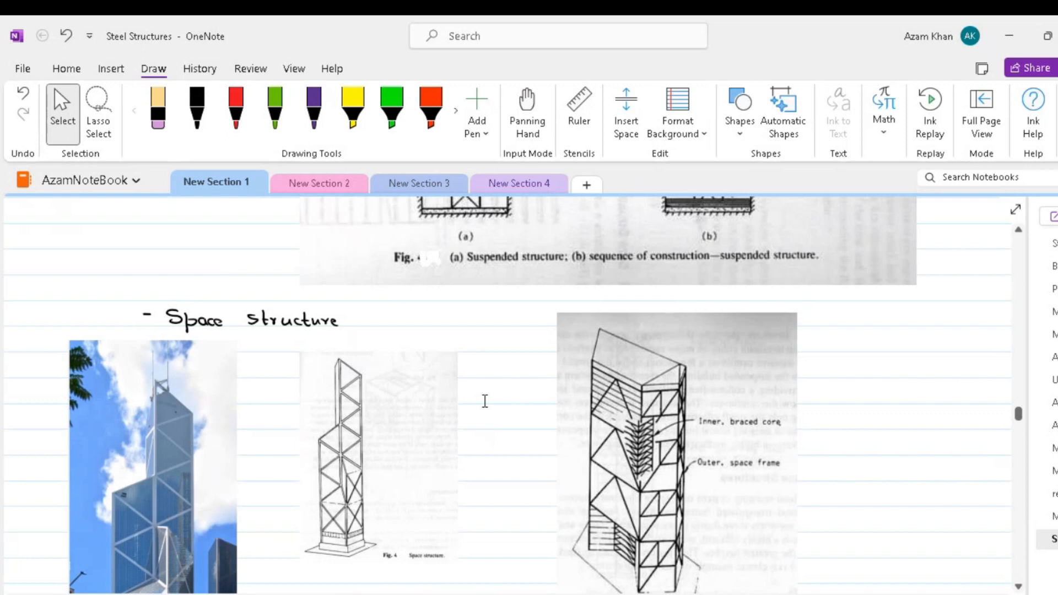
mouse_move(480, 402)
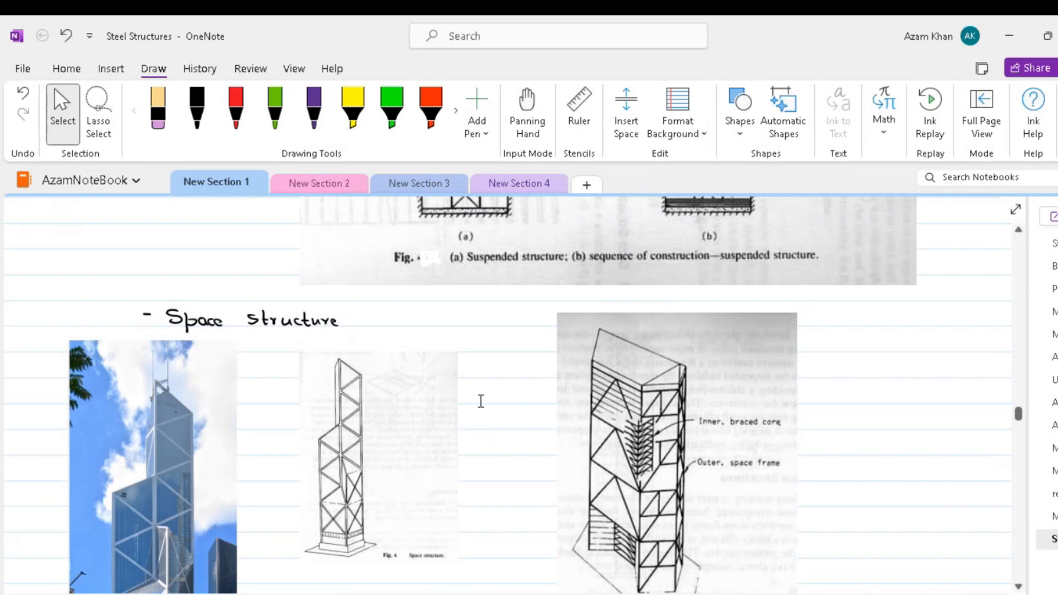